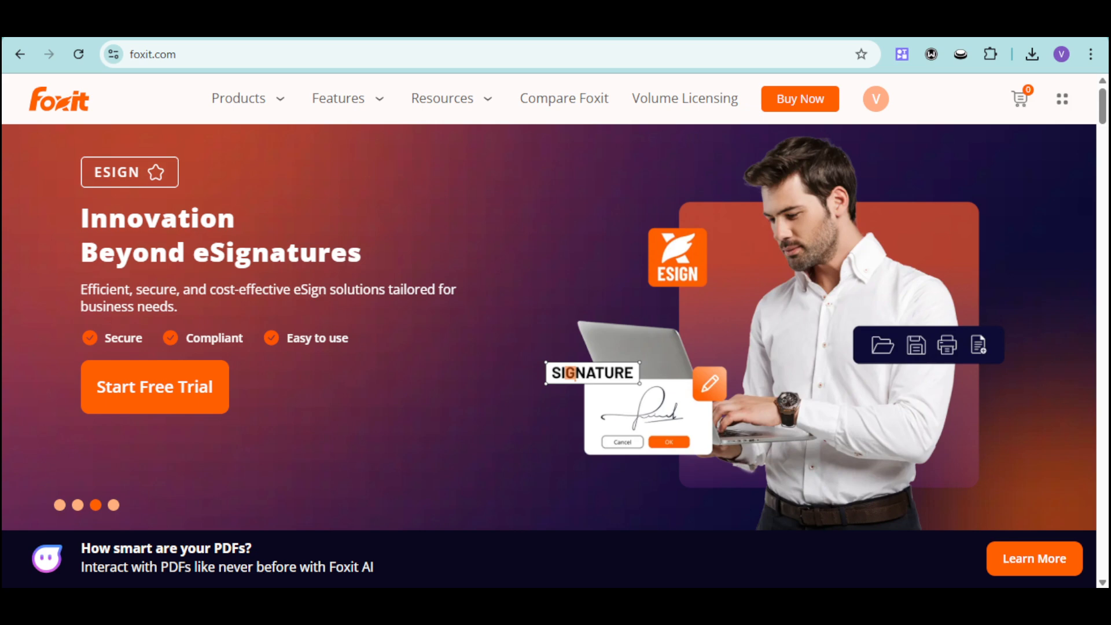
Start the Foxit PDF Editor+ free trial from the products list and reach its request form.
click(112, 504)
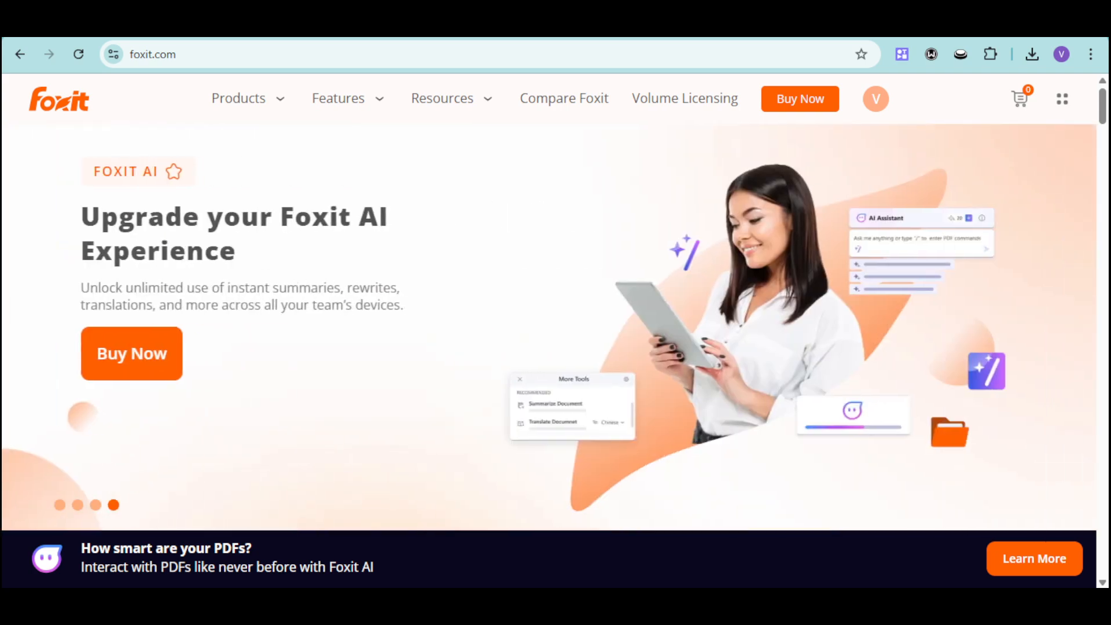
mouse_move(302, 54)
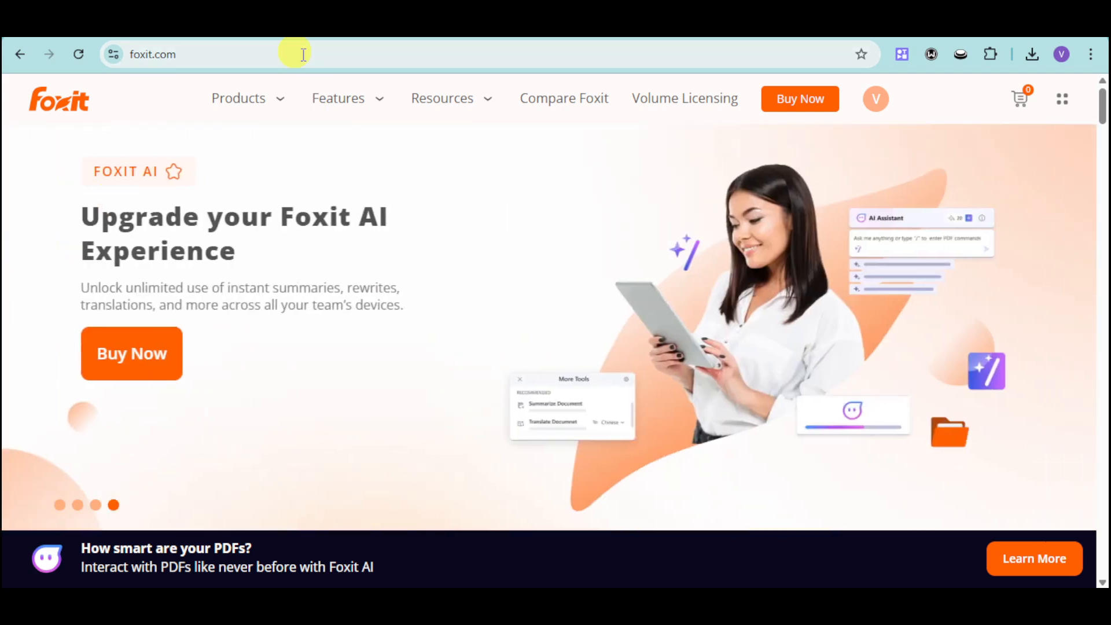
click(238, 97)
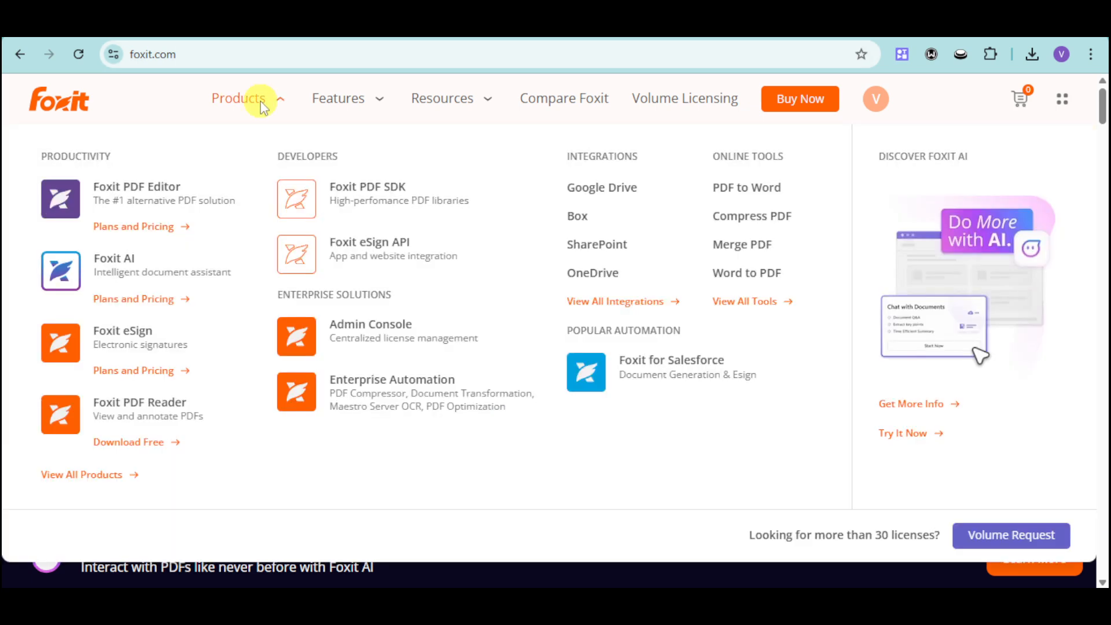
mouse_move(320, 216)
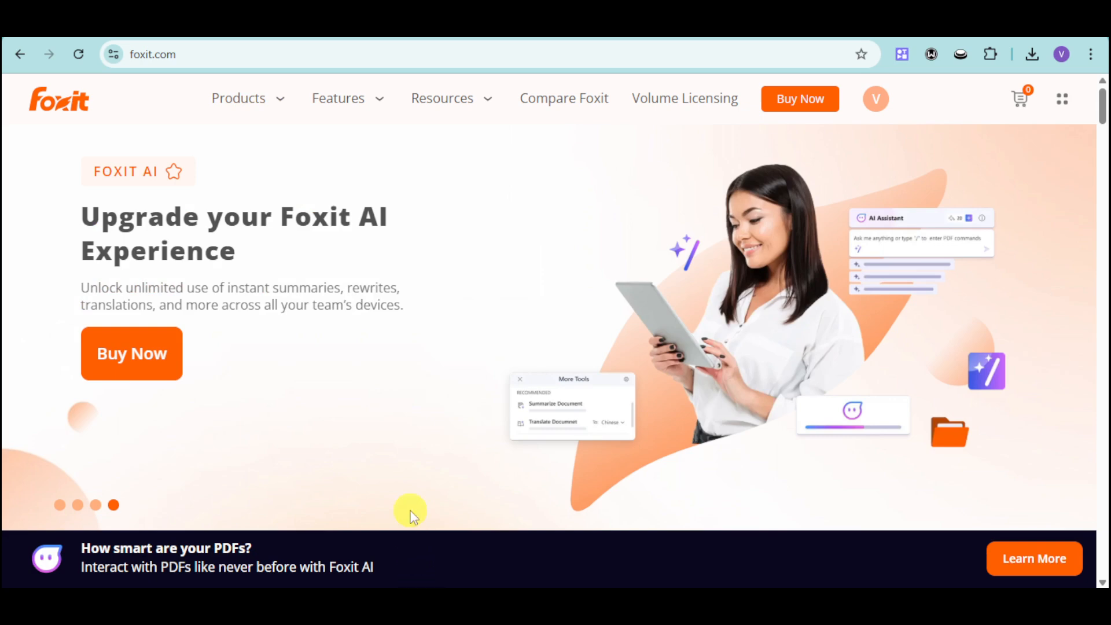
mouse_move(524, 414)
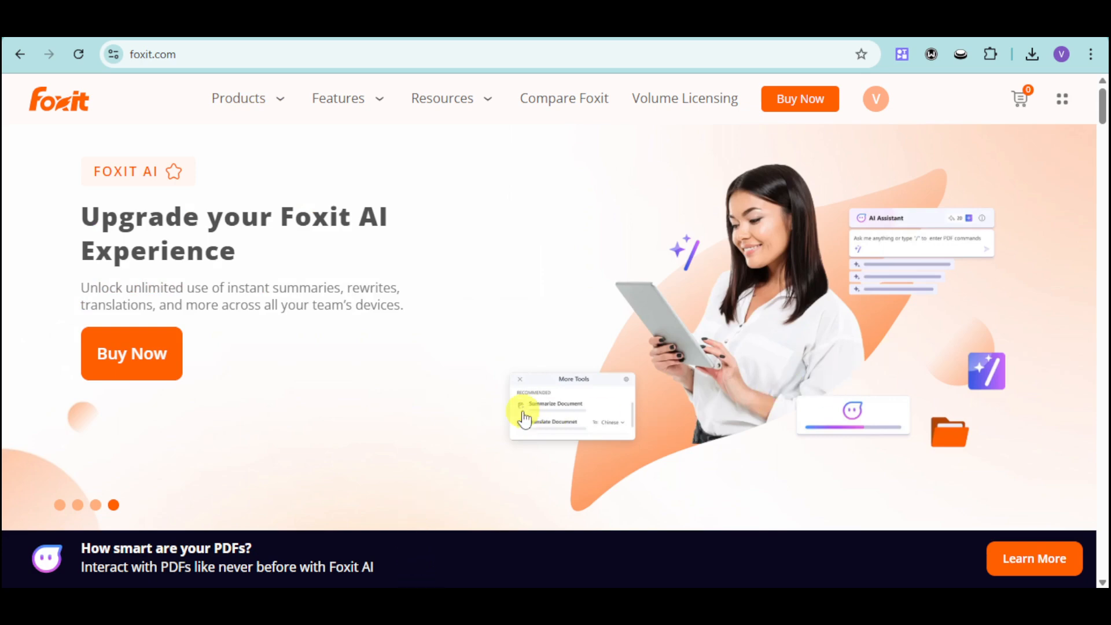
scroll(down, 3)
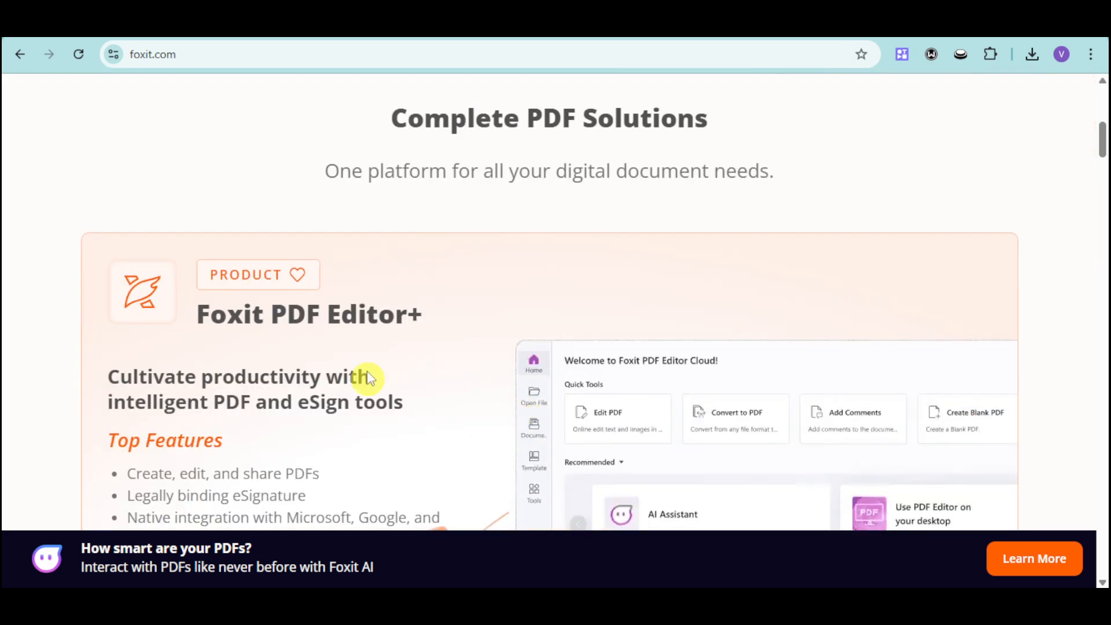
scroll(down, 3)
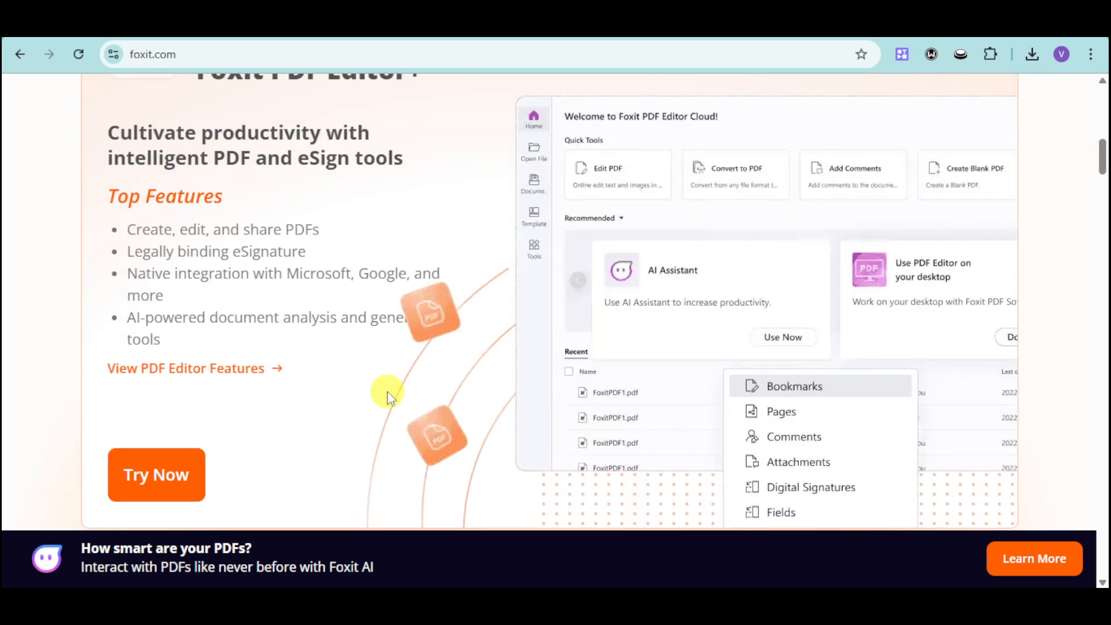
click(156, 474)
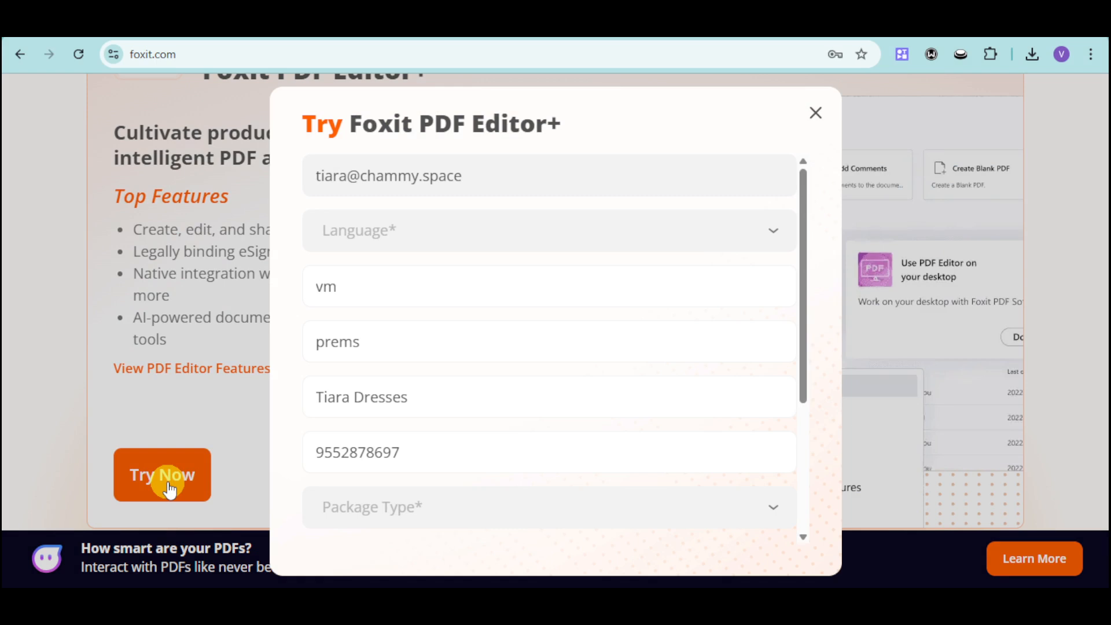
scroll(down, 3)
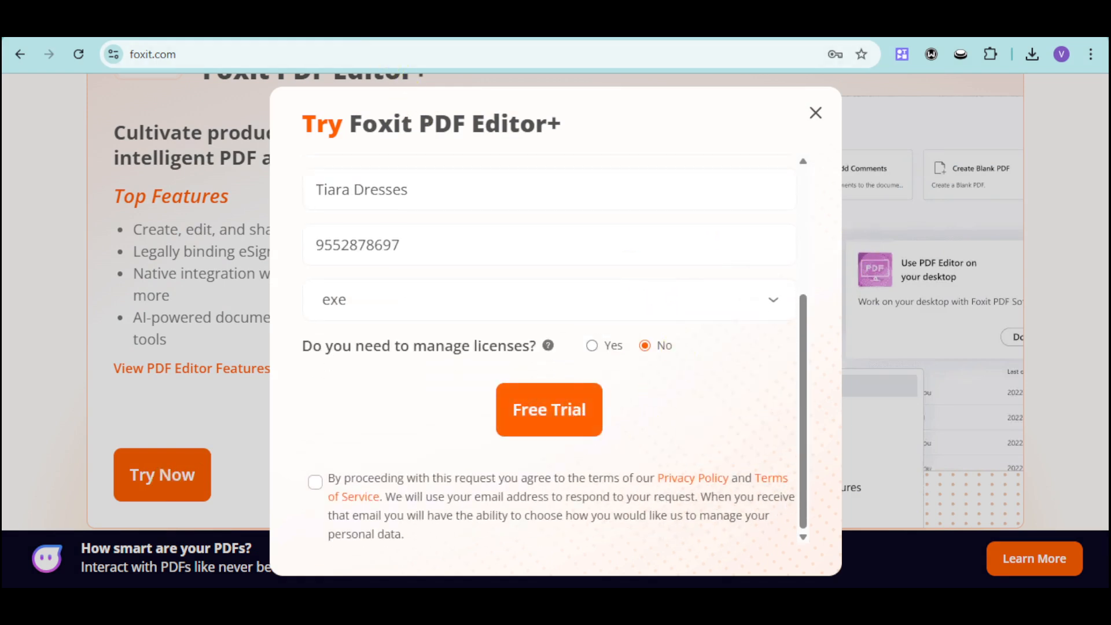
Submit the trial request and review the My Apps page showing the 14-day PDF Editor+ plan.
click(549, 410)
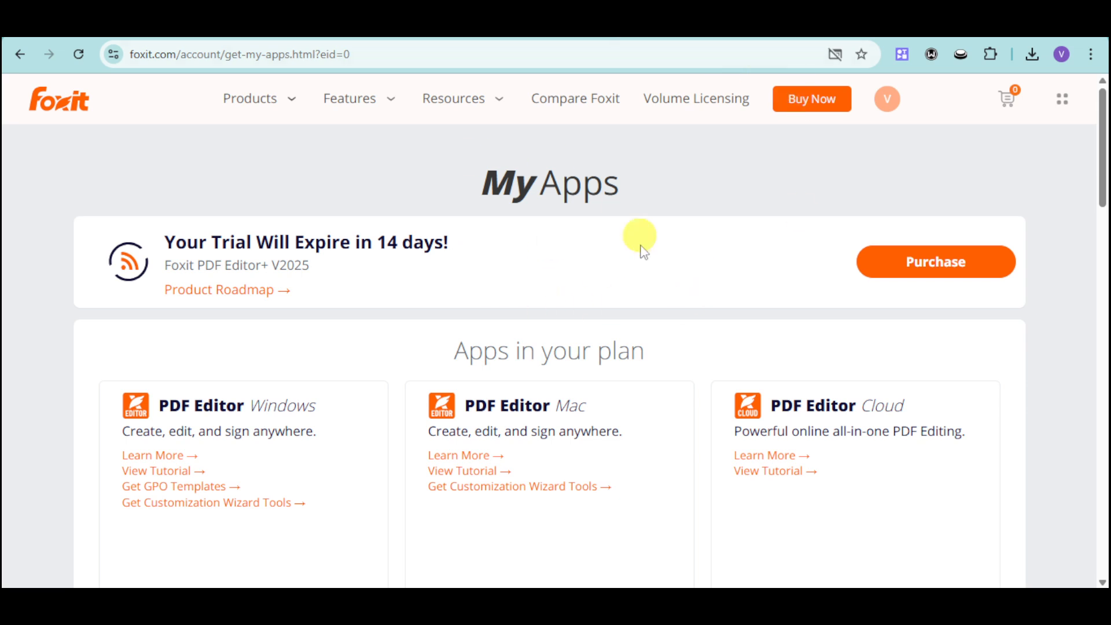
mouse_move(364, 210)
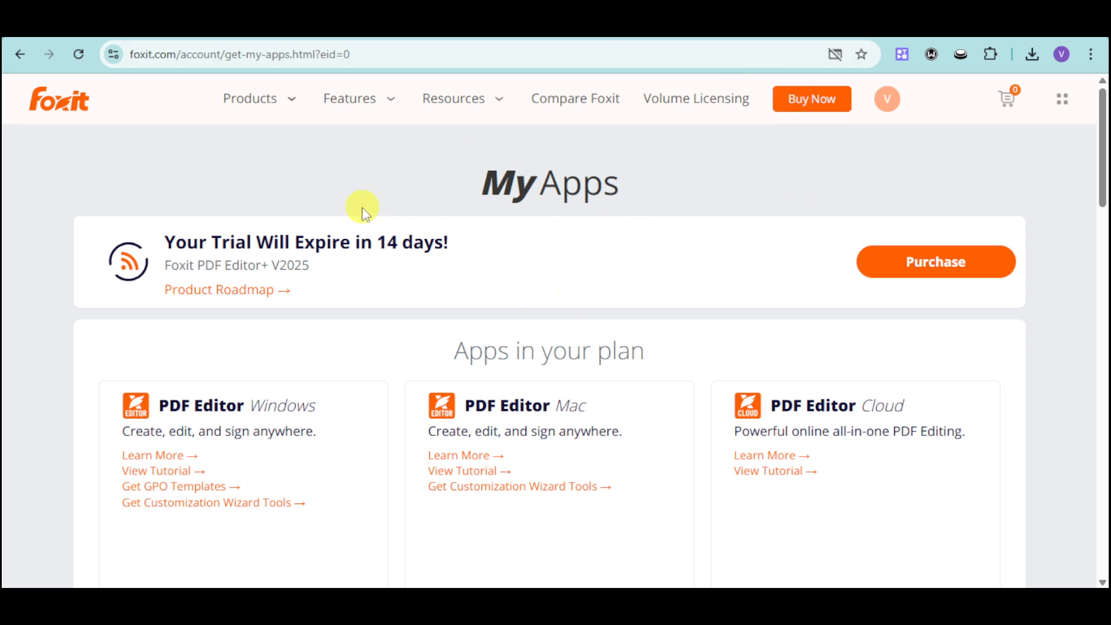
mouse_move(348, 263)
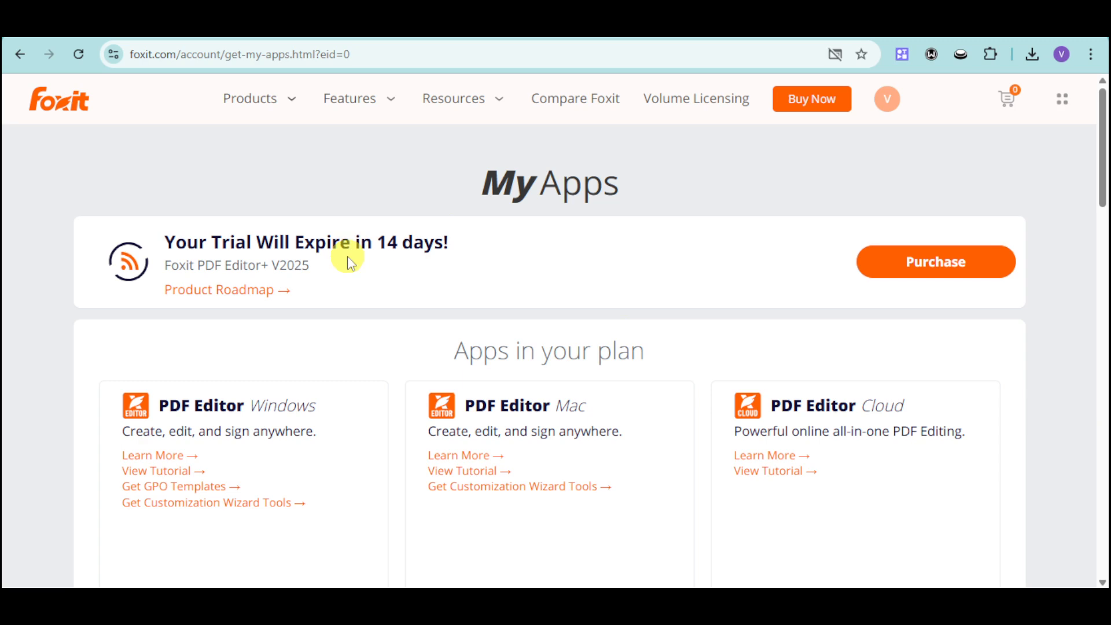
mouse_move(270, 404)
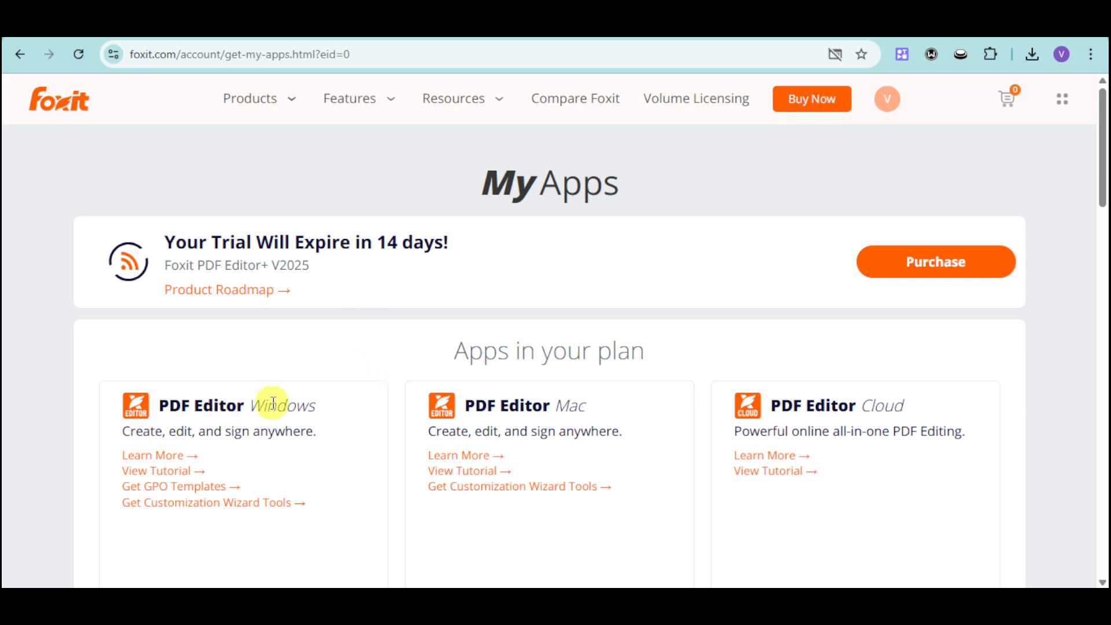
scroll(down, 3)
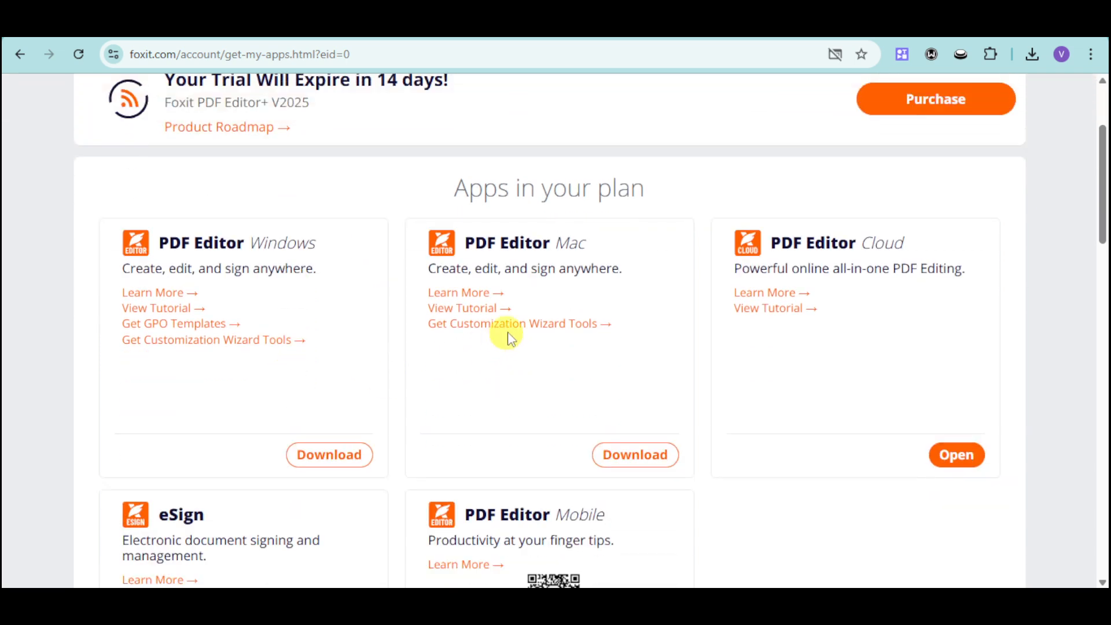
scroll(down, 3)
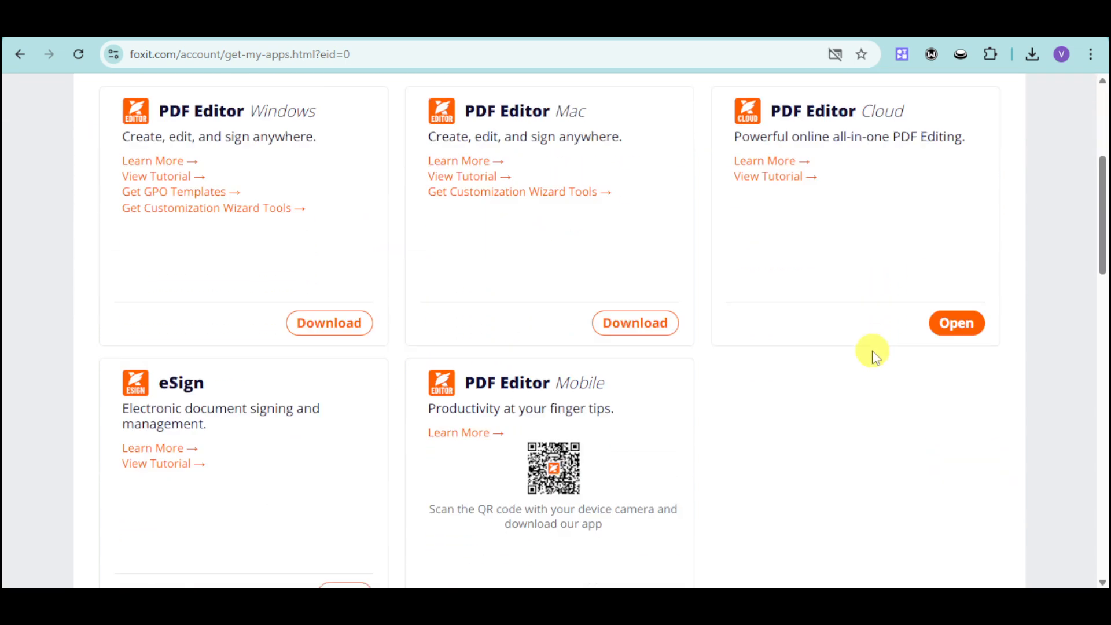
scroll(down, 3)
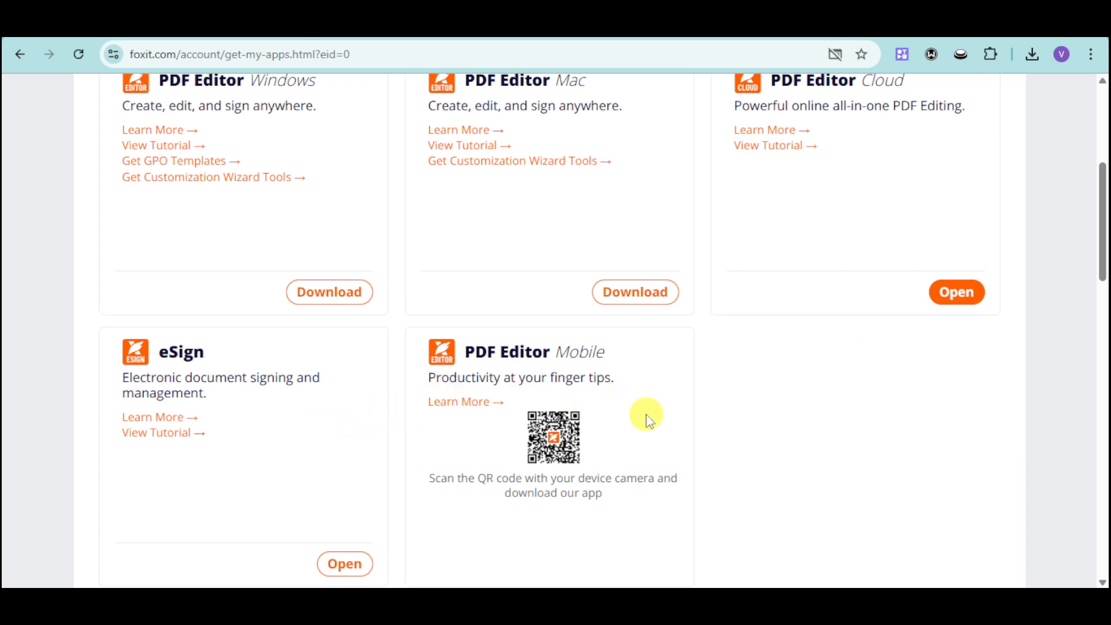
scroll(up, 3)
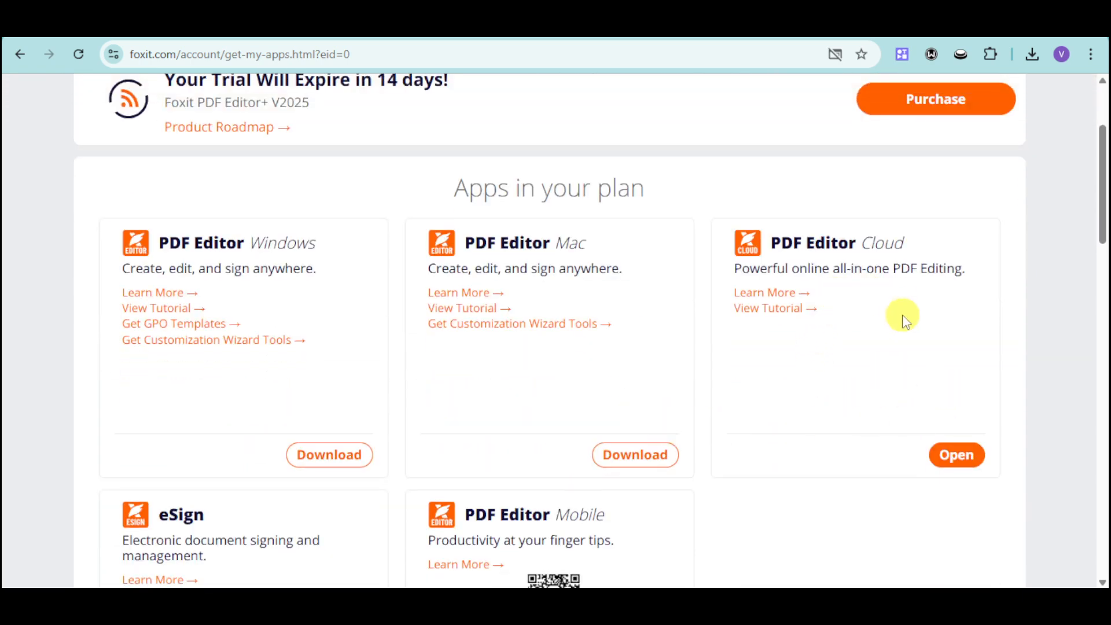
Launch PDF Editor Cloud, skip the guided tour and bring up the Open File dialog.
click(956, 454)
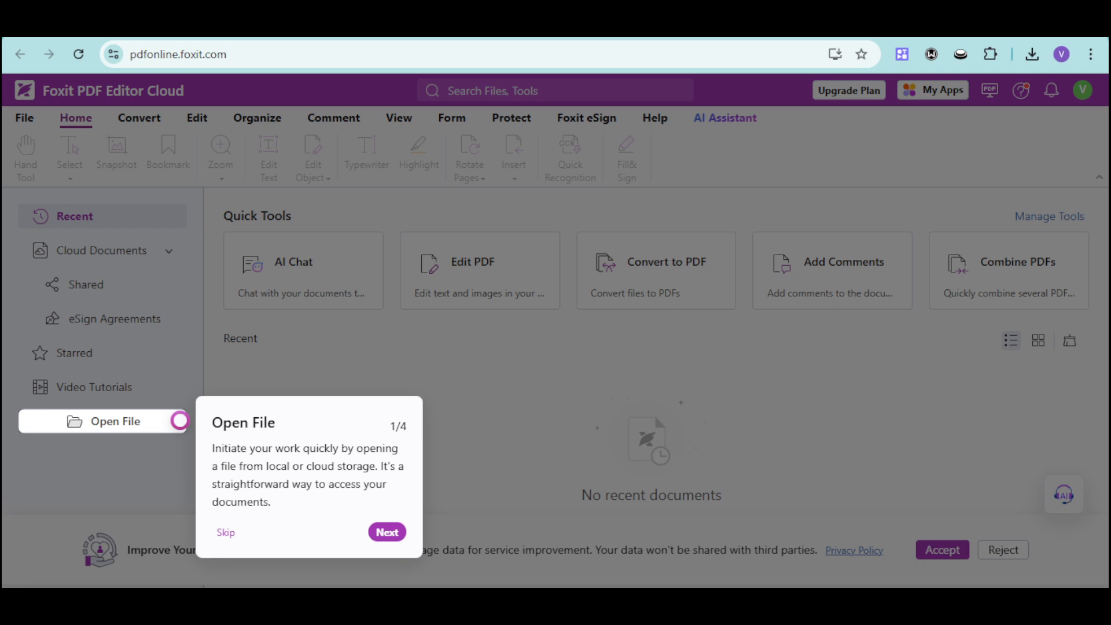
mouse_move(421, 489)
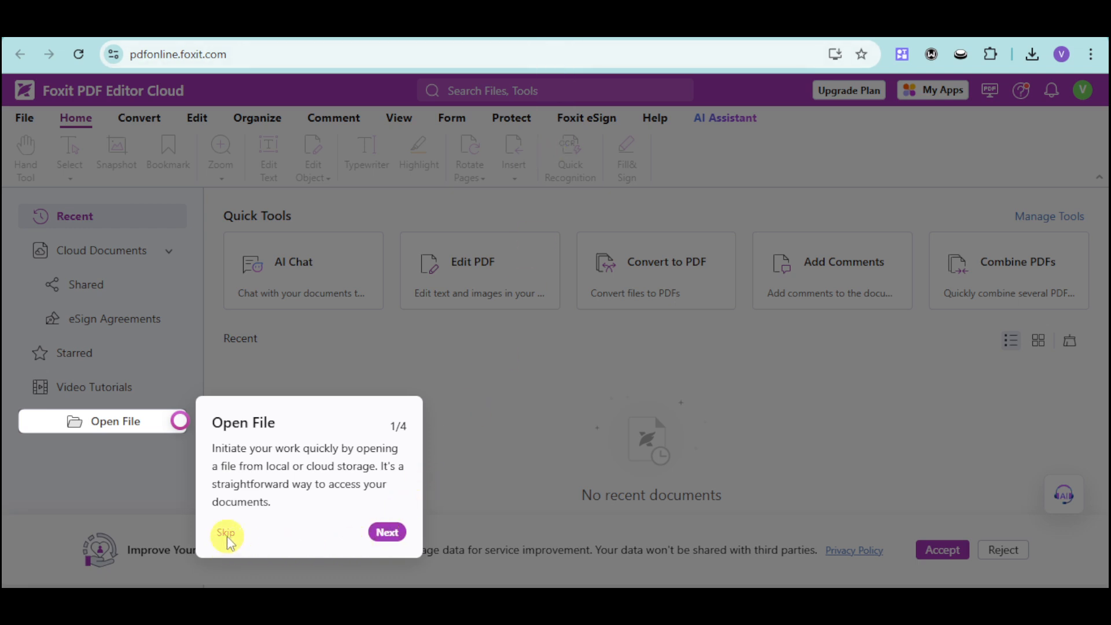
click(227, 532)
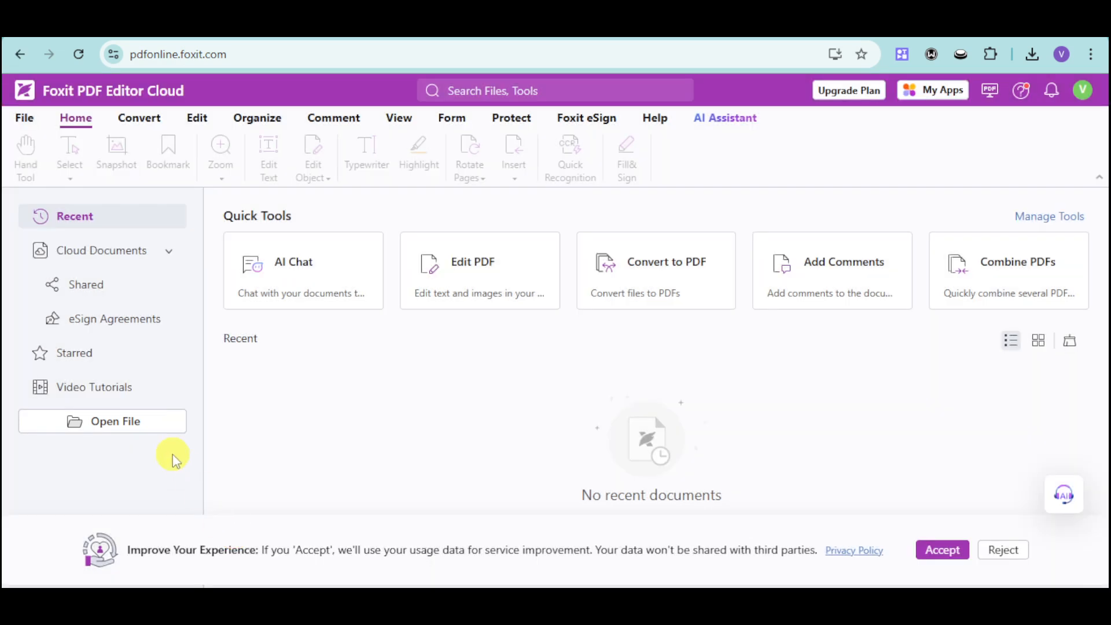
click(102, 421)
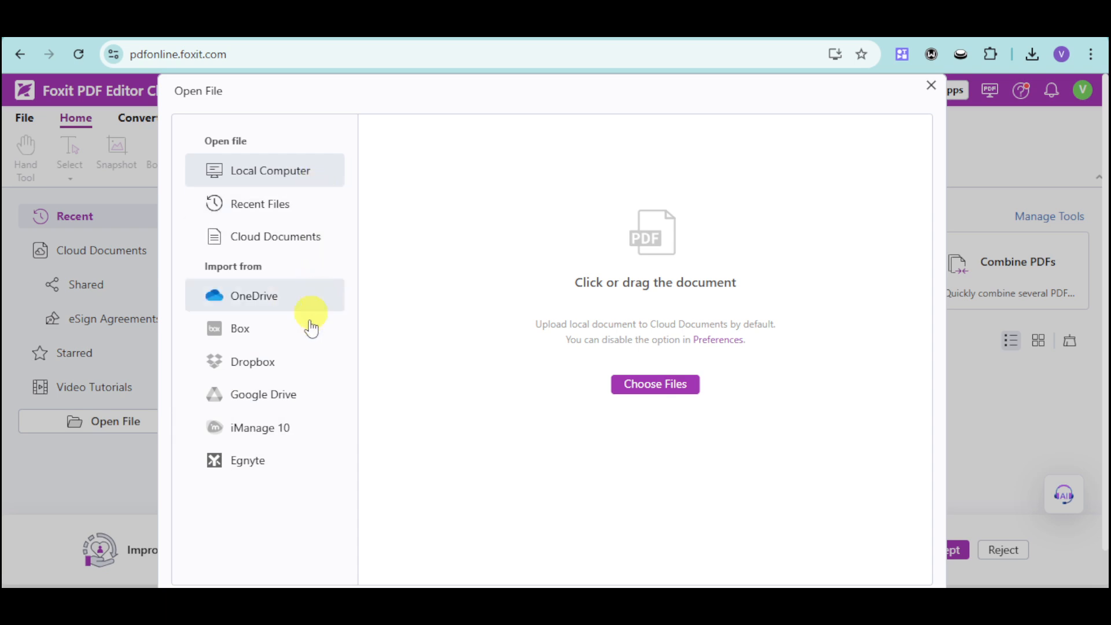
mouse_move(297, 361)
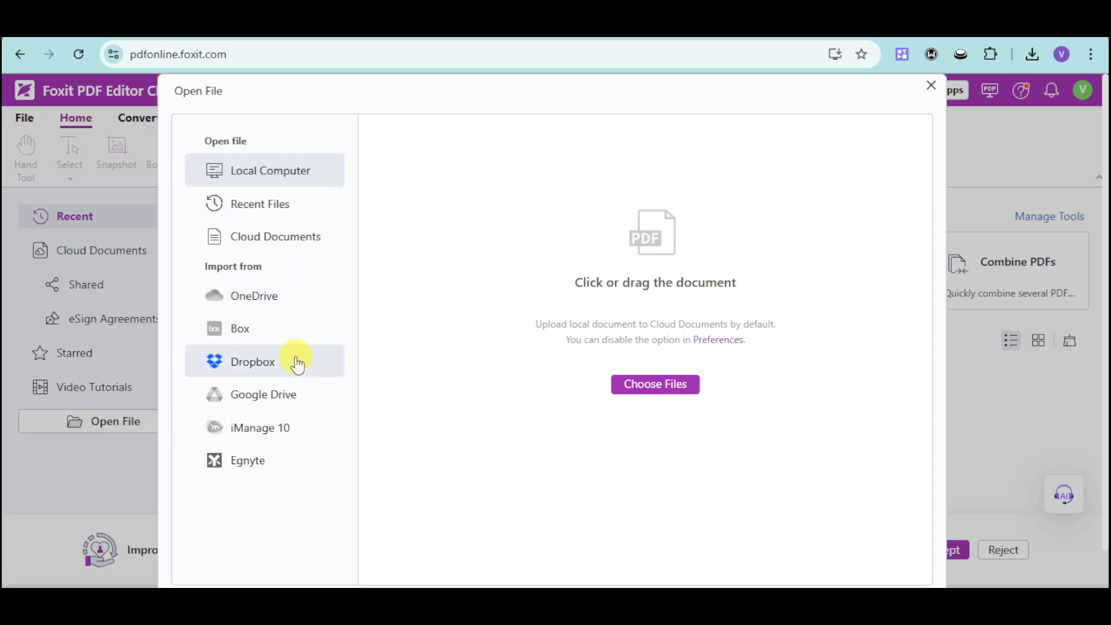
mouse_move(289, 434)
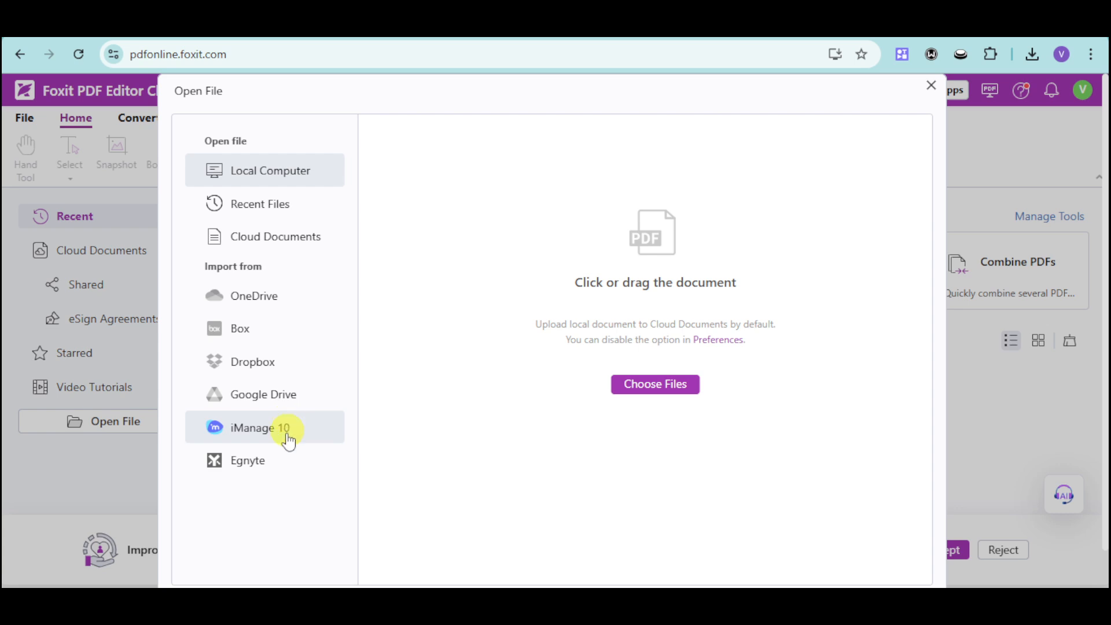
mouse_move(681, 432)
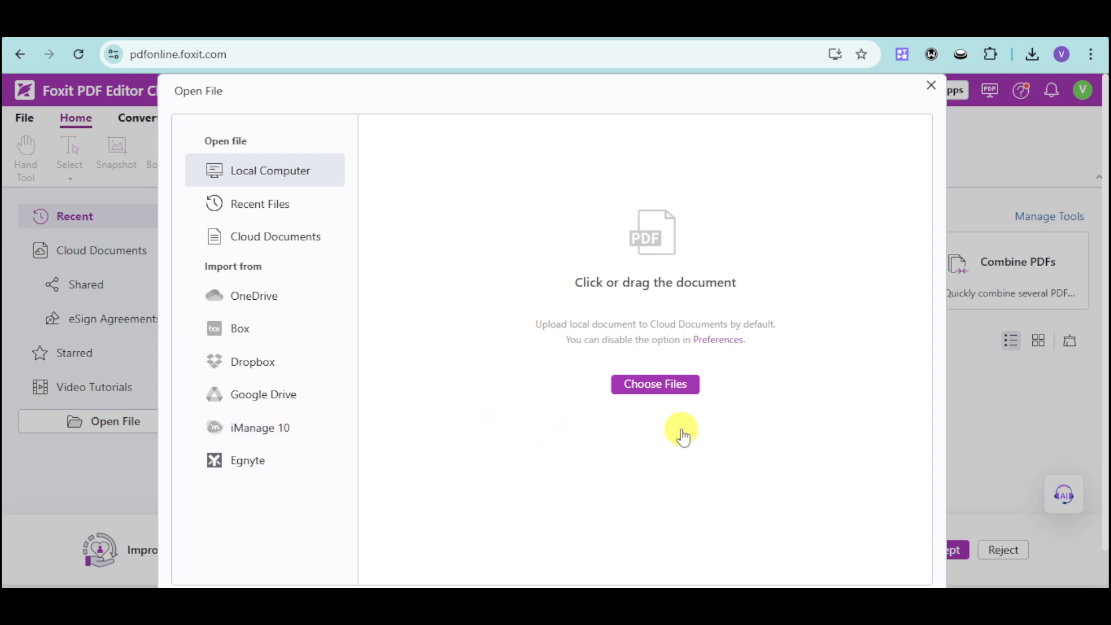
mouse_move(655, 384)
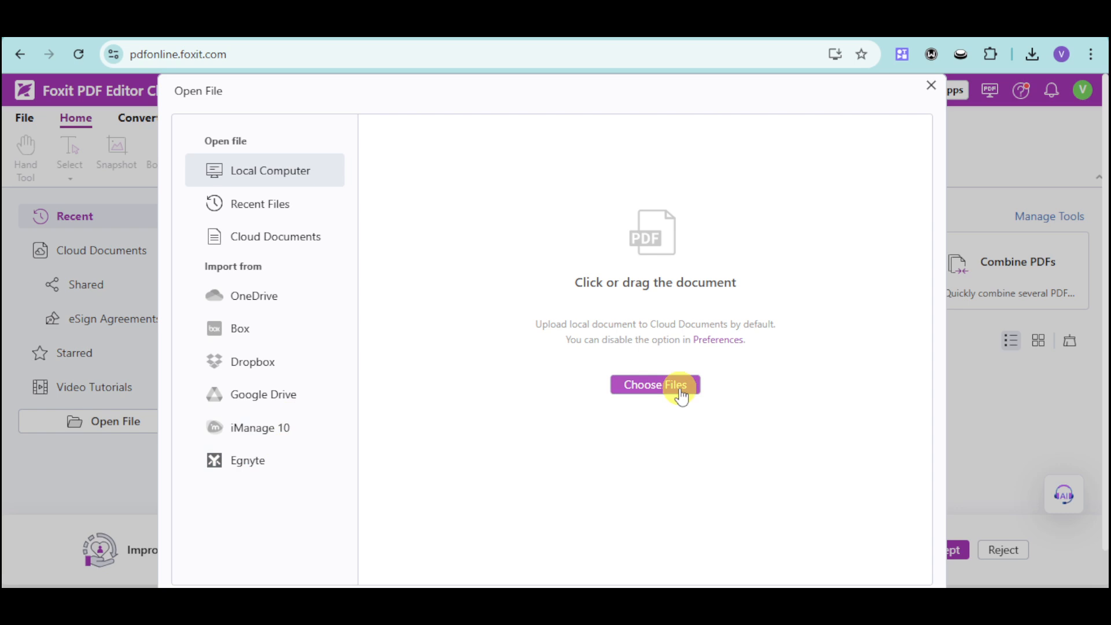
Load the White Minimalist business letter PDF and dismiss the AI Bookmark announcement.
click(654, 384)
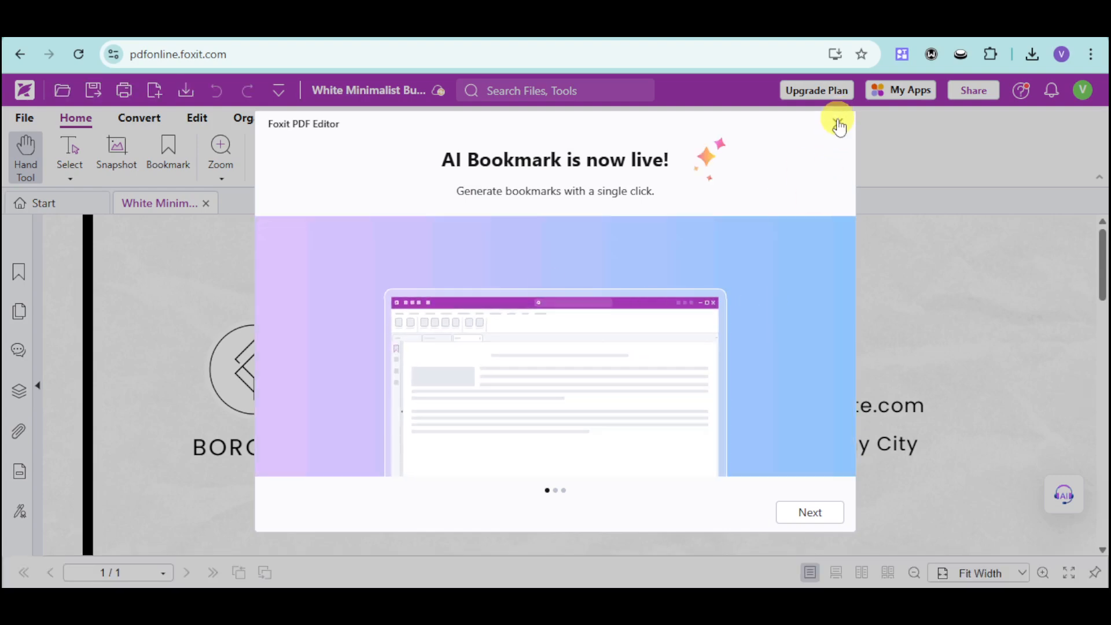
click(839, 127)
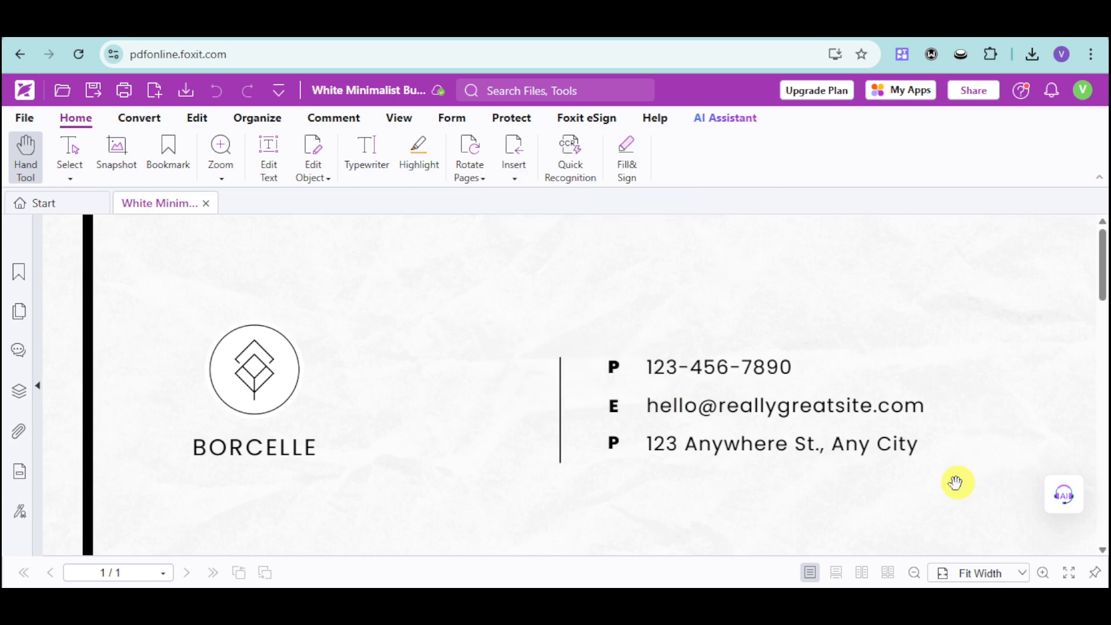
mouse_move(835, 415)
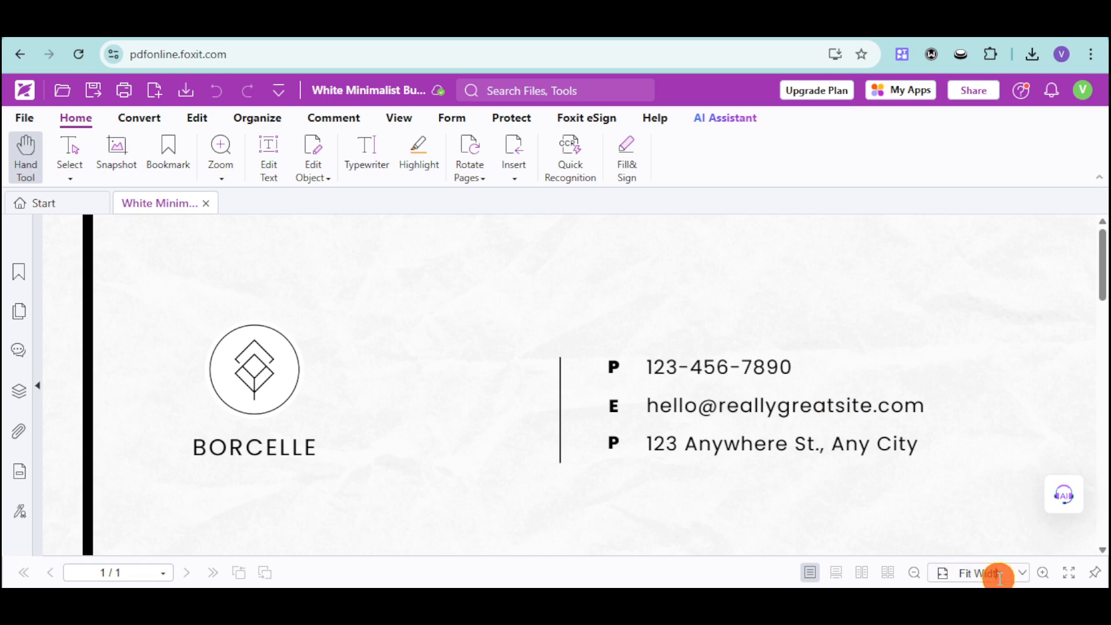
click(917, 573)
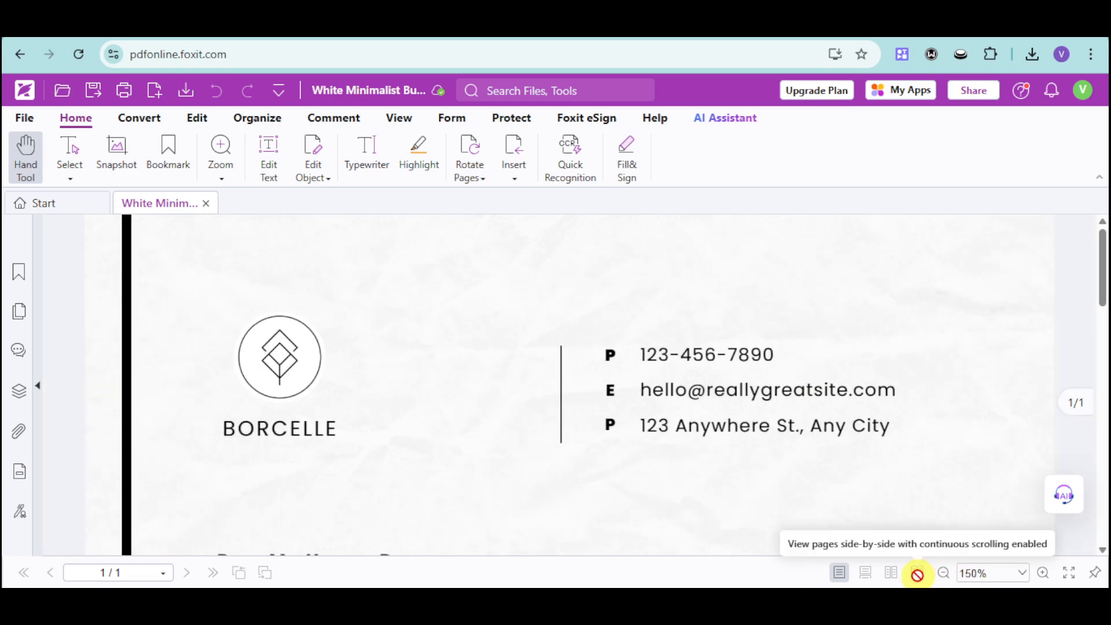
click(943, 573)
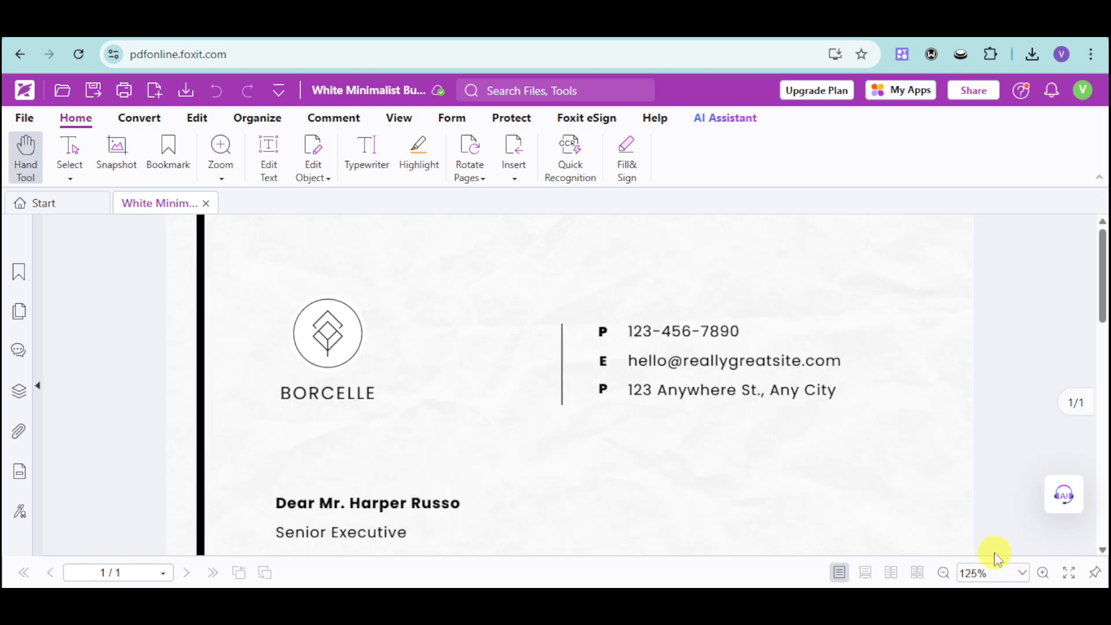
scroll(down, 3)
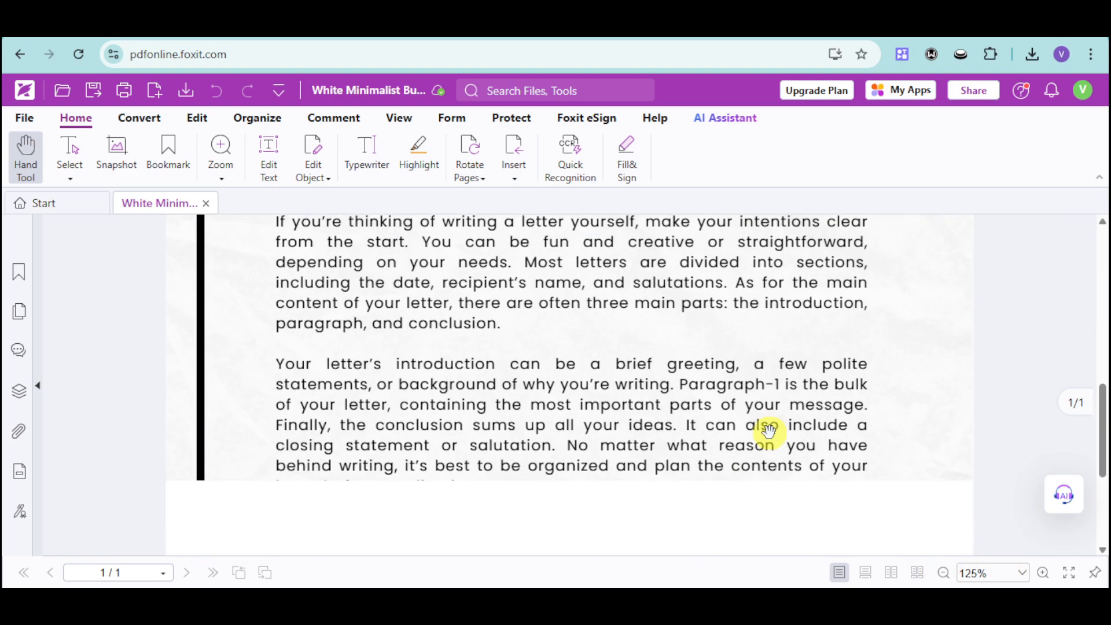
scroll(up, 3)
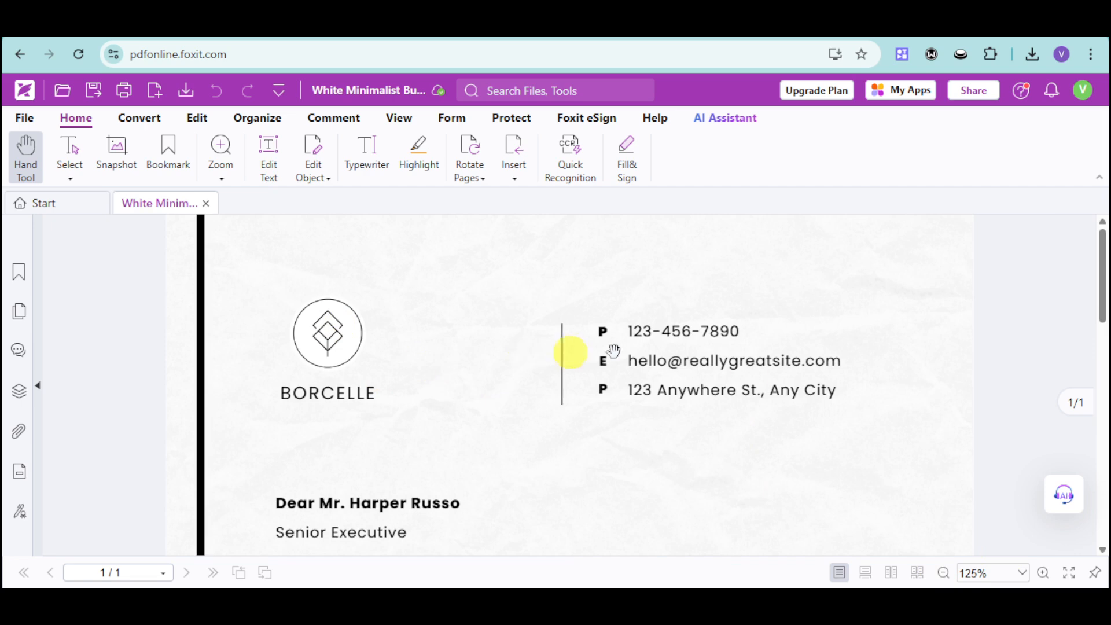
scroll(down, 3)
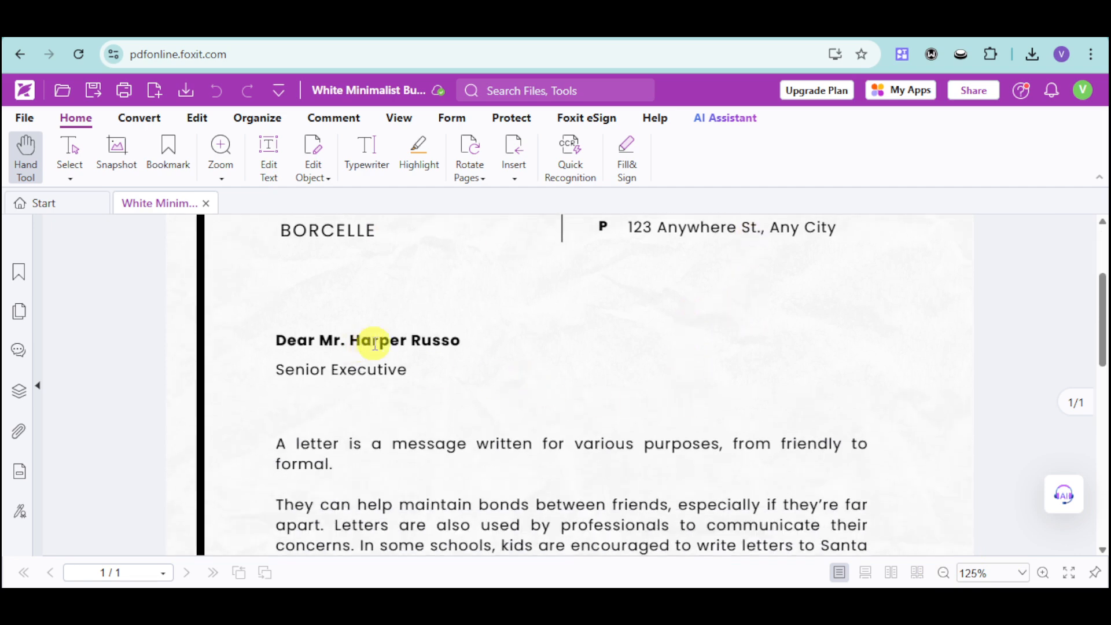
scroll(down, 3)
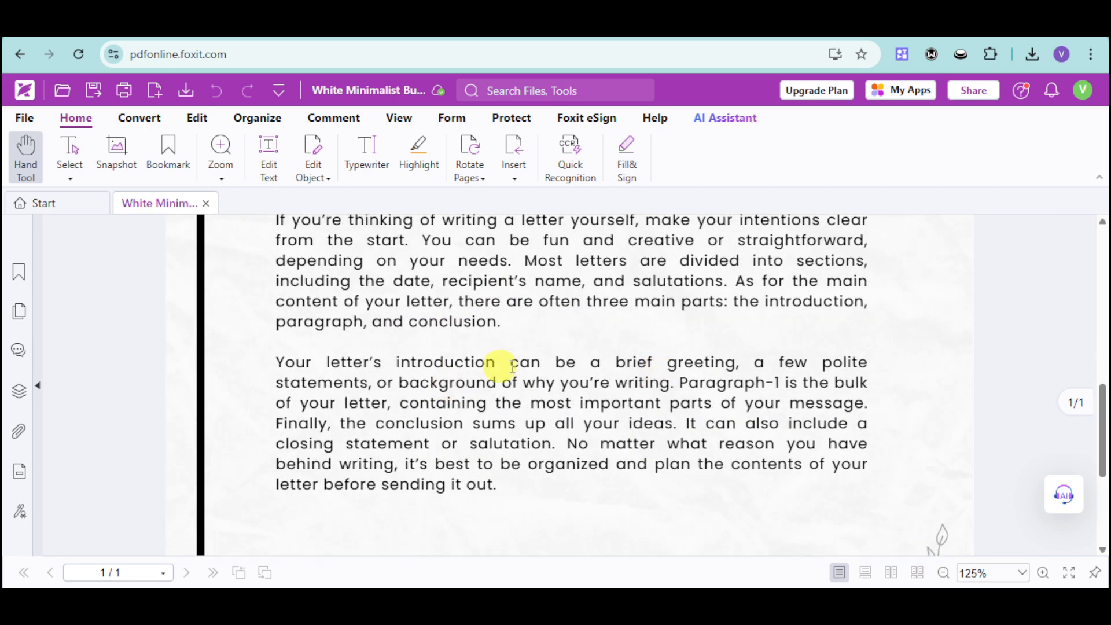
scroll(down, 3)
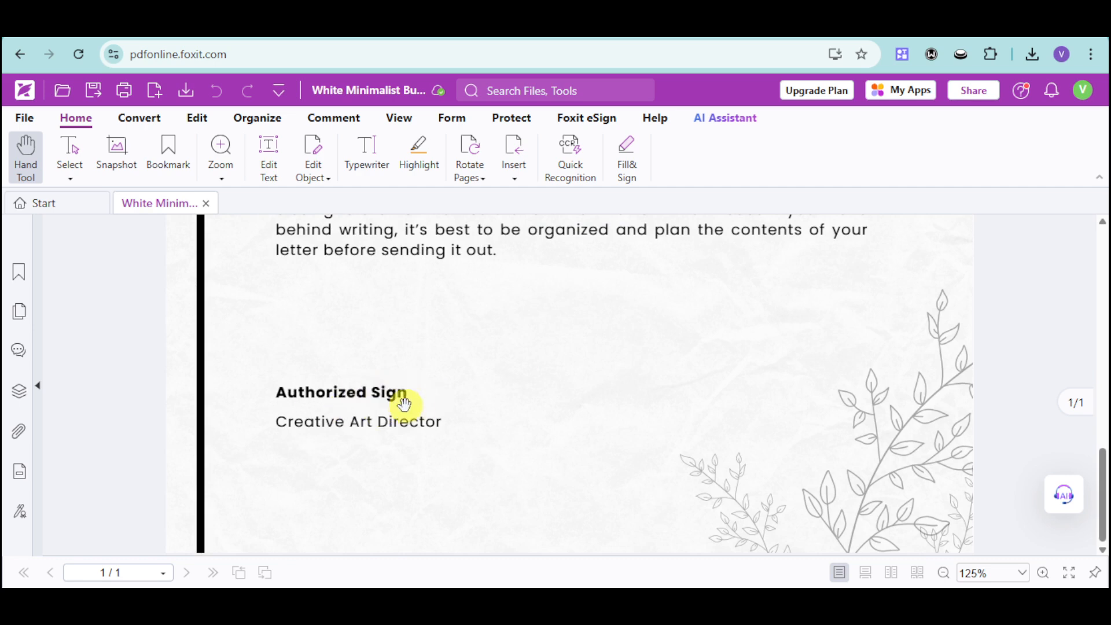
mouse_move(420, 418)
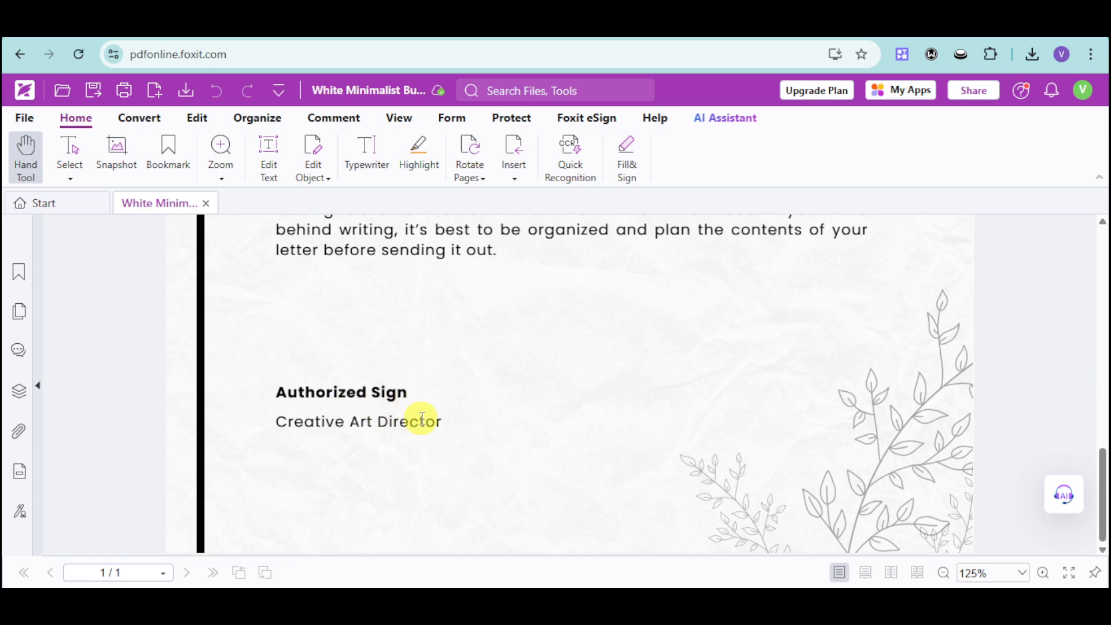
scroll(up, 3)
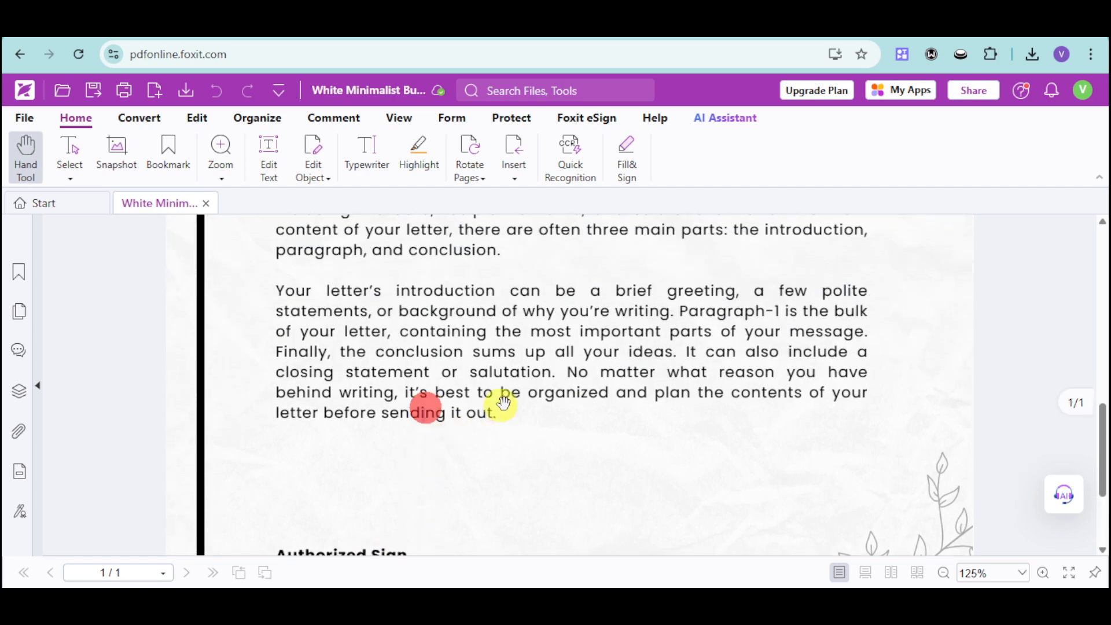
scroll(up, 3)
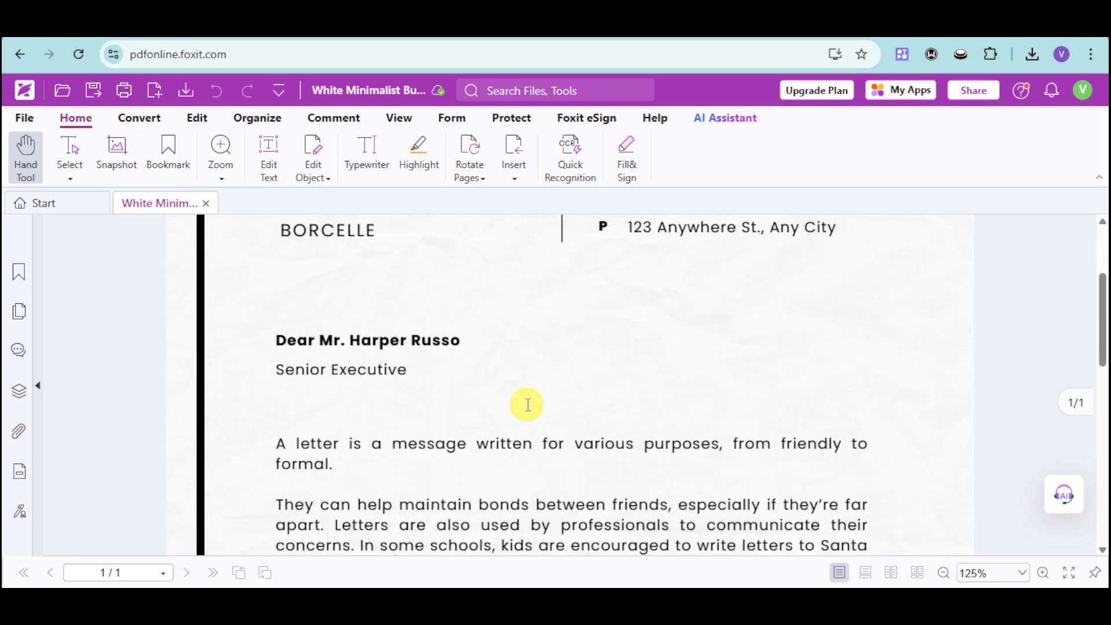
mouse_move(512, 442)
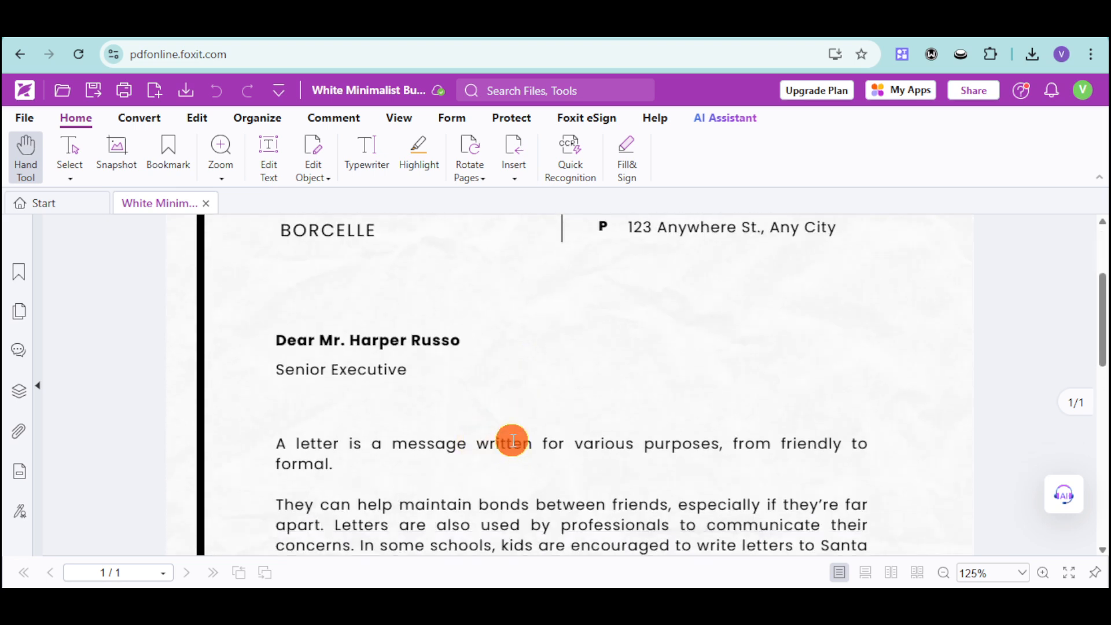
mouse_move(570, 444)
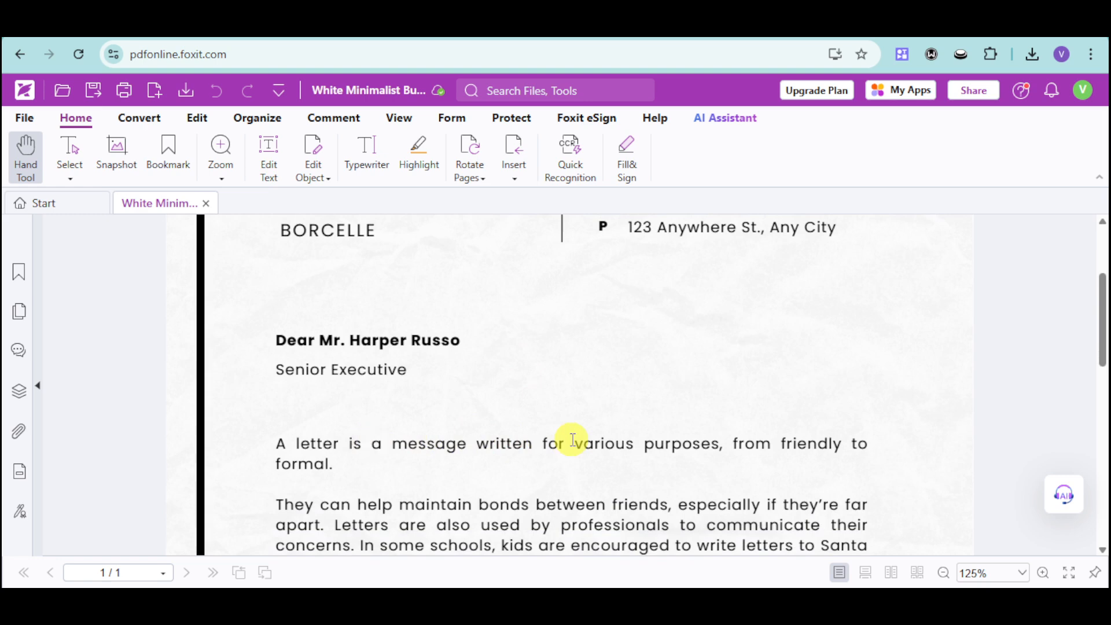
mouse_move(555, 437)
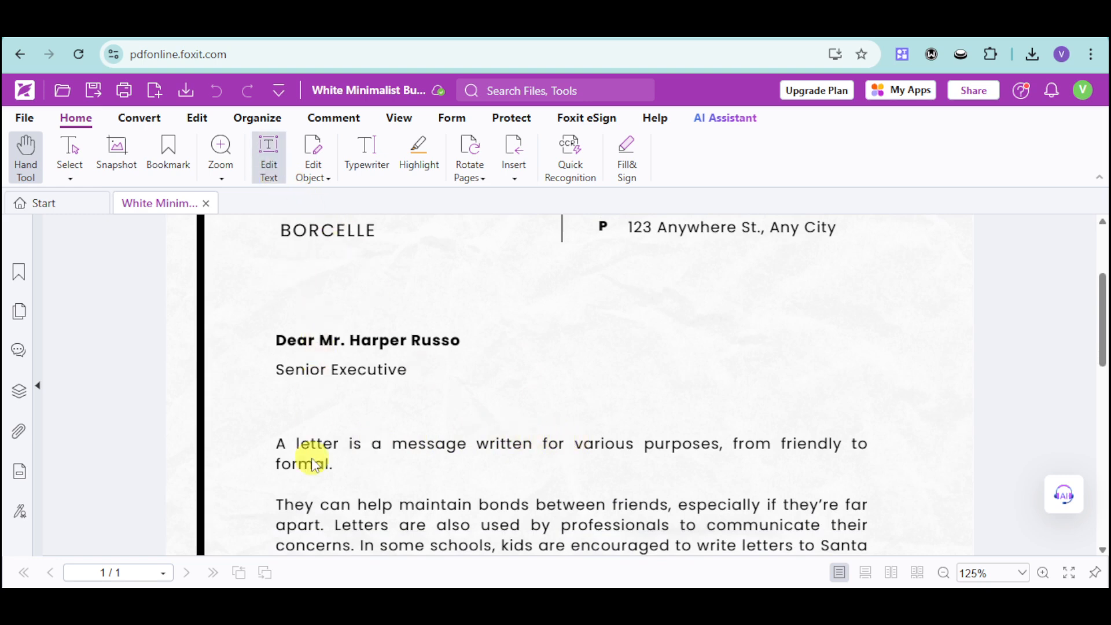
Enable Edit Text keeping current fonts and select the word 'message' in the first body paragraph.
click(268, 156)
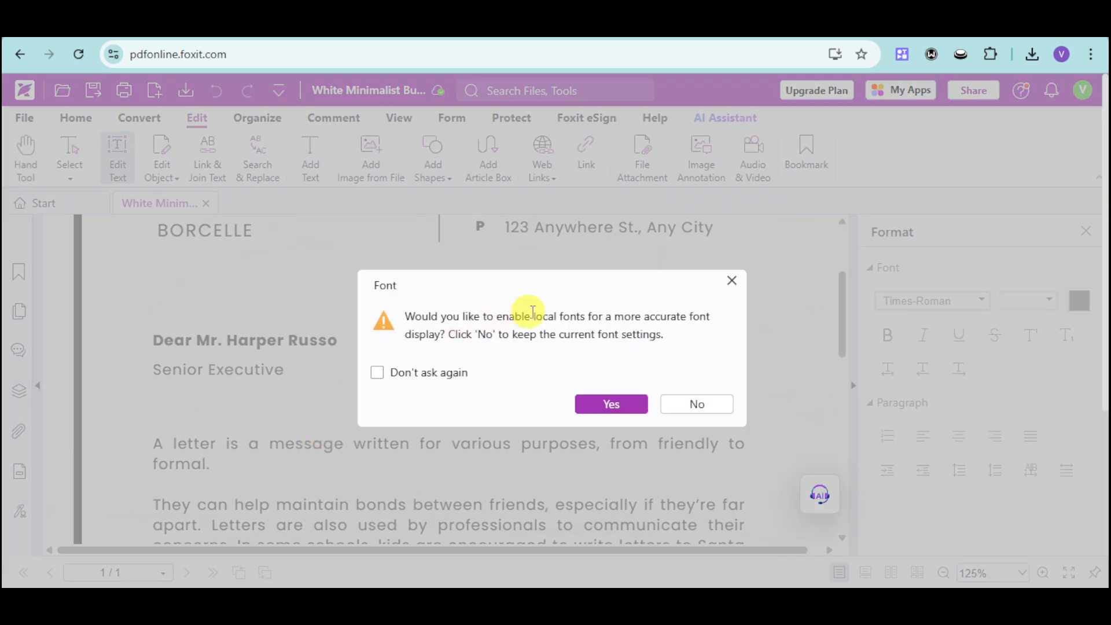
mouse_move(624, 332)
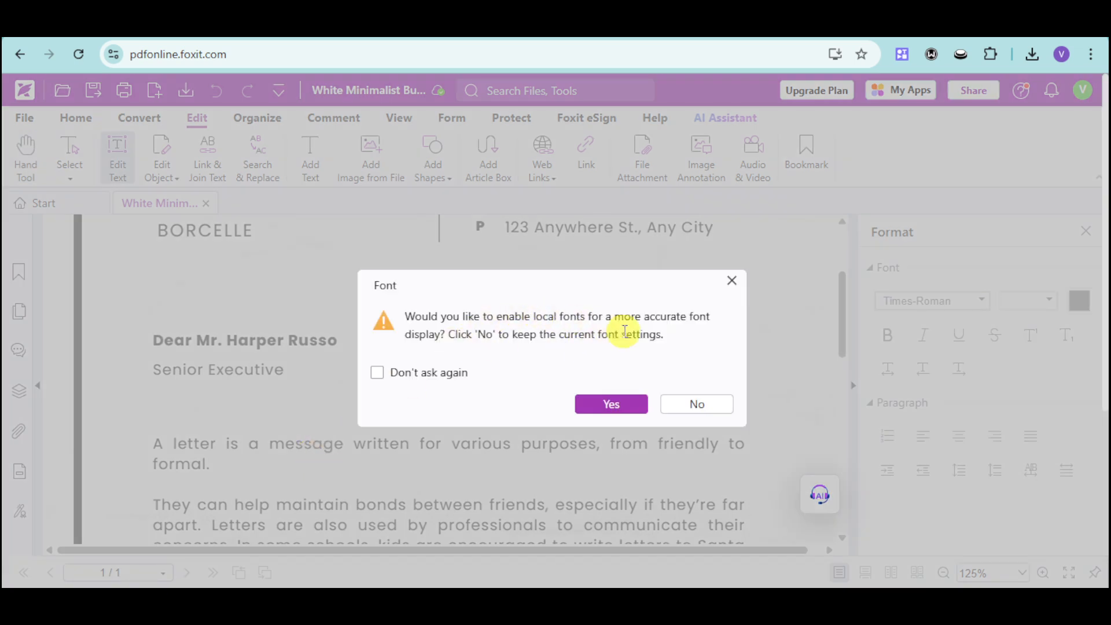
mouse_move(696, 402)
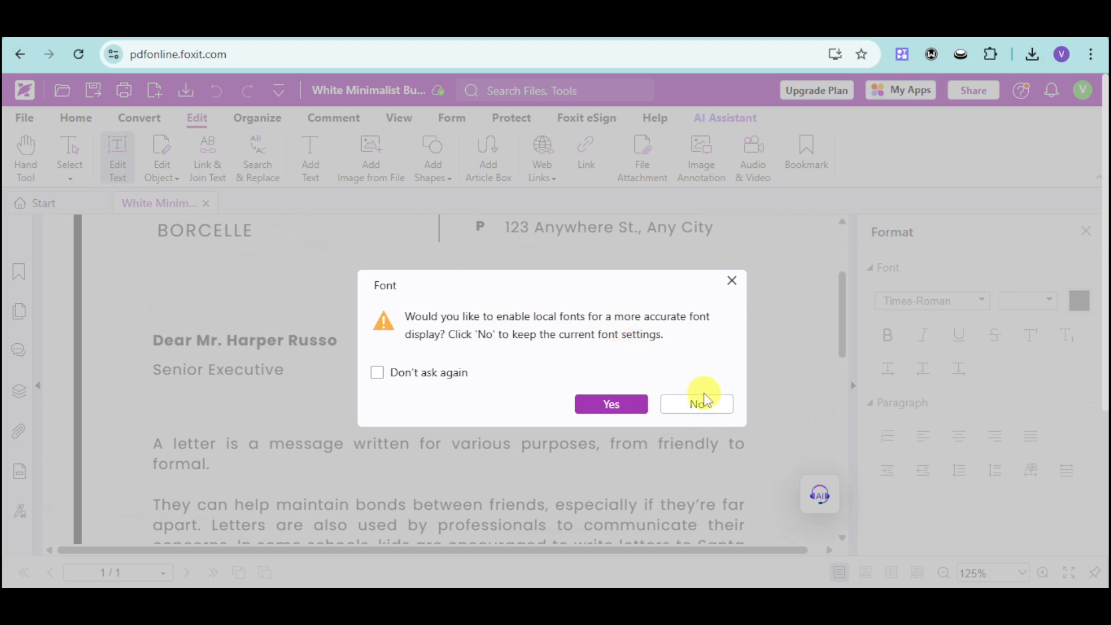
mouse_move(684, 390)
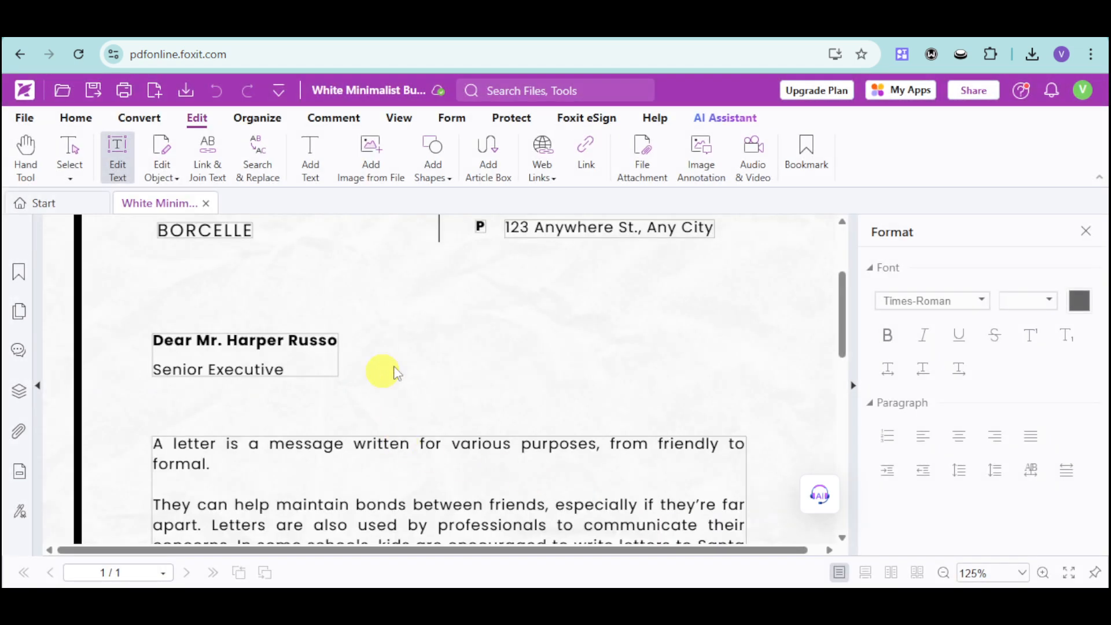
mouse_move(323, 450)
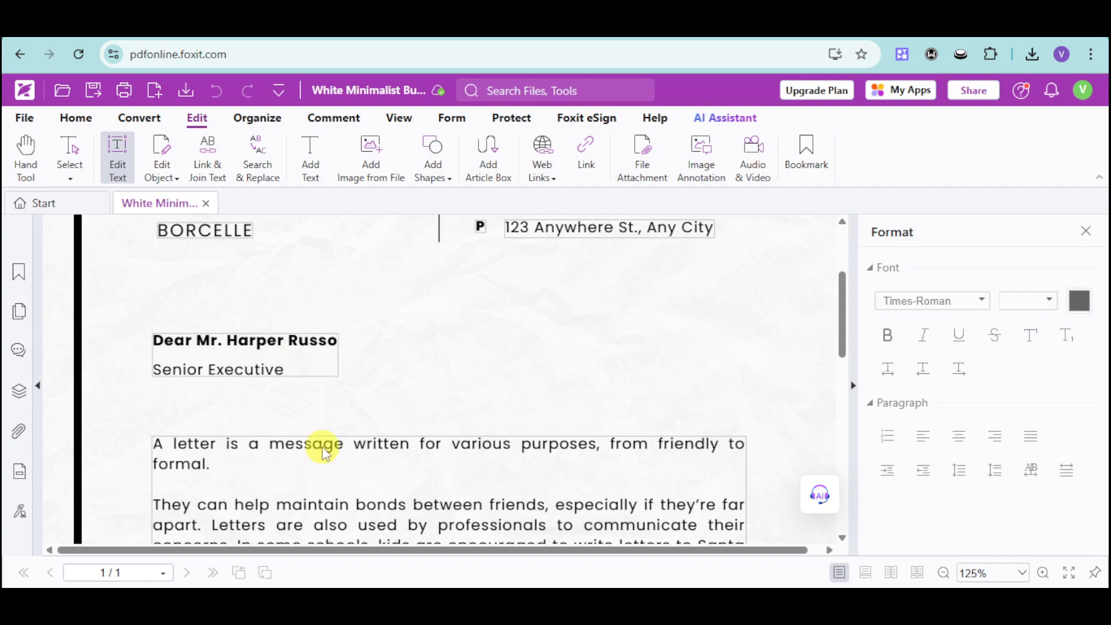
click(320, 451)
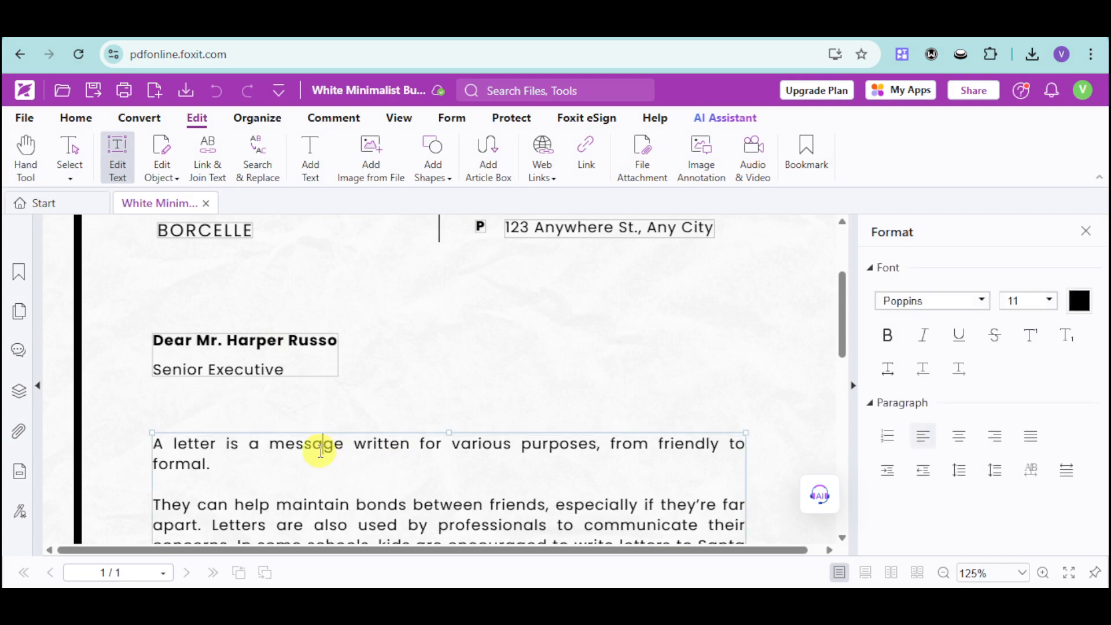
double_click(306, 443)
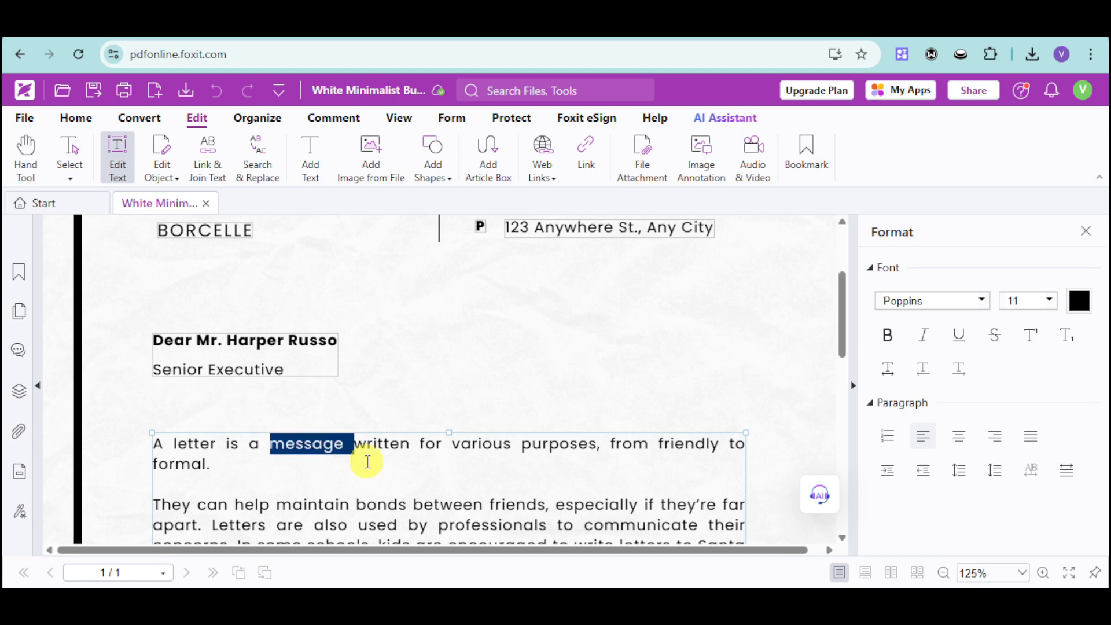
click(367, 453)
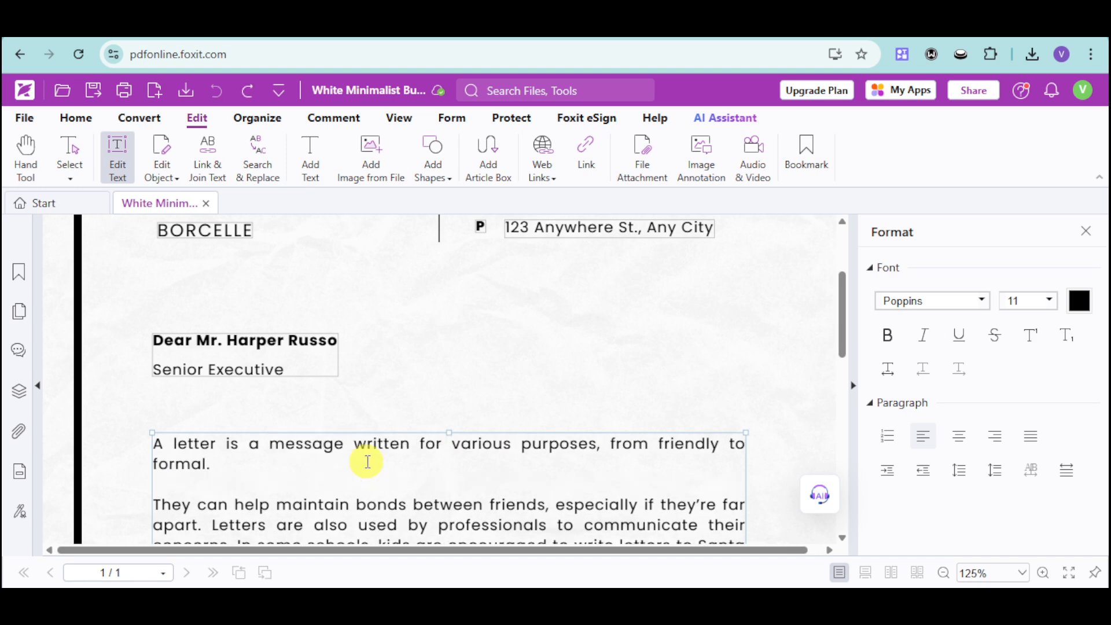
mouse_move(453, 432)
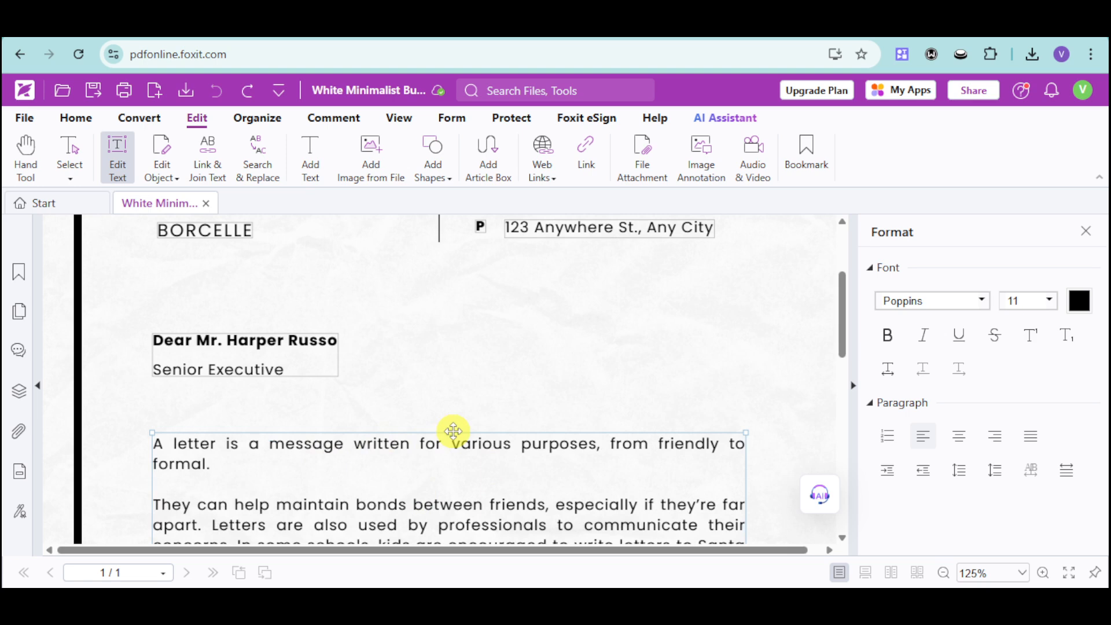
scroll(up, 3)
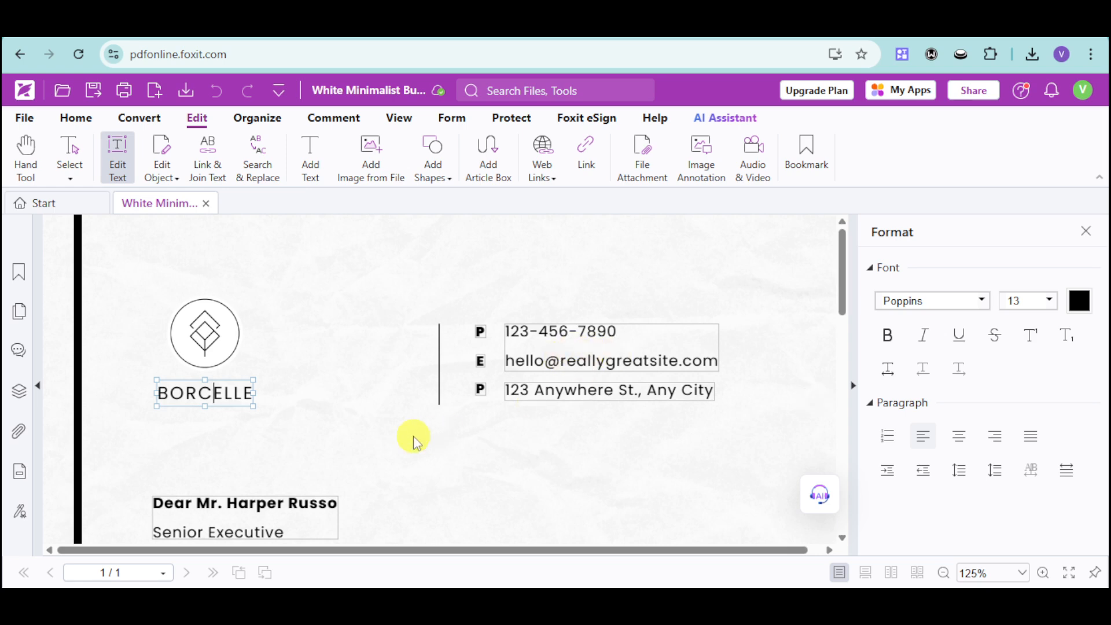
scroll(down, 3)
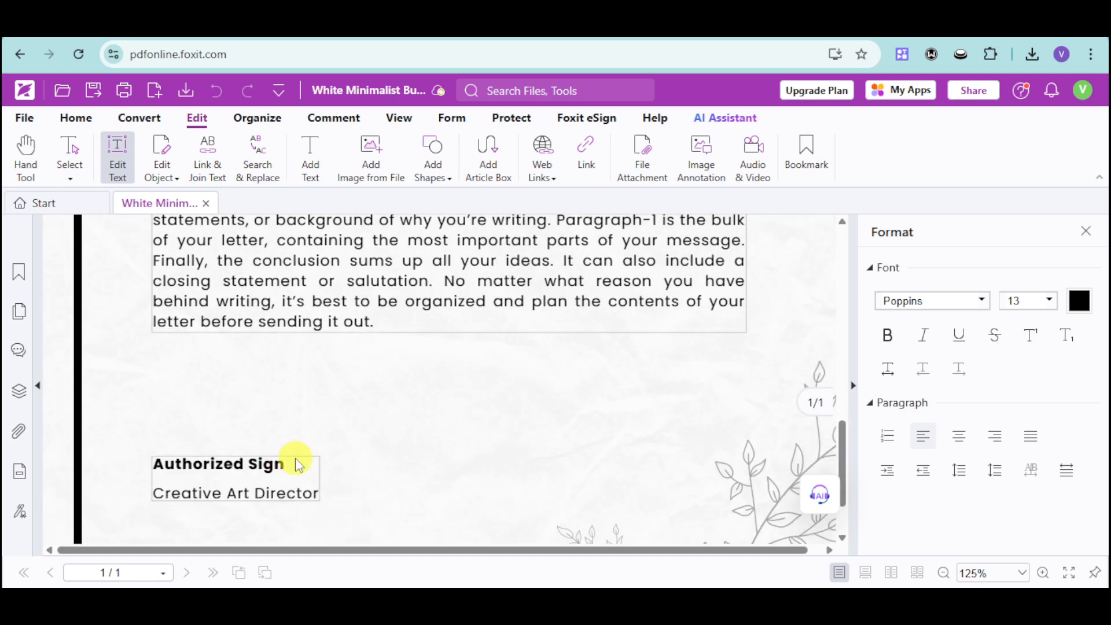
scroll(up, 3)
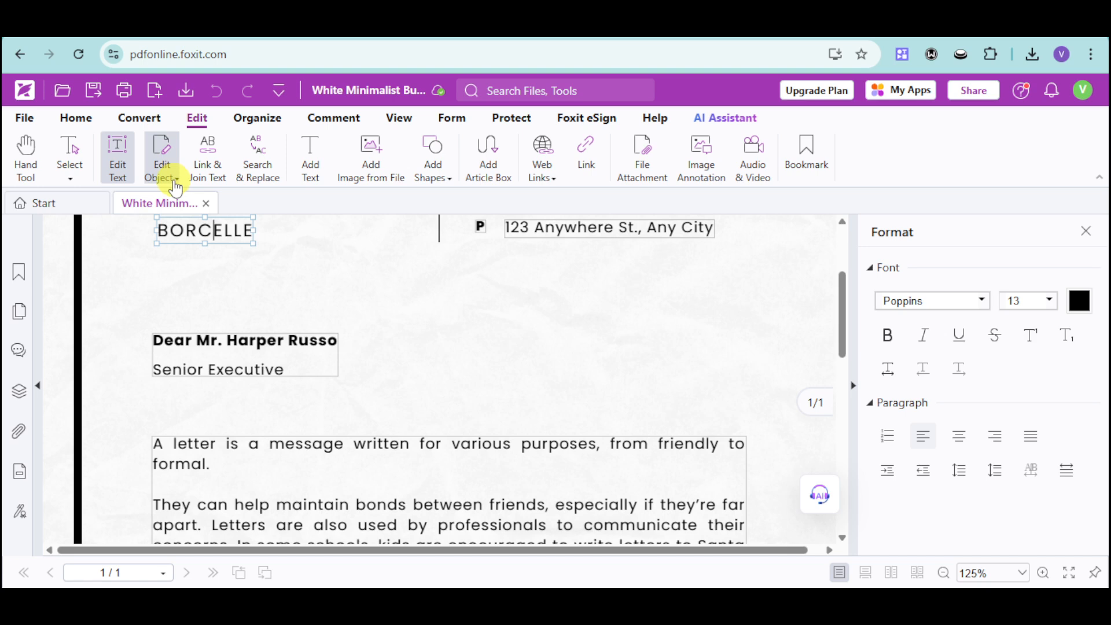
click(162, 158)
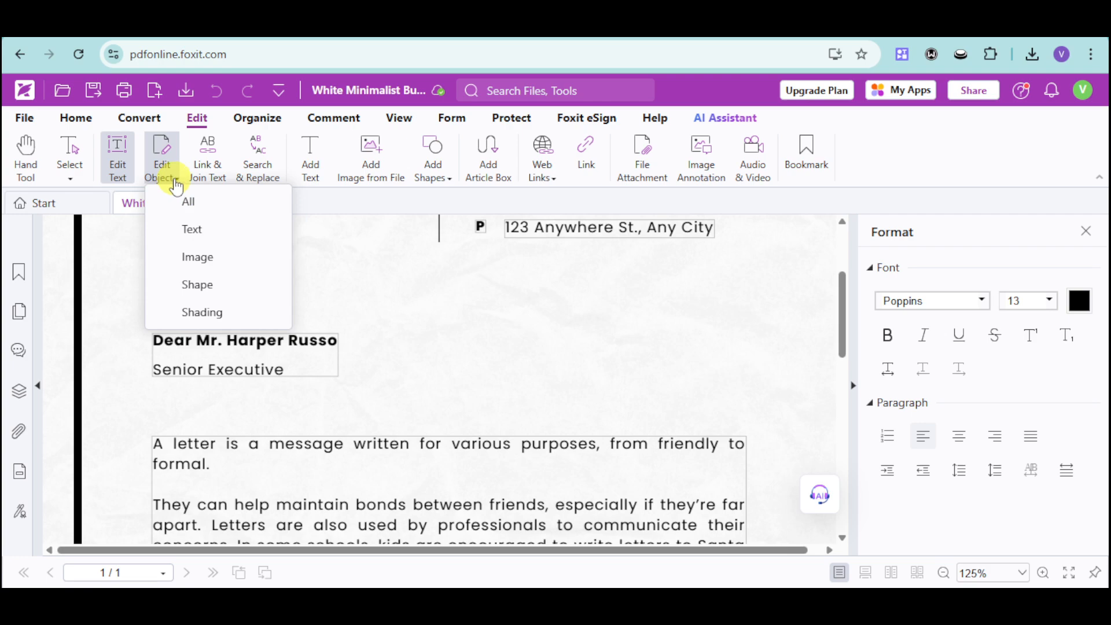
scroll(down, 3)
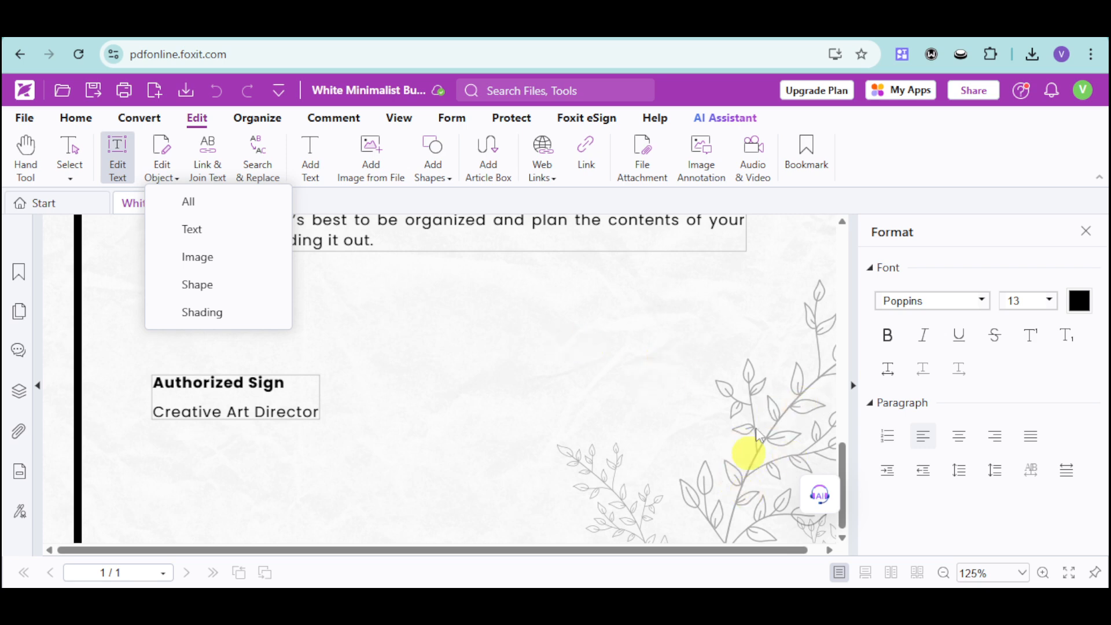
mouse_move(711, 453)
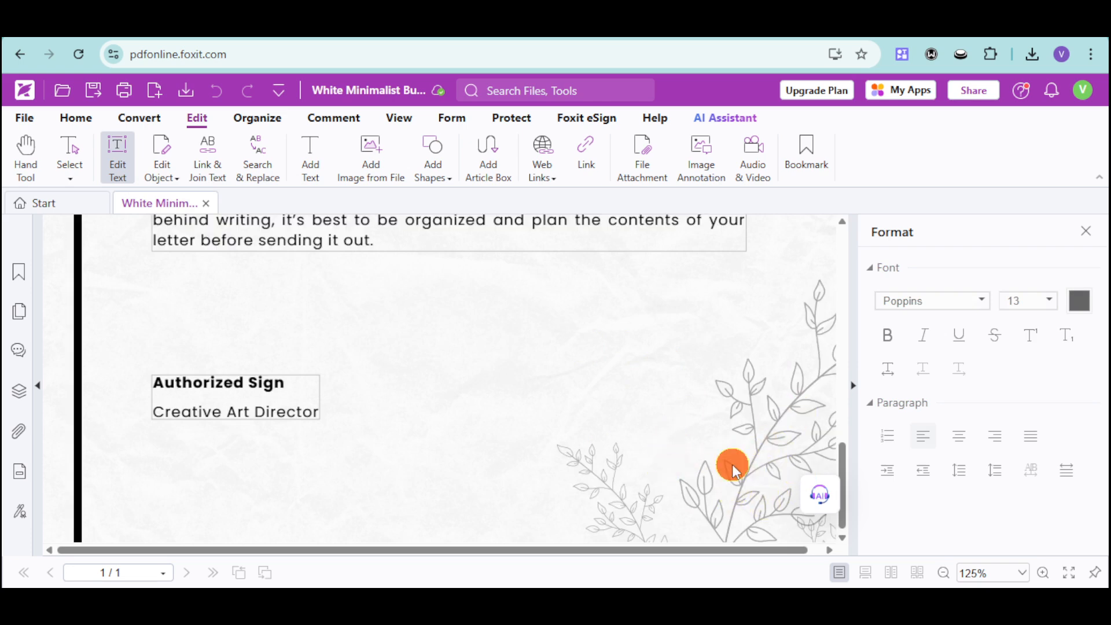
mouse_move(162, 156)
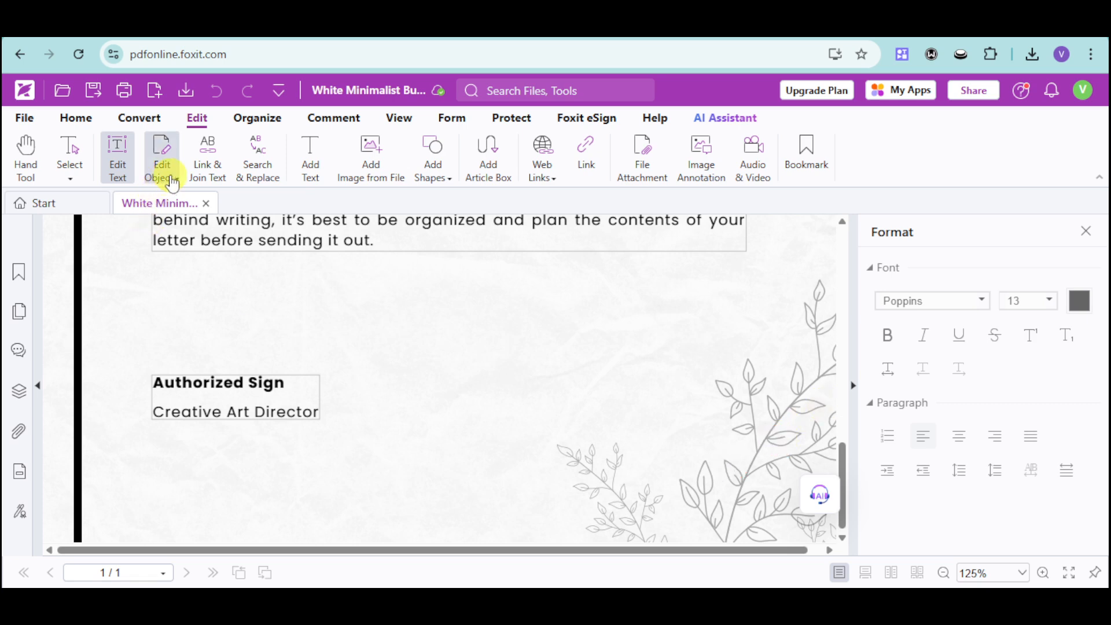
click(162, 156)
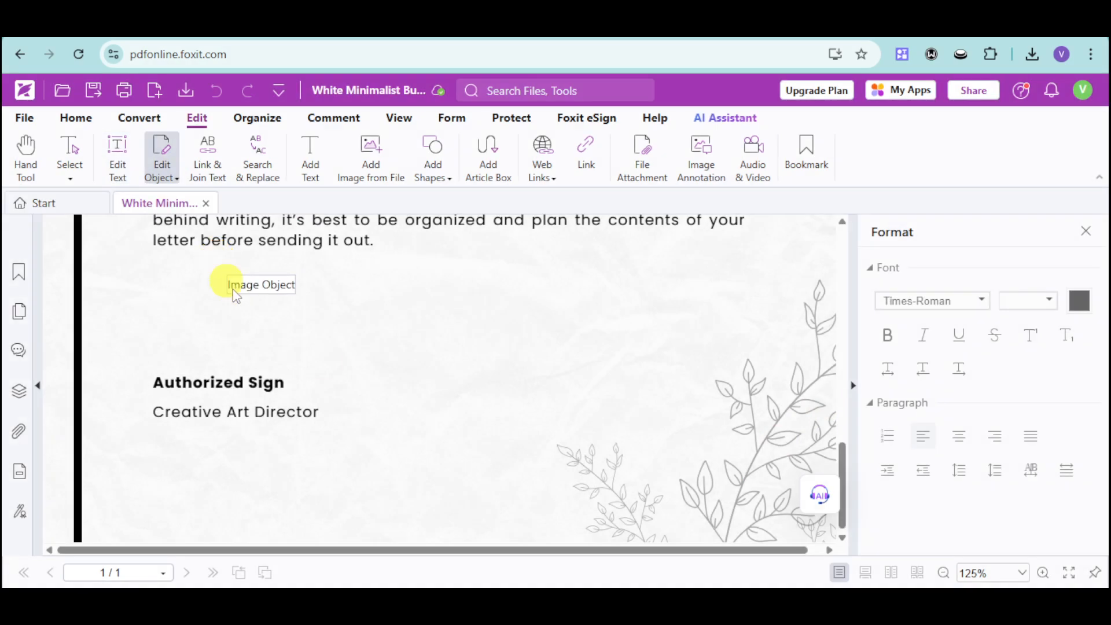
mouse_move(730, 485)
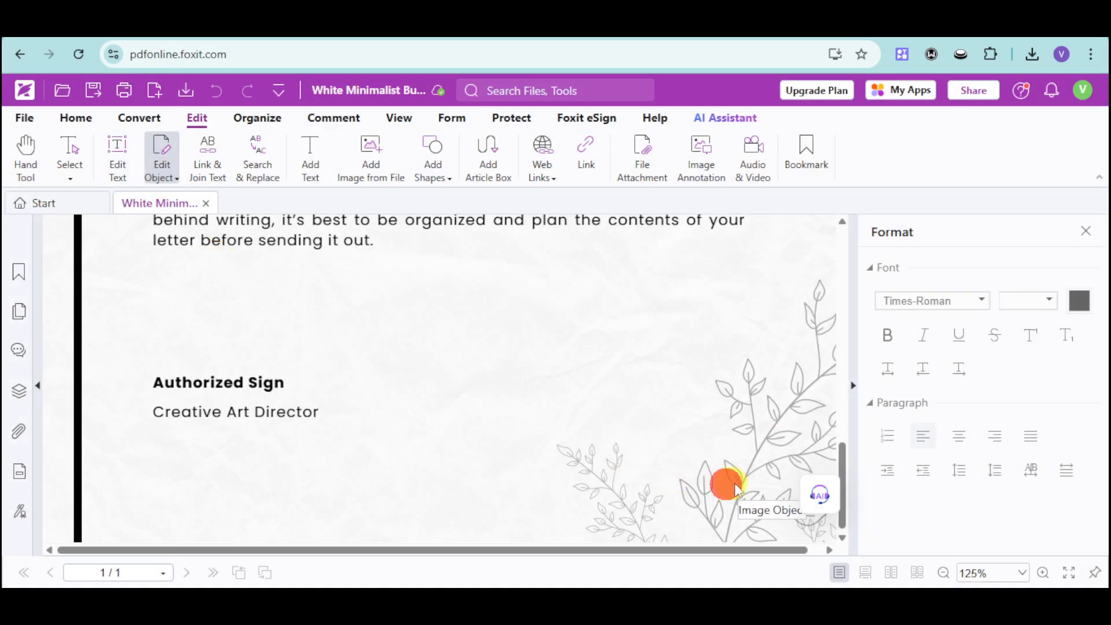
click(727, 485)
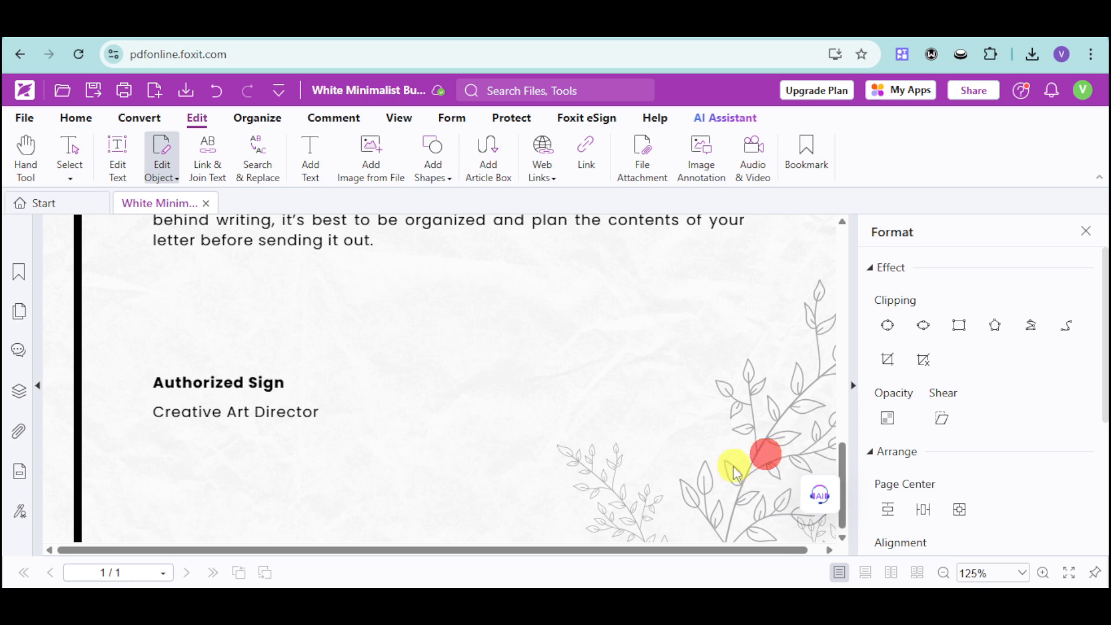
mouse_move(801, 428)
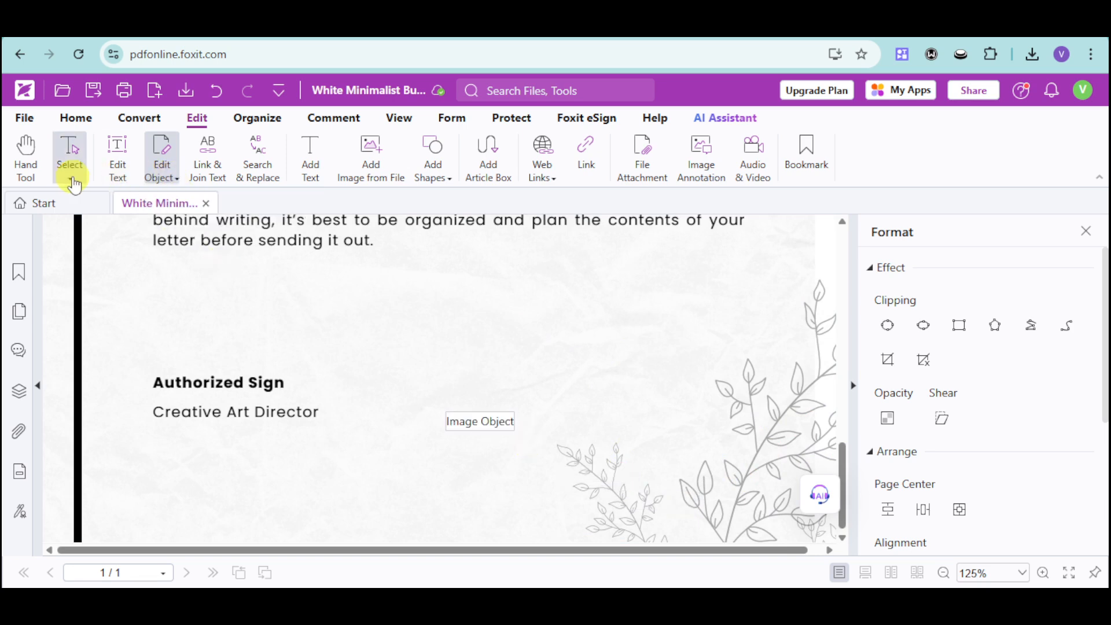
click(69, 154)
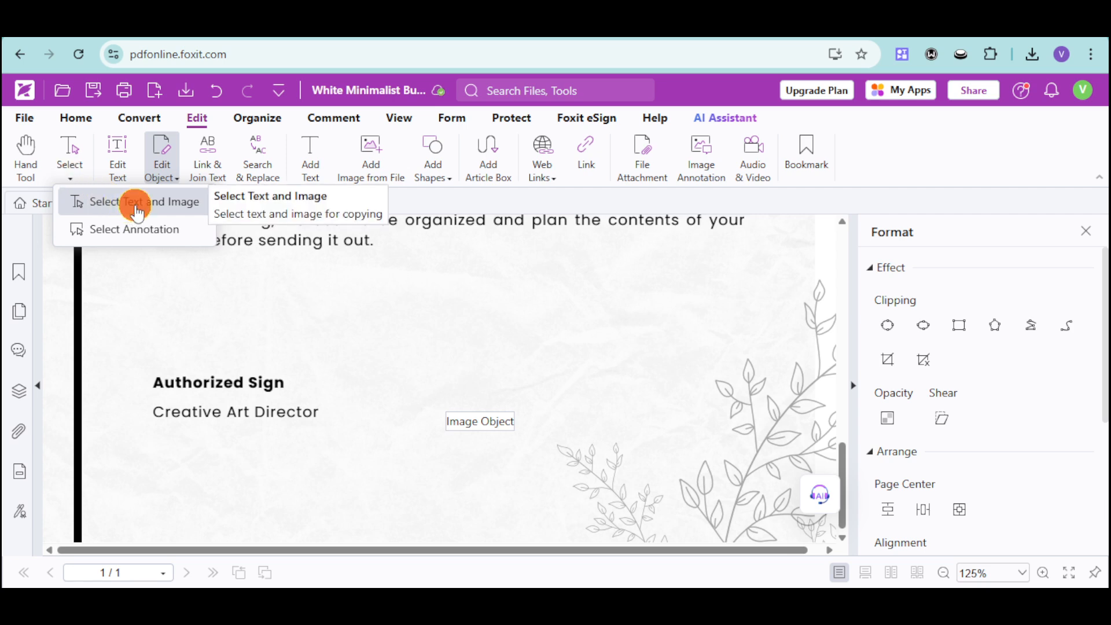
click(134, 201)
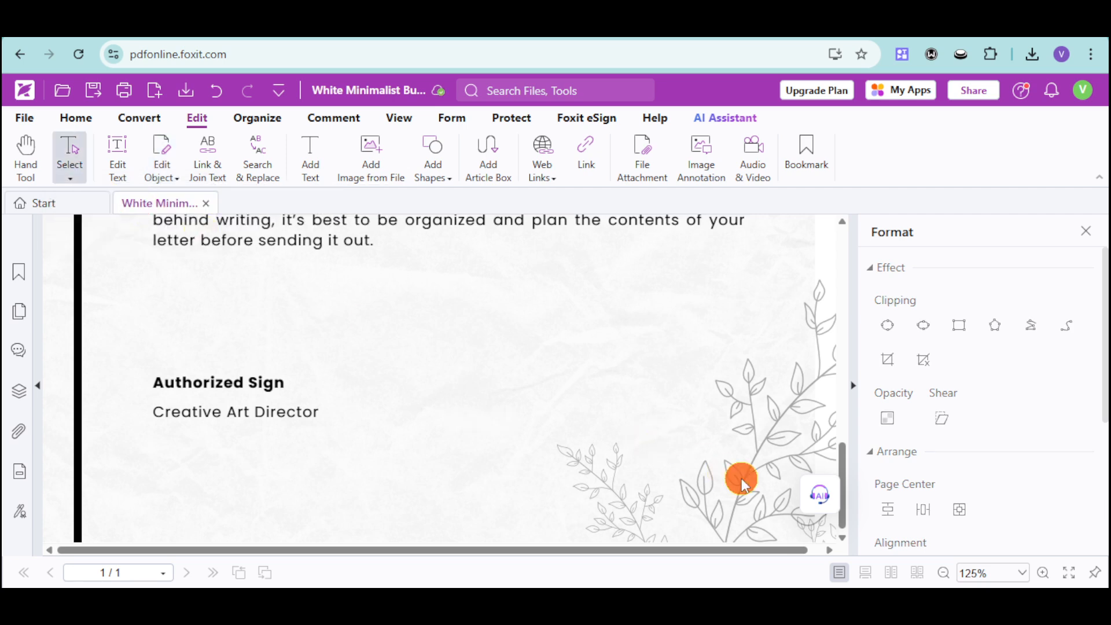
mouse_move(616, 412)
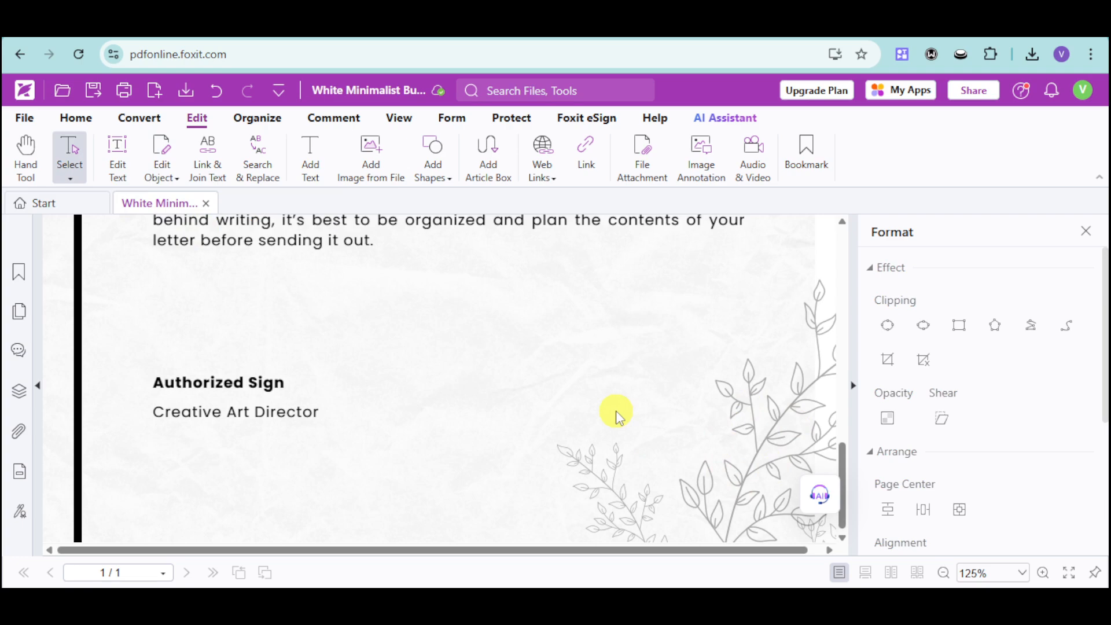
scroll(up, 3)
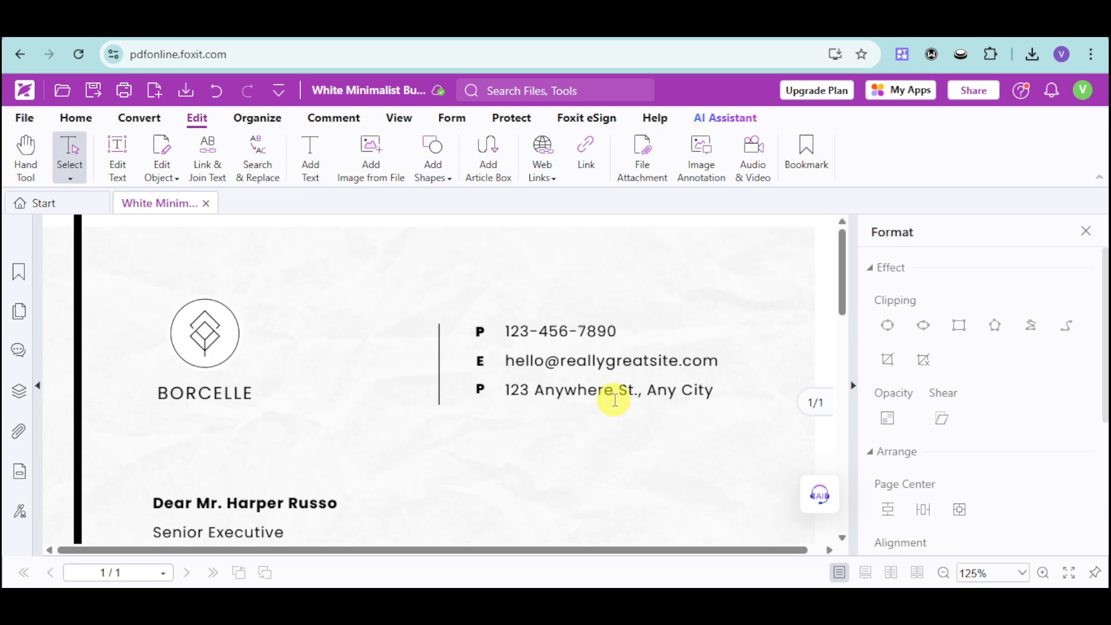
Close the Format properties pane with the letter's salutation and opening paragraphs in view.
scroll(down, 3)
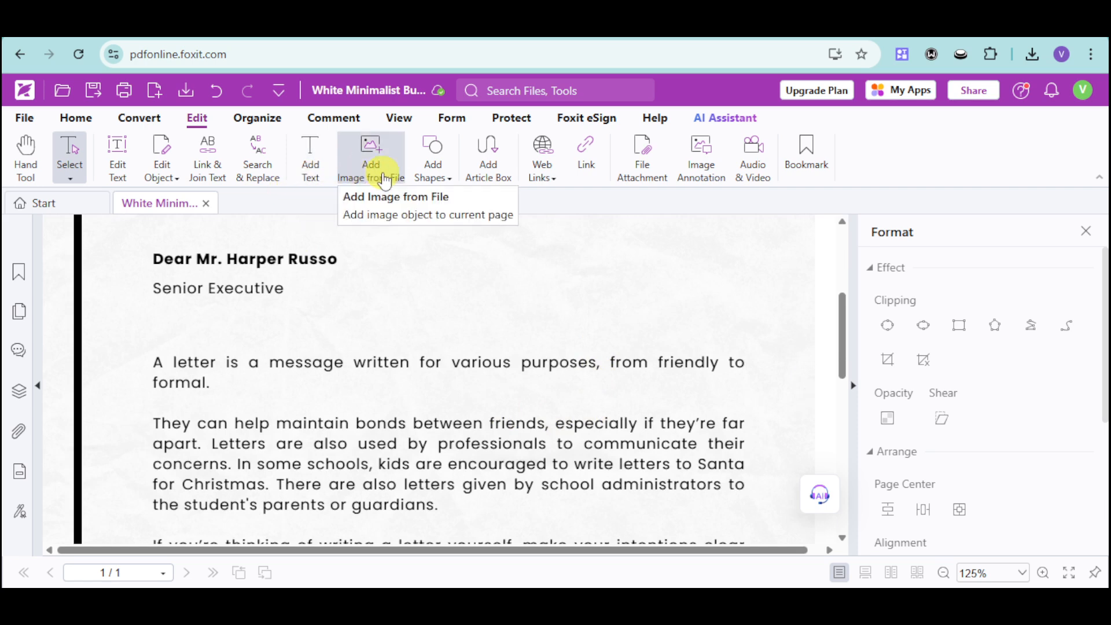
mouse_move(570, 351)
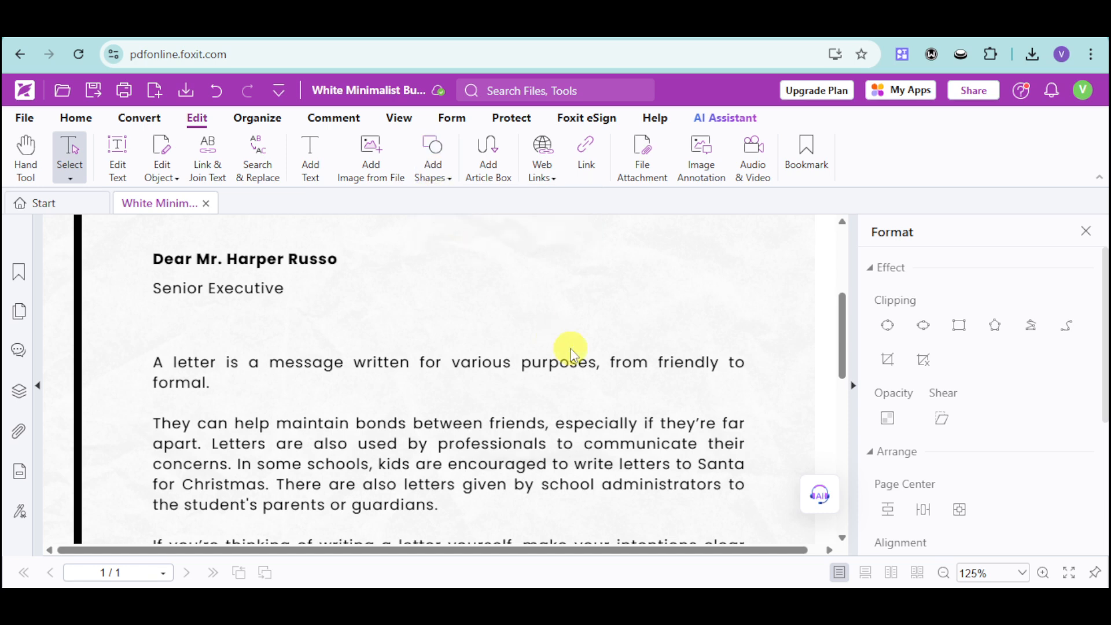
mouse_move(570, 348)
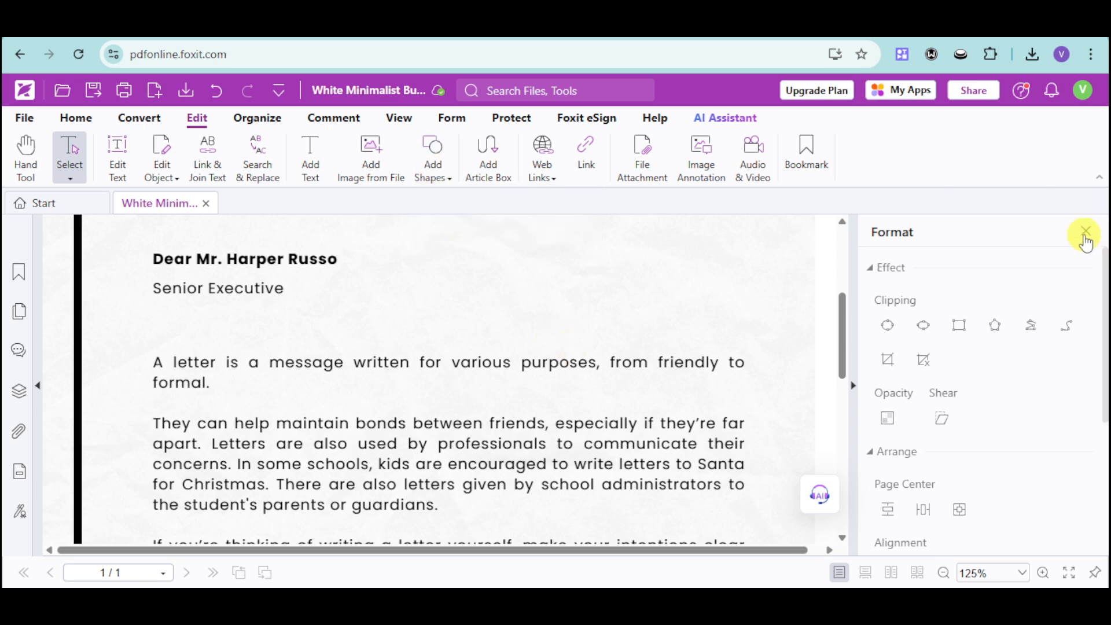
click(1084, 231)
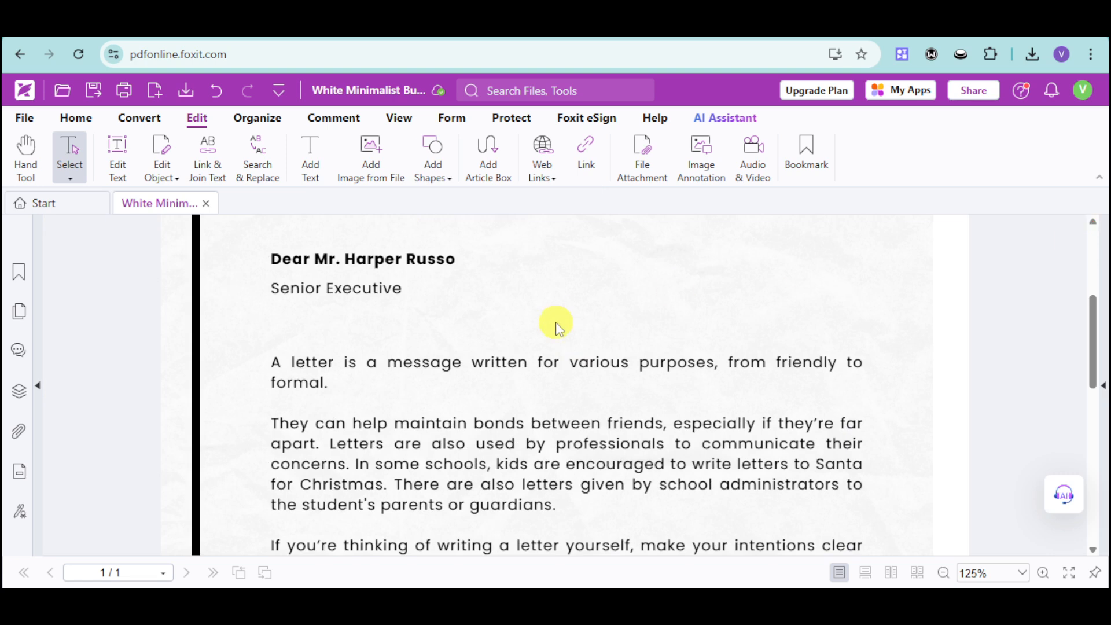
mouse_move(1063, 494)
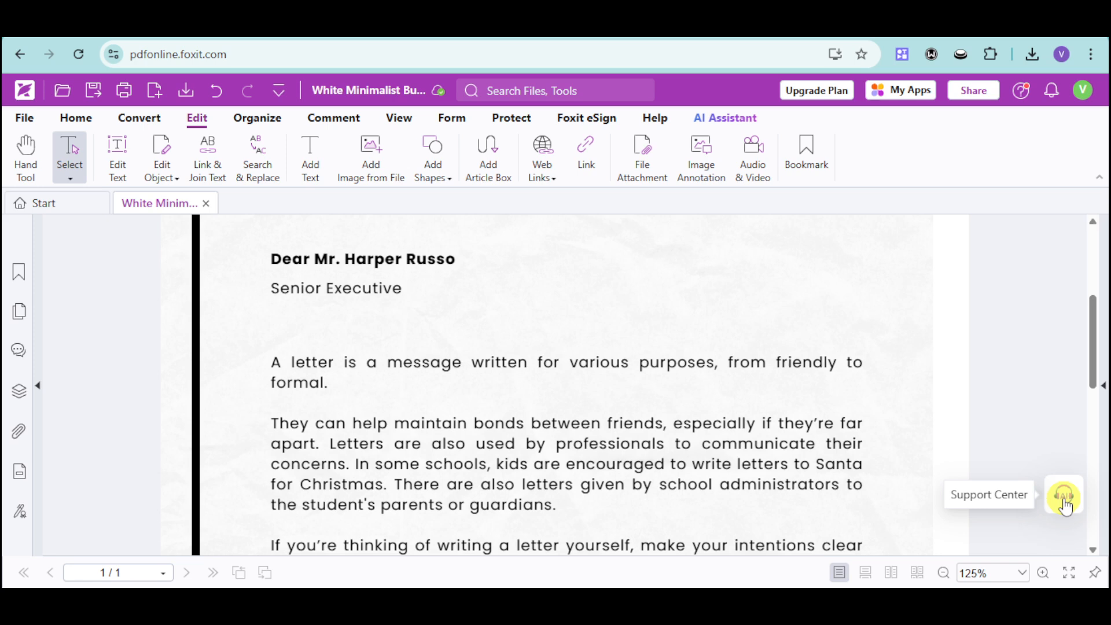
click(1065, 495)
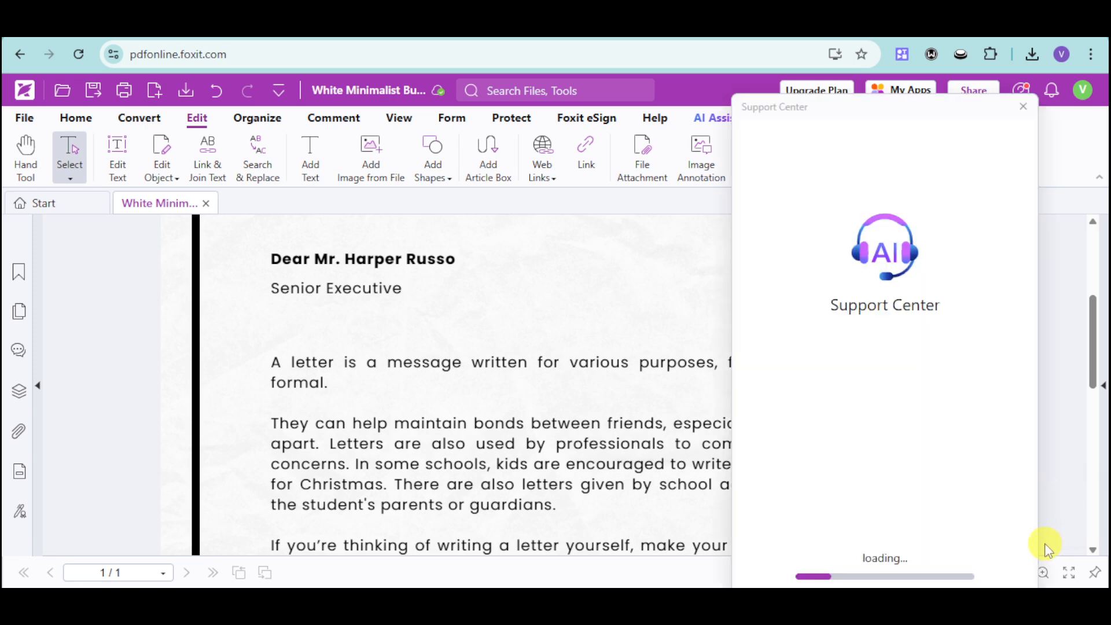
mouse_move(971, 313)
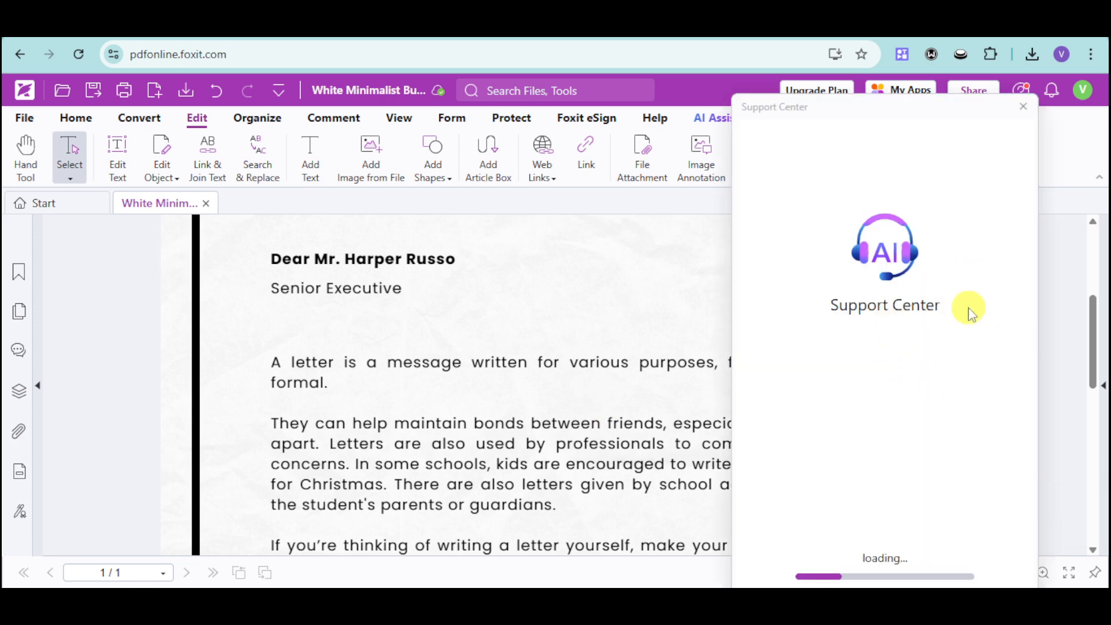
mouse_move(923, 415)
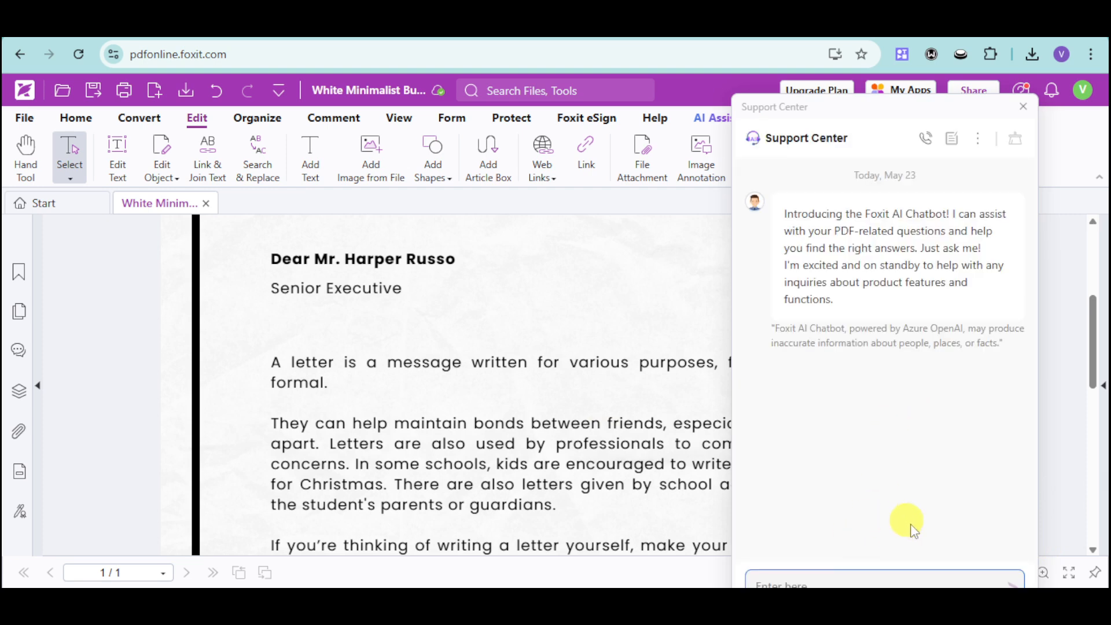
mouse_move(914, 538)
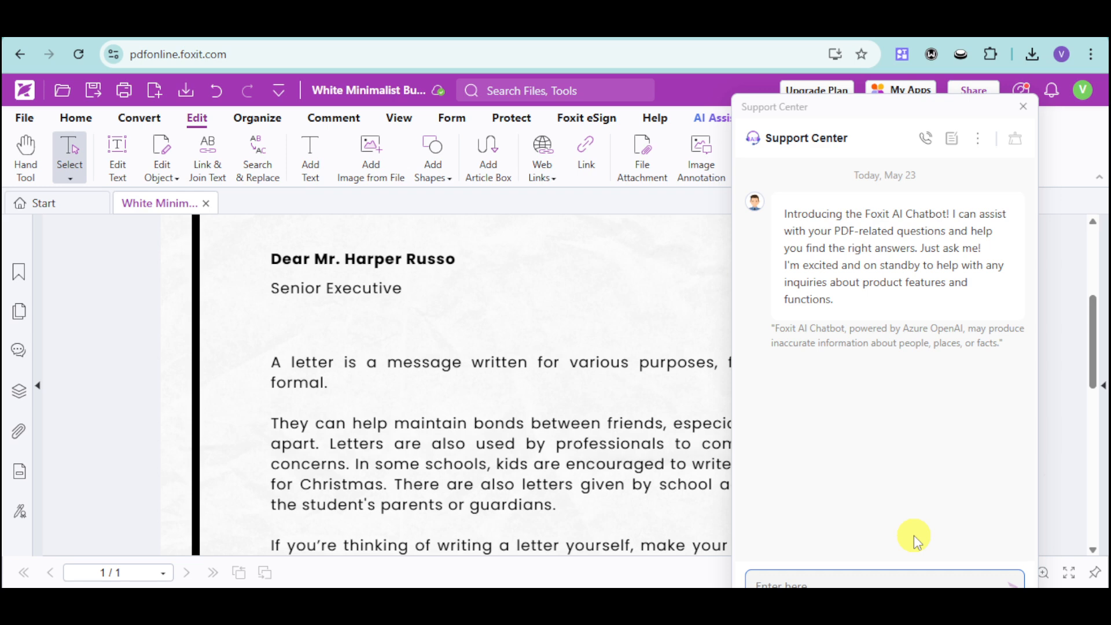
mouse_move(915, 514)
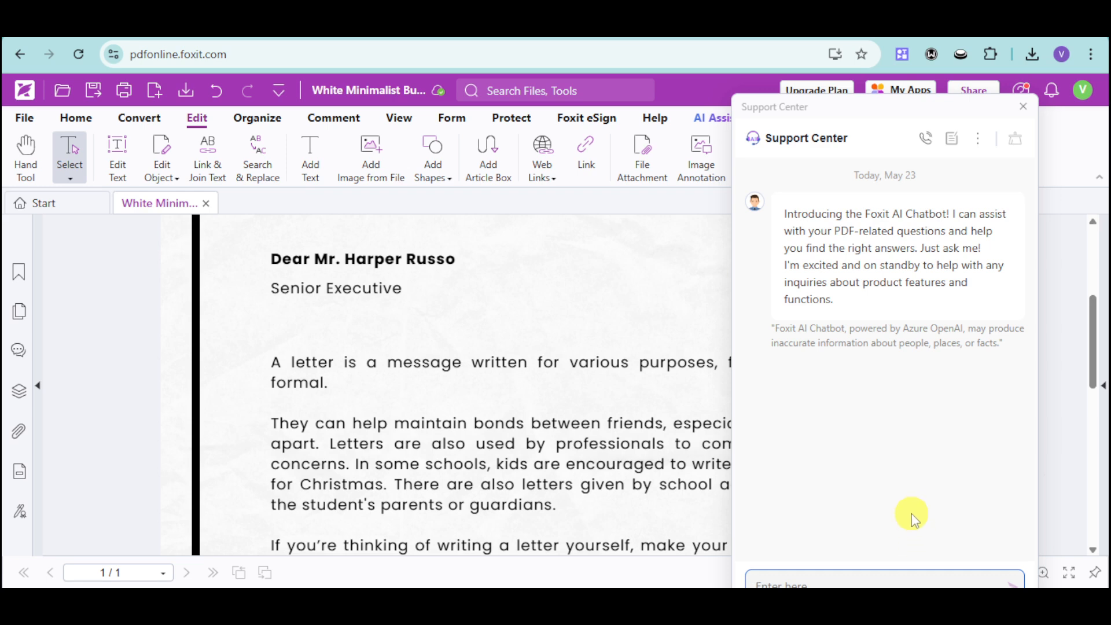
text(exp)
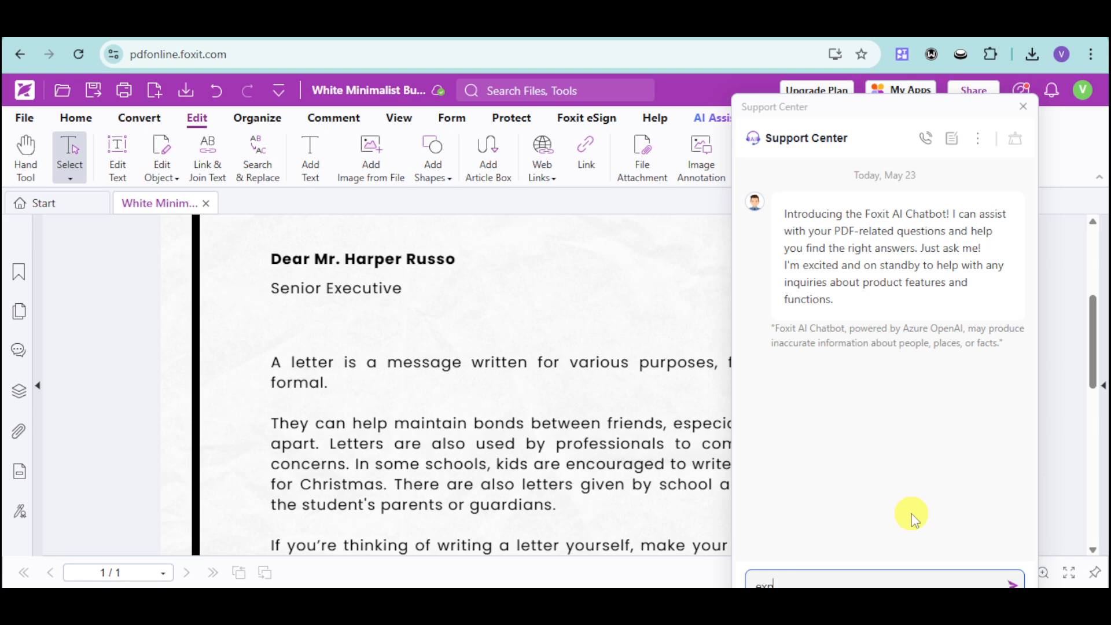
text(explain to me th)
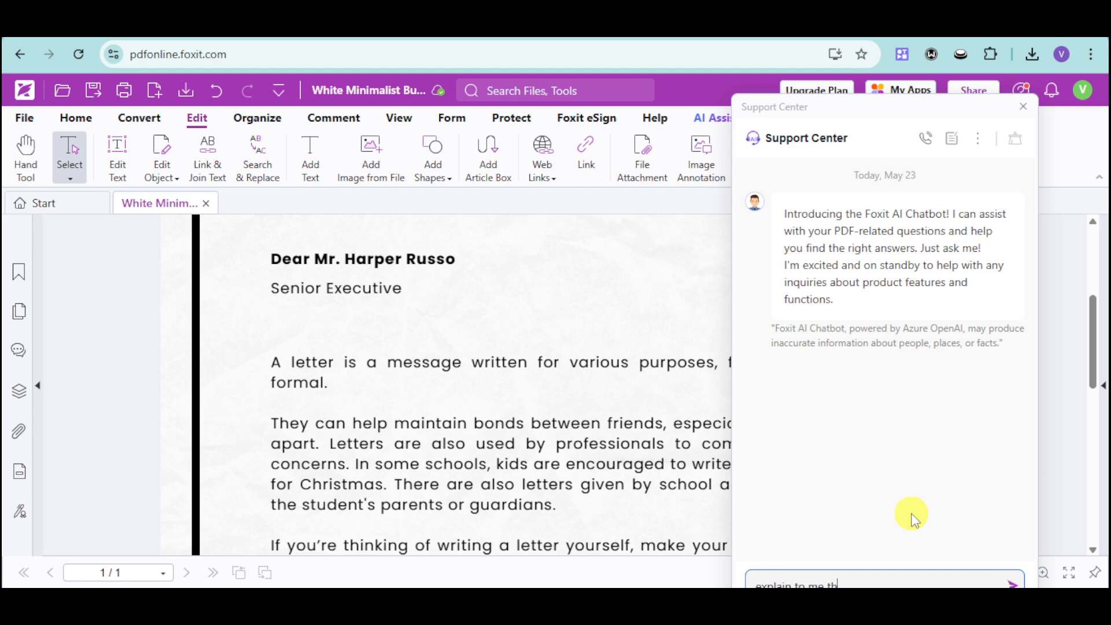
text(e content of)
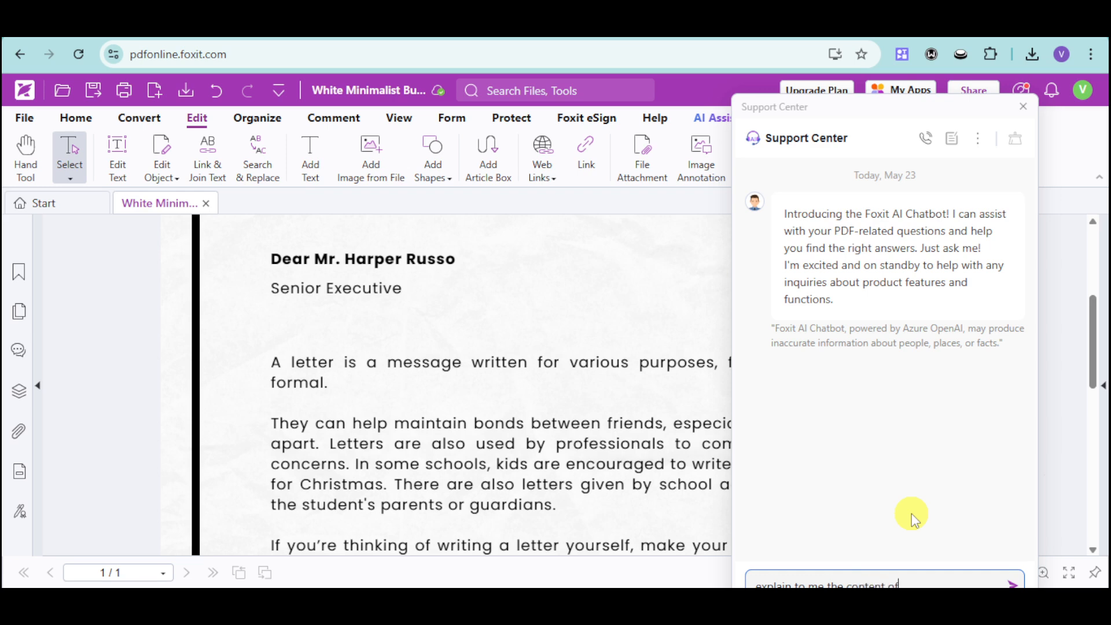
text(this dil)
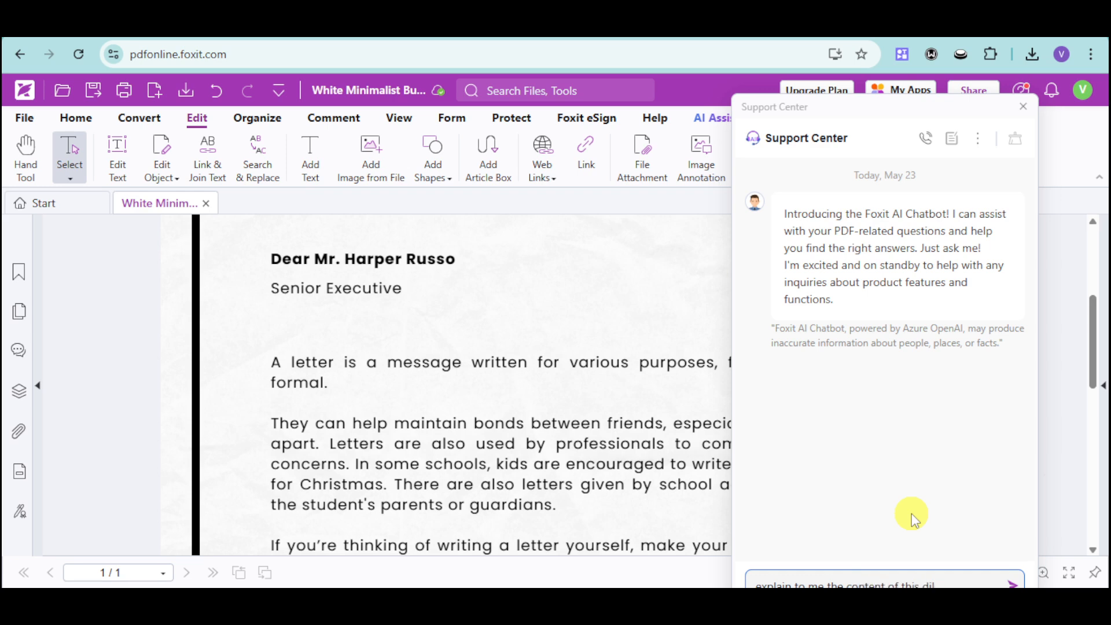
text(file)
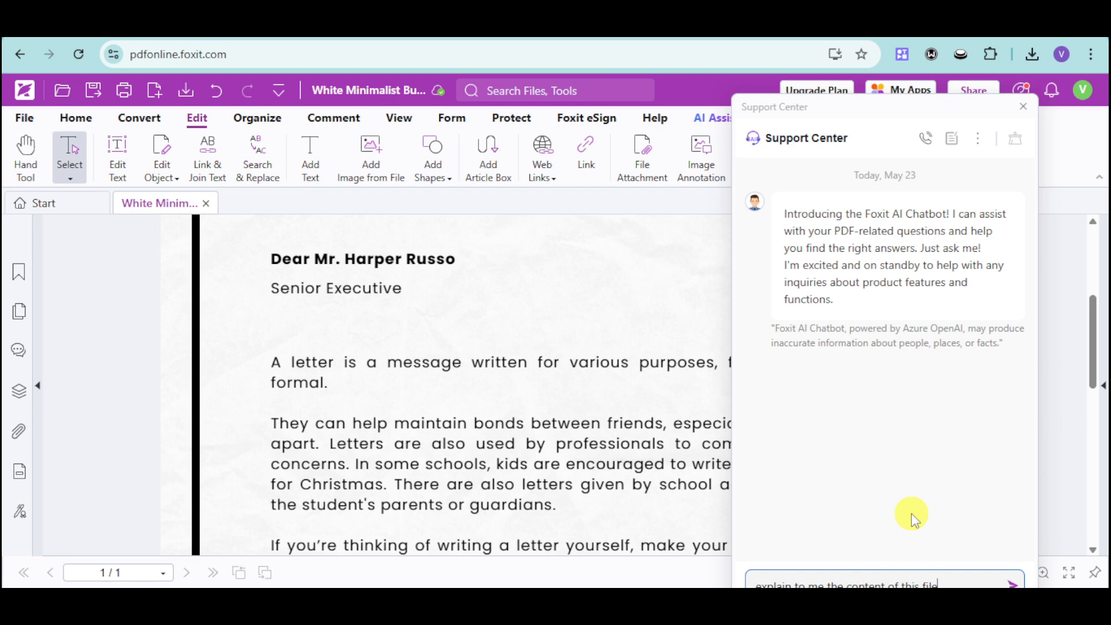
click(1011, 583)
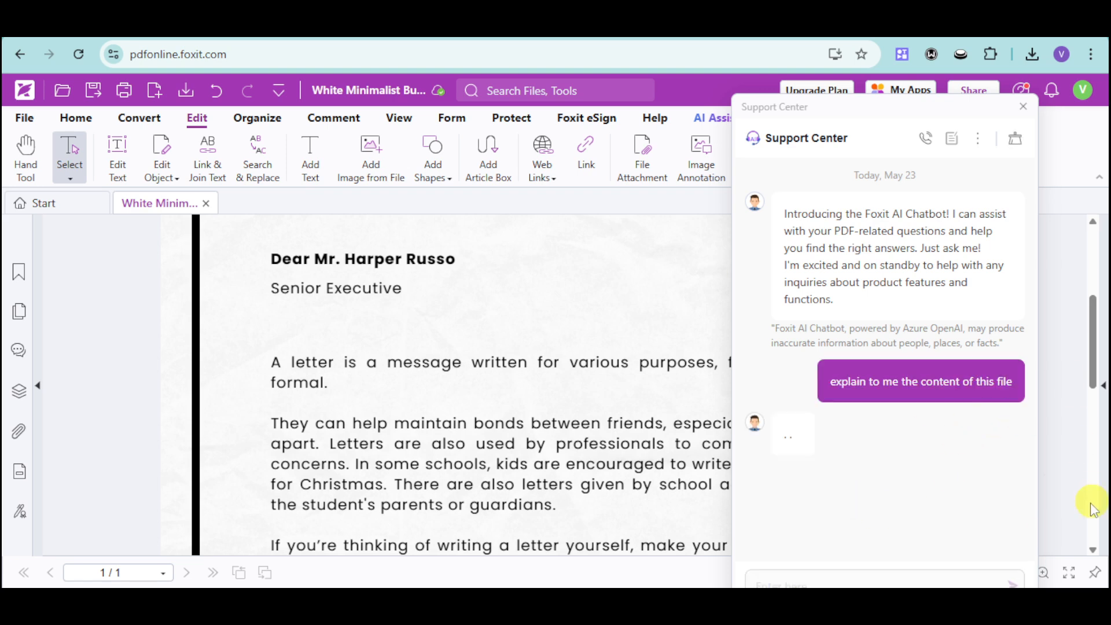
mouse_move(598, 447)
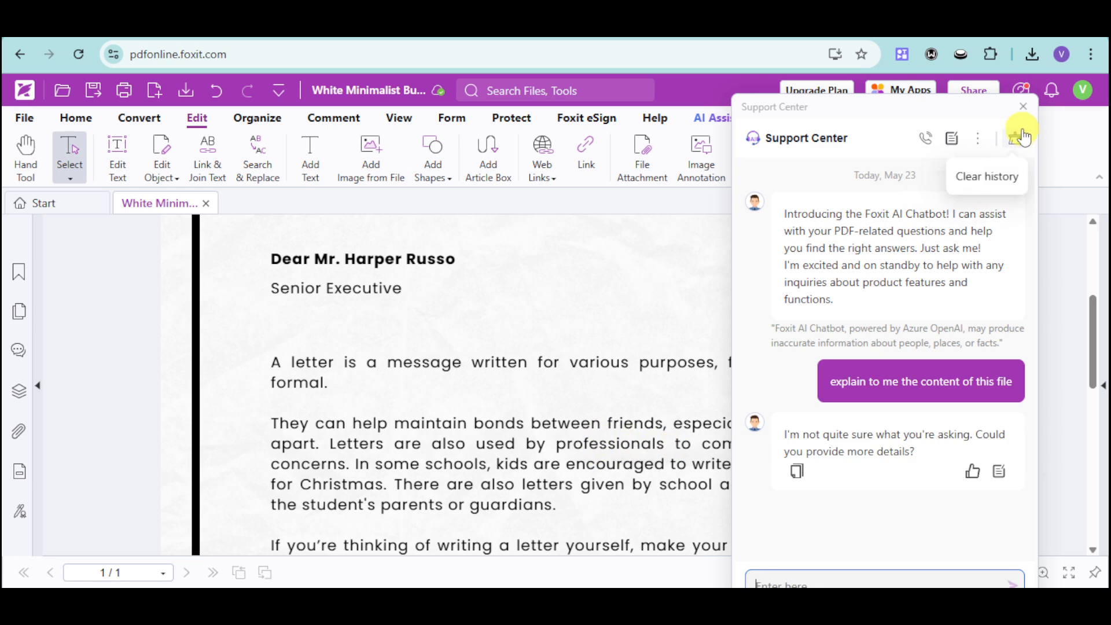
click(1022, 106)
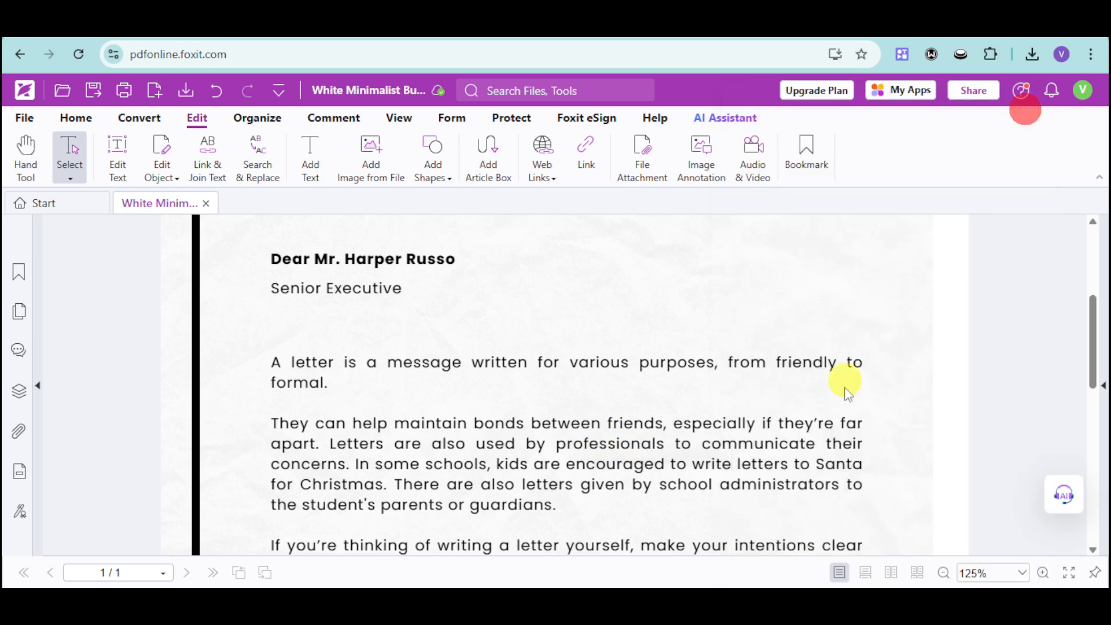
mouse_move(470, 431)
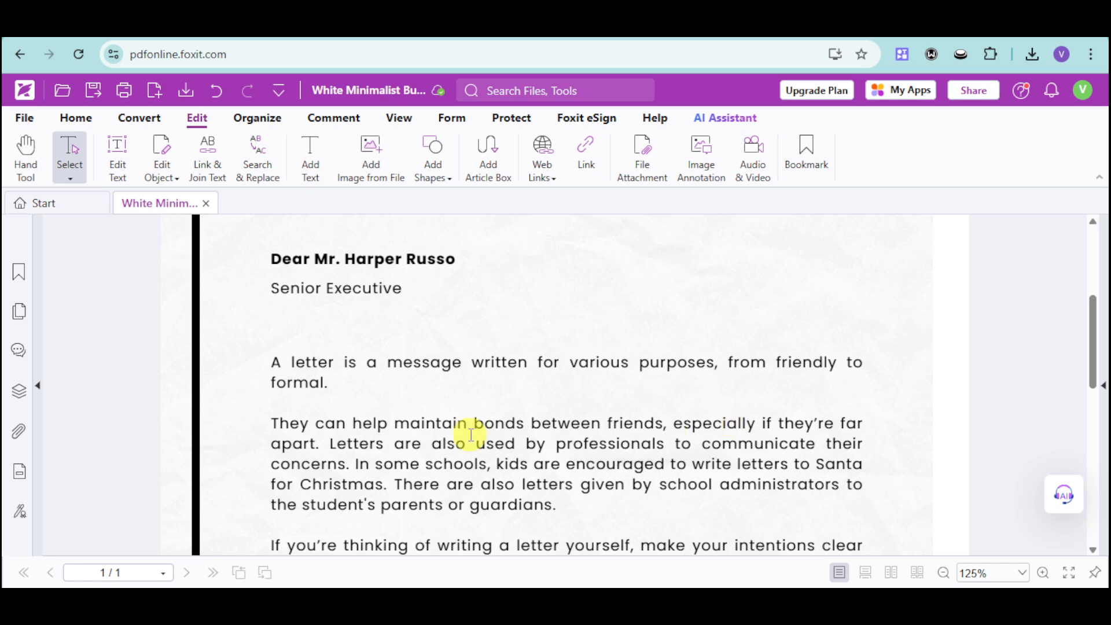
mouse_move(629, 400)
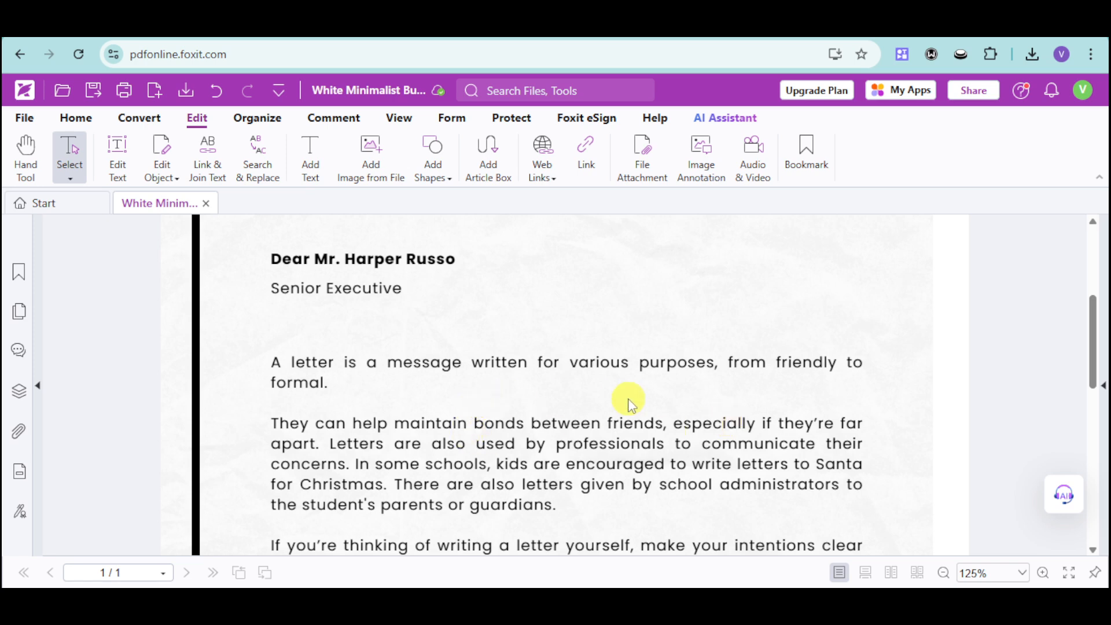
Bring the Authorized Sign block into view and switch to the Foxit eSign tools.
scroll(down, 3)
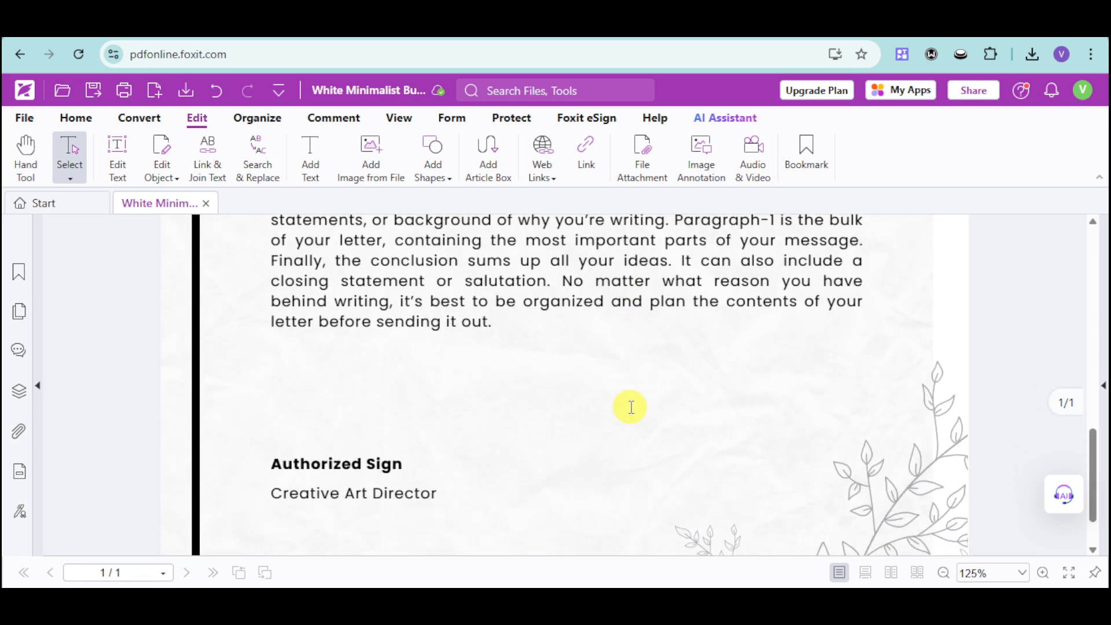
mouse_move(354, 446)
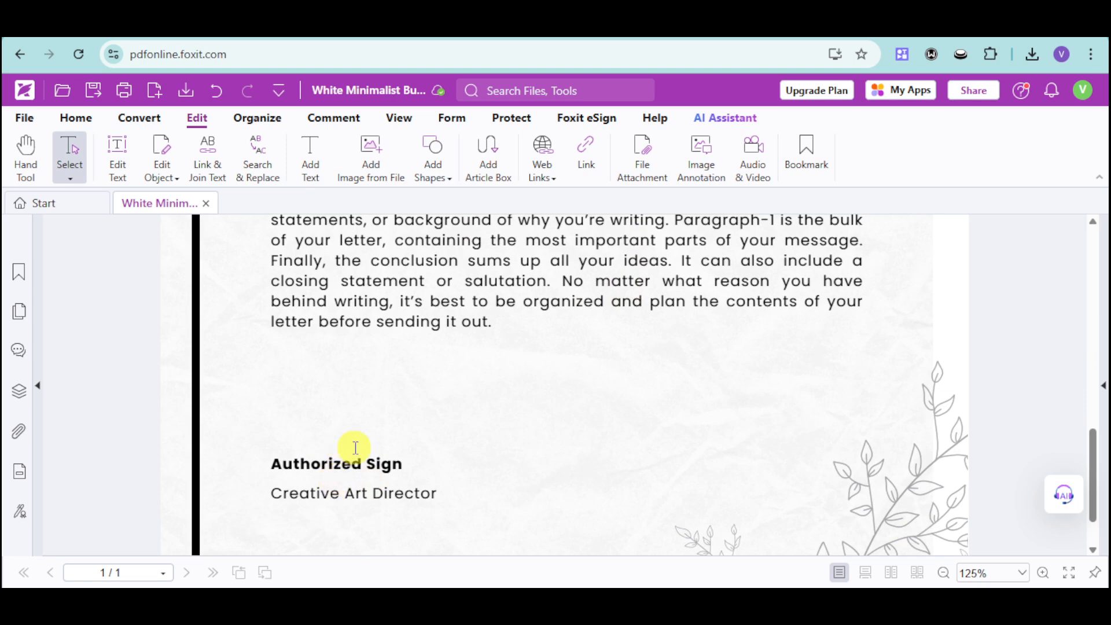
mouse_move(585, 124)
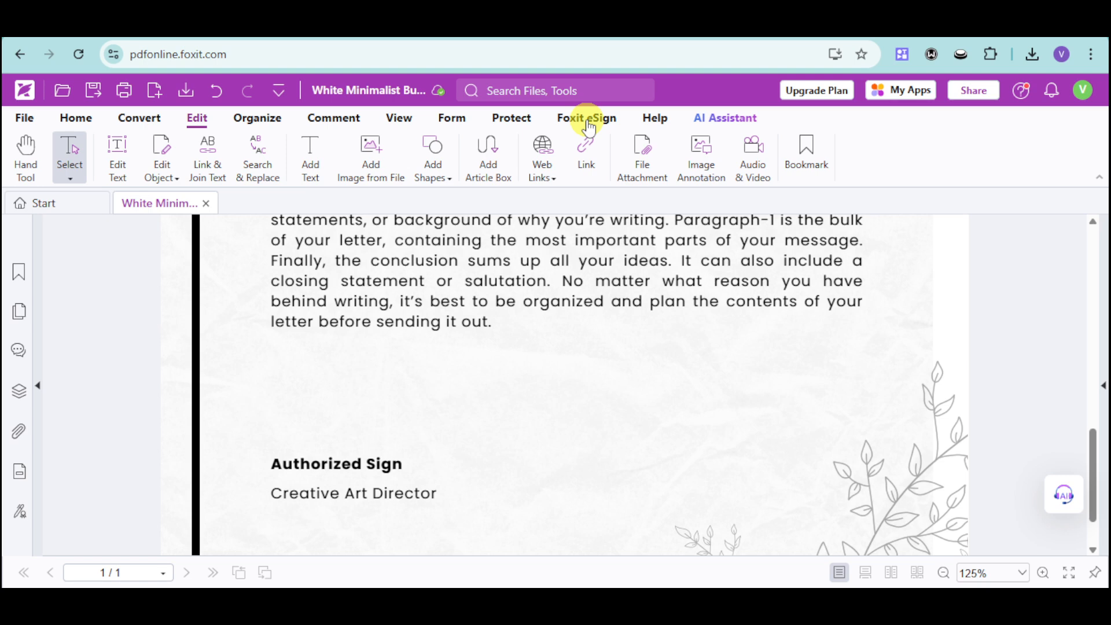
click(586, 118)
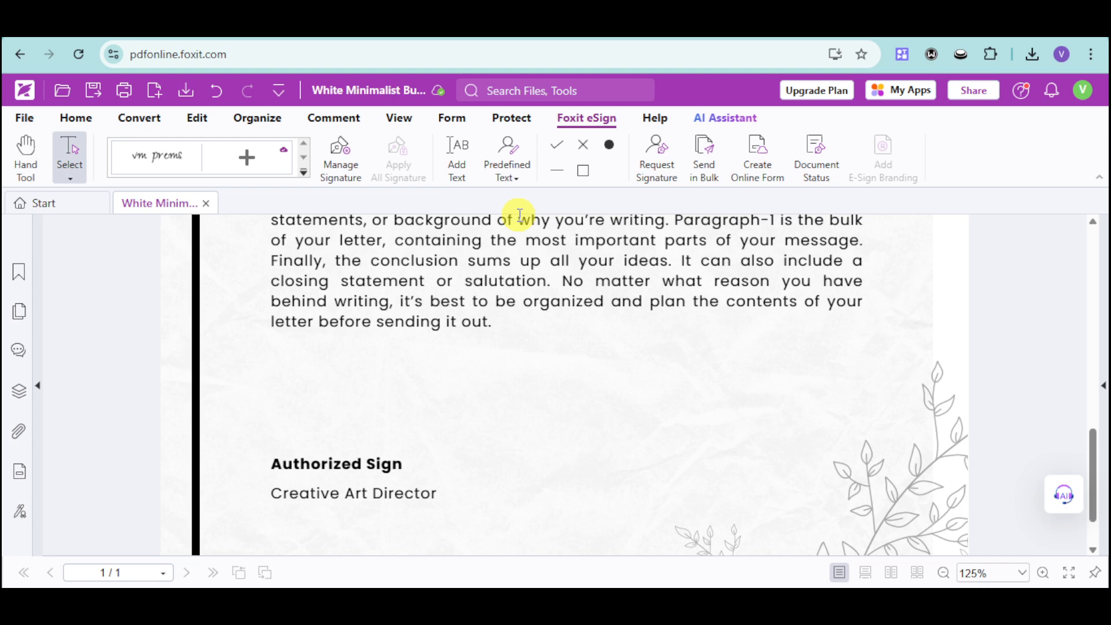
mouse_move(510, 217)
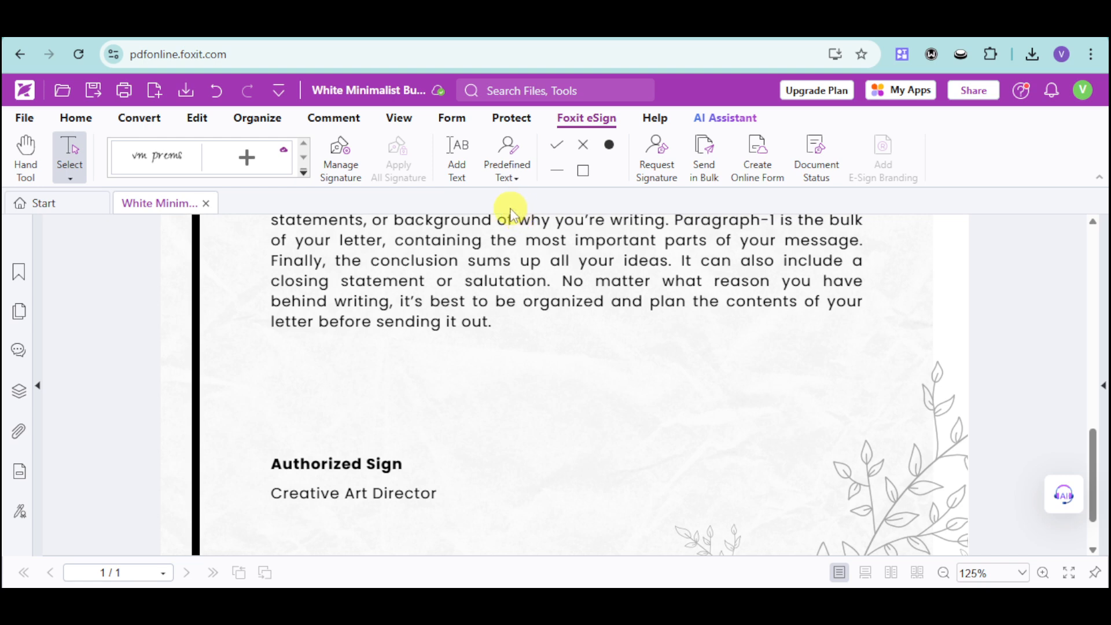
mouse_move(657, 159)
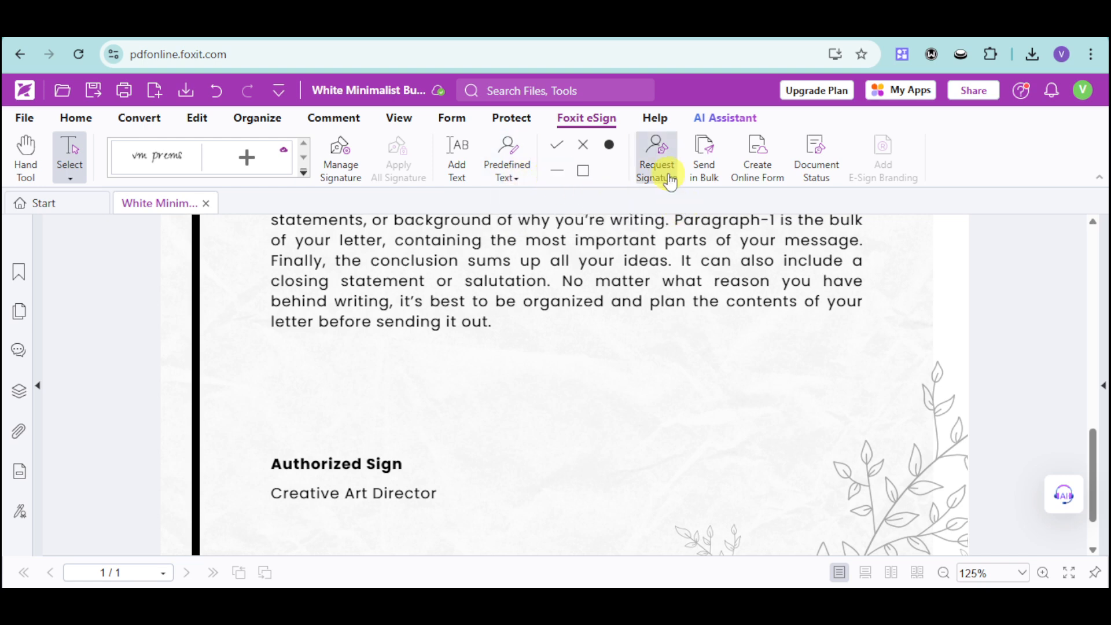
mouse_move(389, 464)
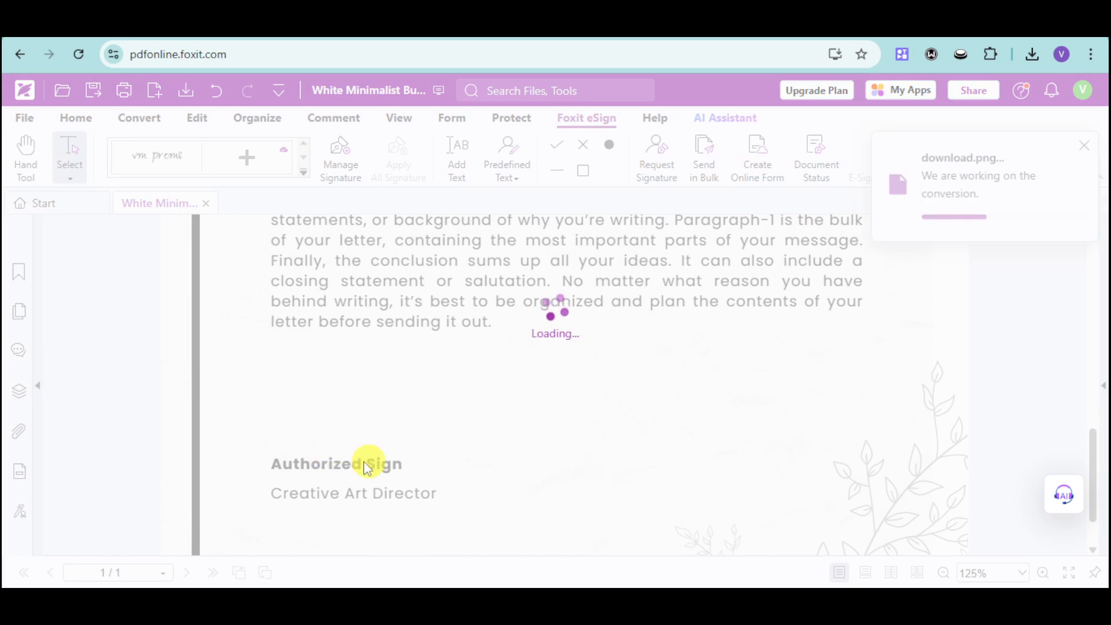
mouse_move(369, 456)
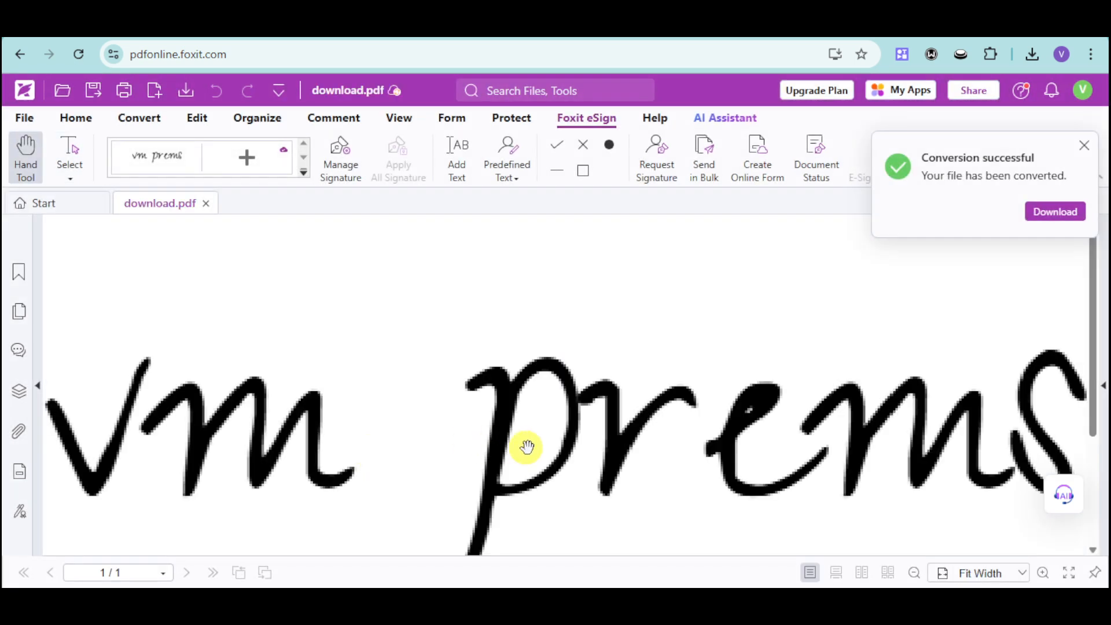
Return from the converted signature PDF to the White Minimalist letter tab.
click(799, 481)
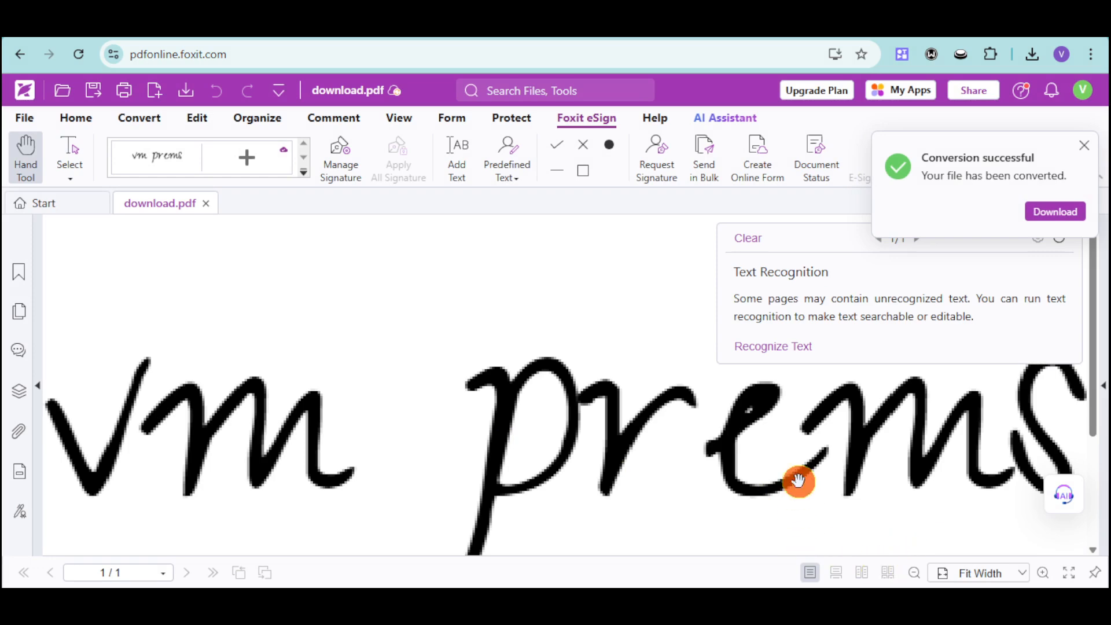
mouse_move(234, 374)
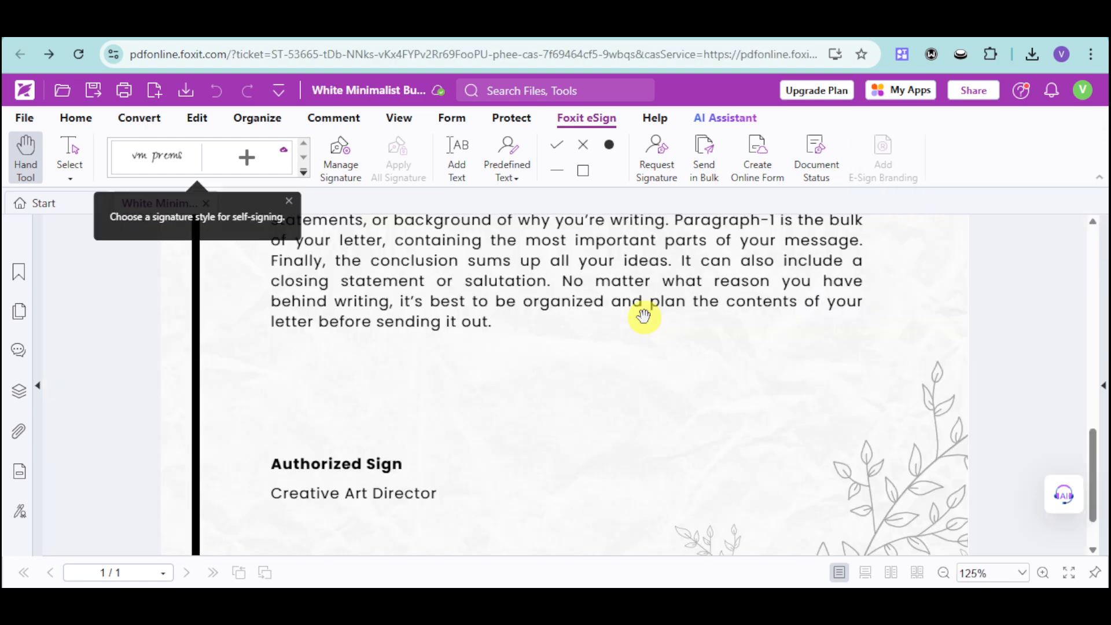
mouse_move(655, 156)
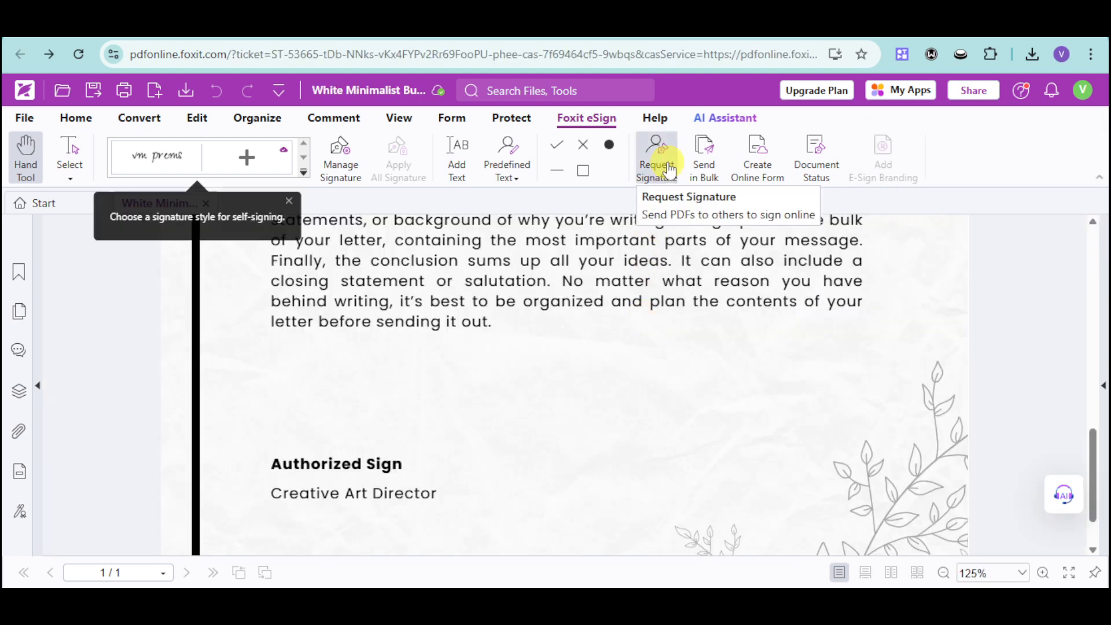
Send the business letter out via Request Signature, uploading it for others to sign.
click(655, 156)
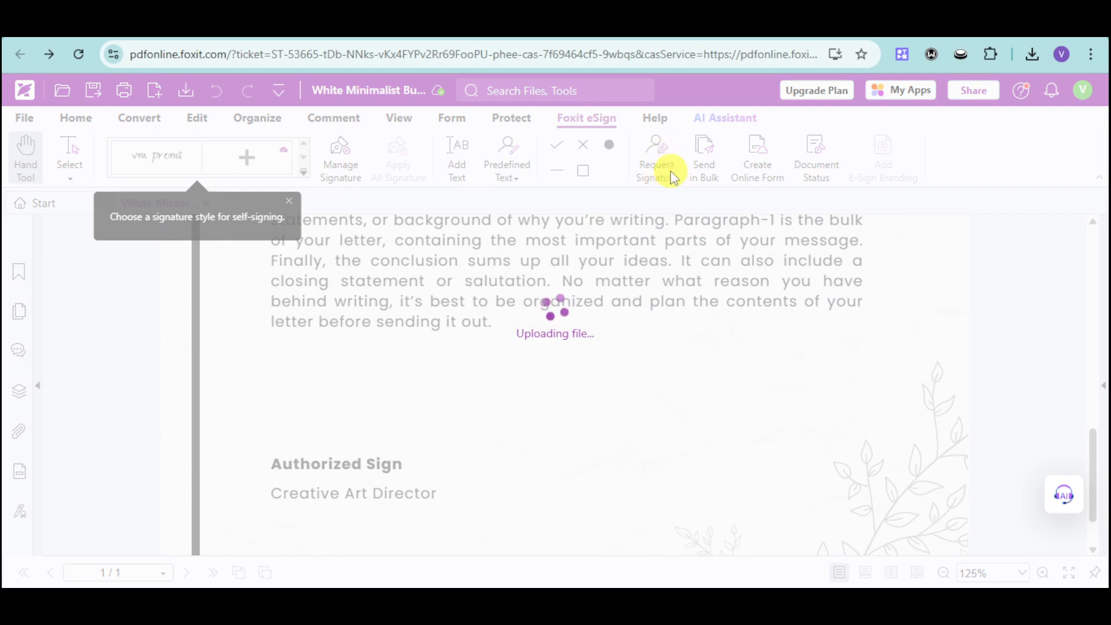
mouse_move(613, 370)
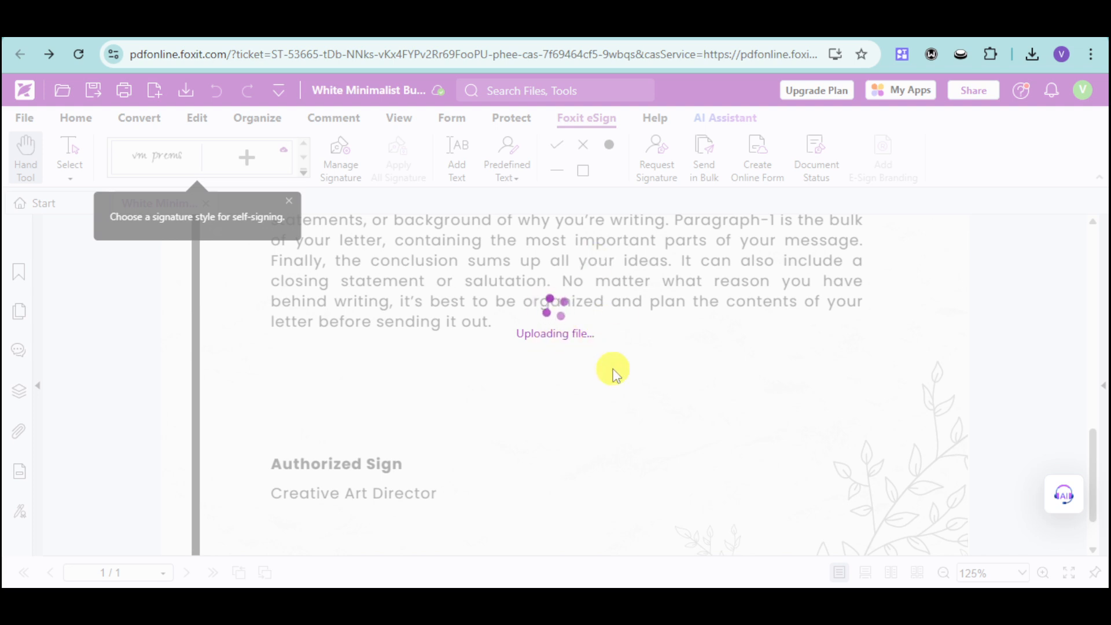
mouse_move(602, 371)
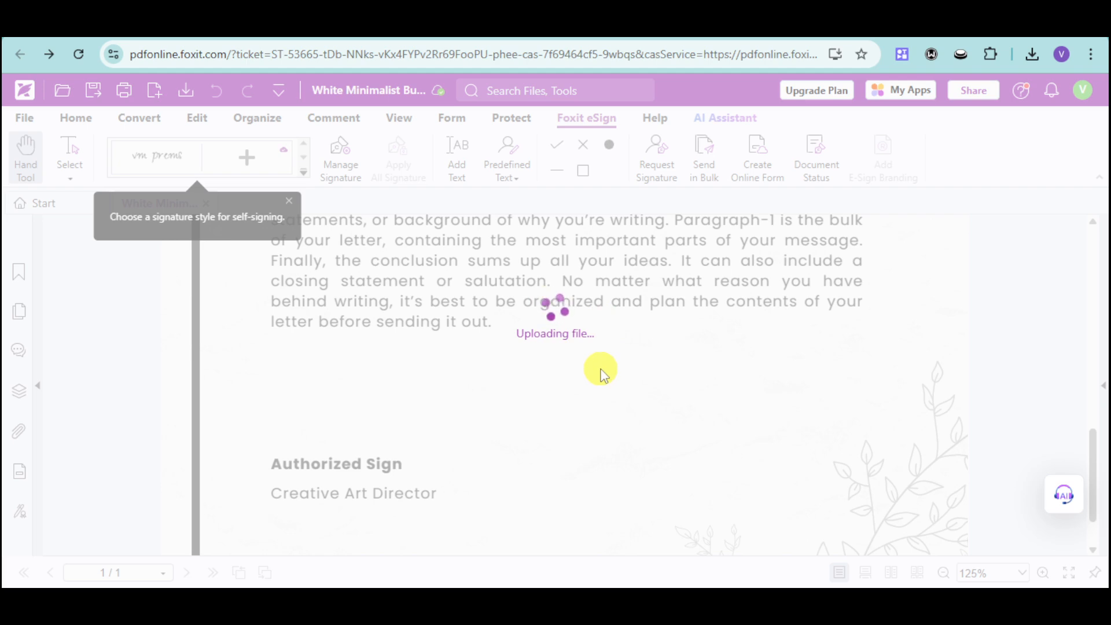
mouse_move(557, 301)
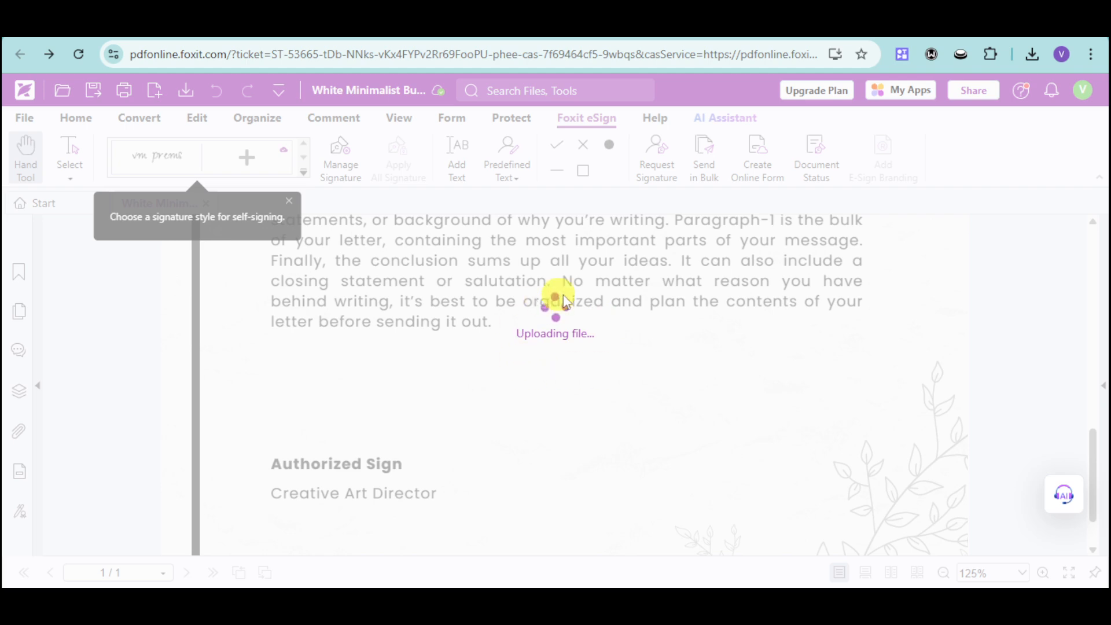
mouse_move(611, 326)
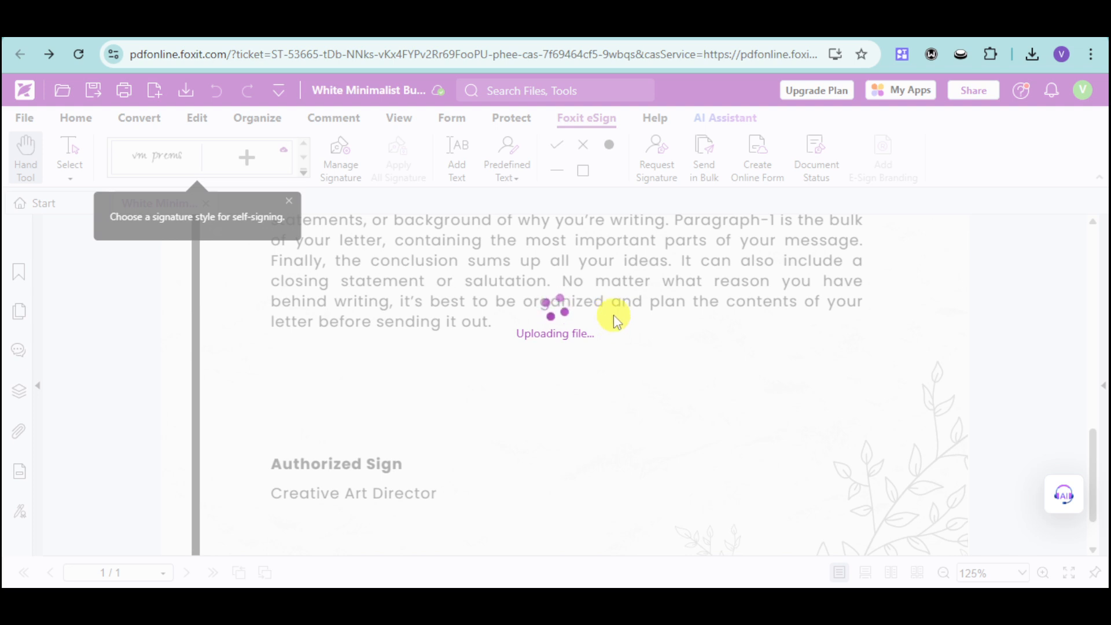
mouse_move(787, 236)
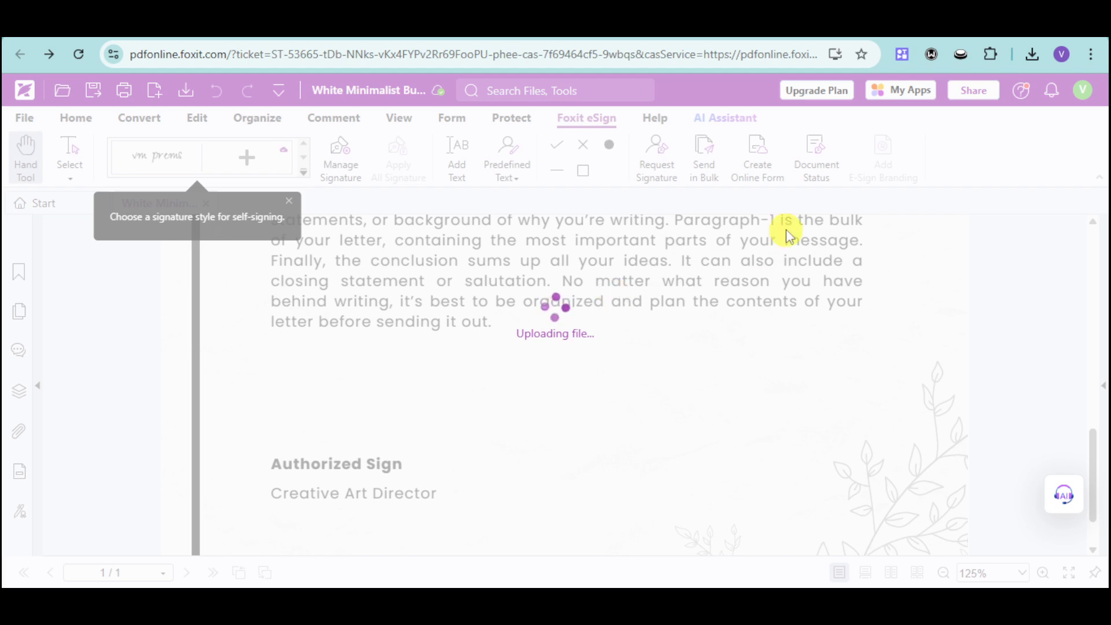
mouse_move(791, 226)
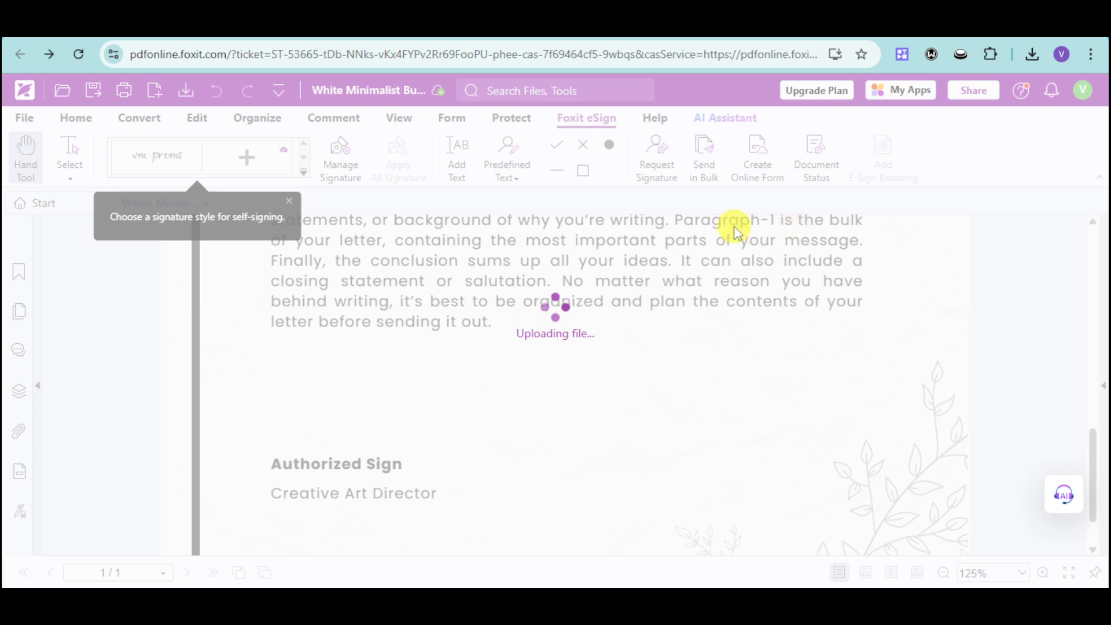
mouse_move(721, 261)
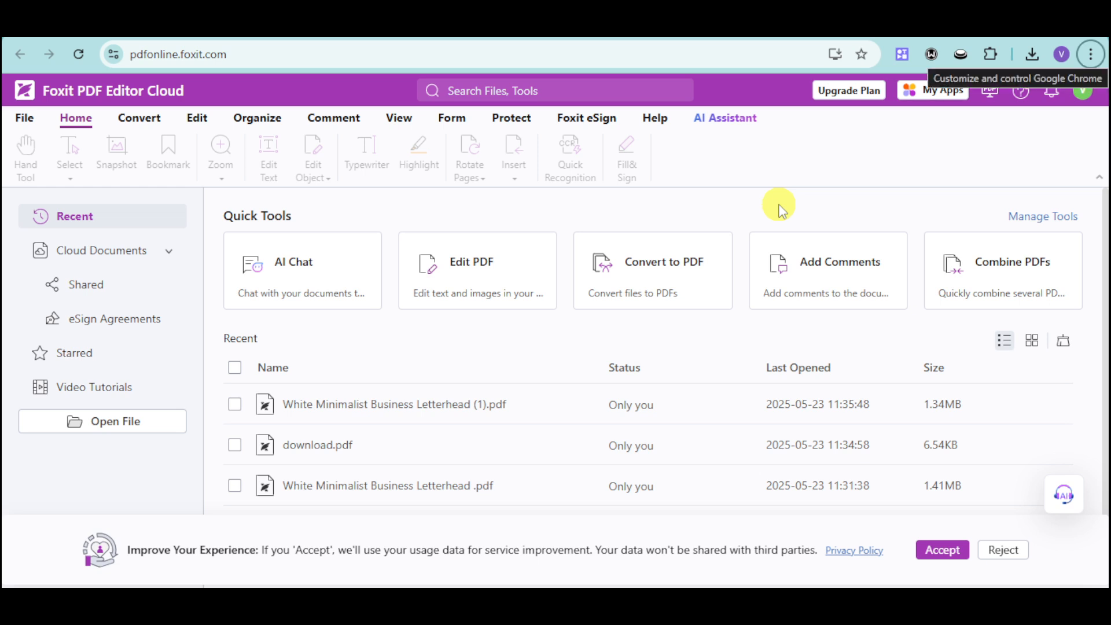
mouse_move(454, 398)
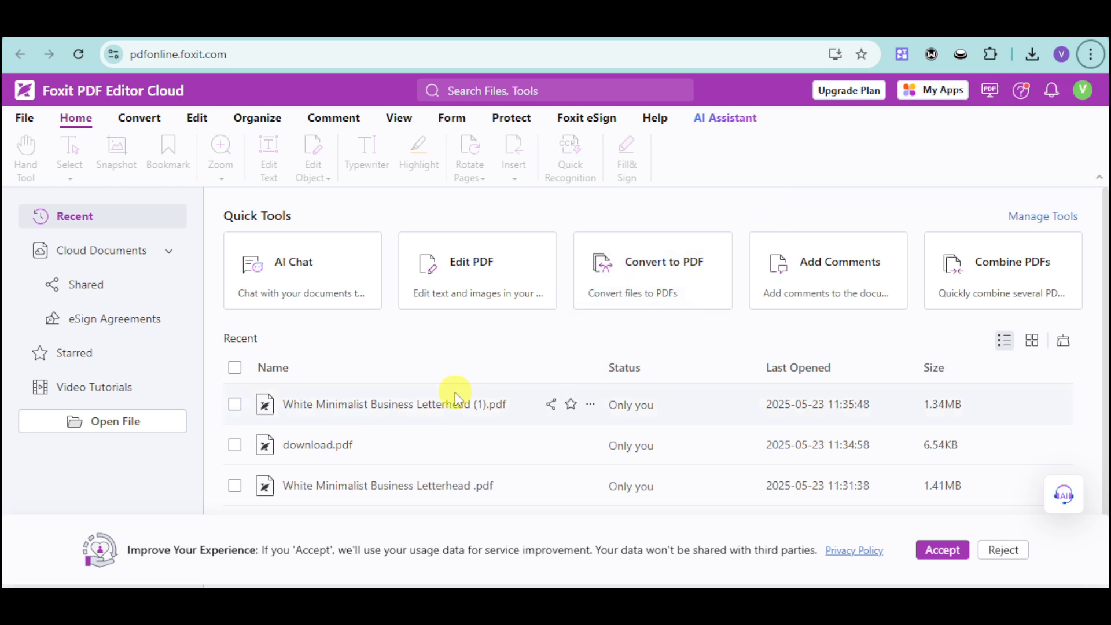
mouse_move(611, 418)
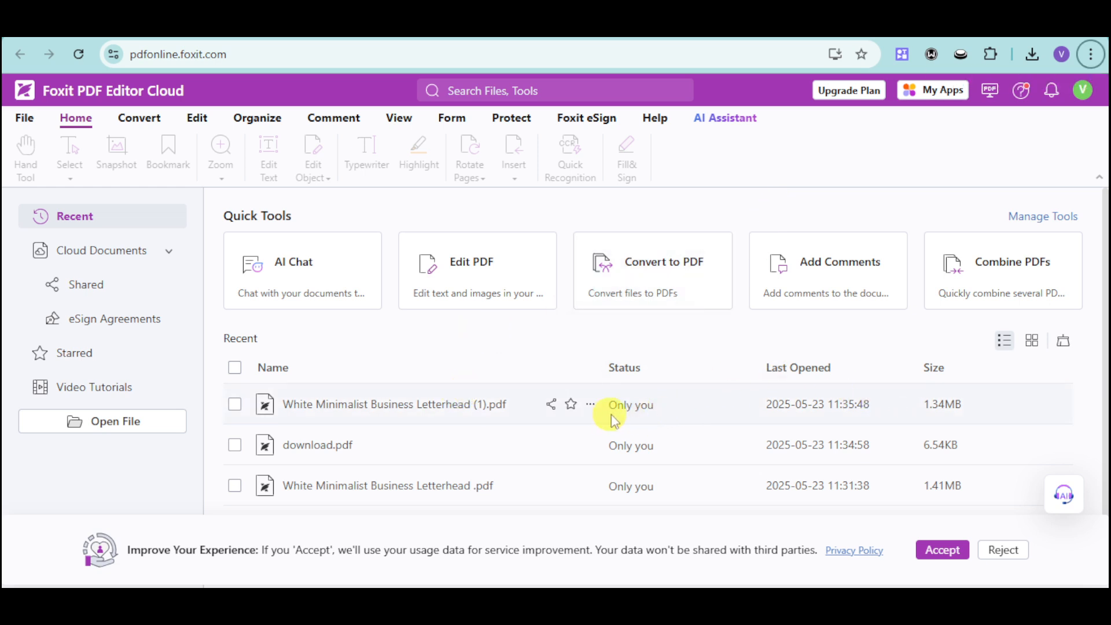
Star the letterhead file in Recent and reopen it from its options menu.
click(571, 404)
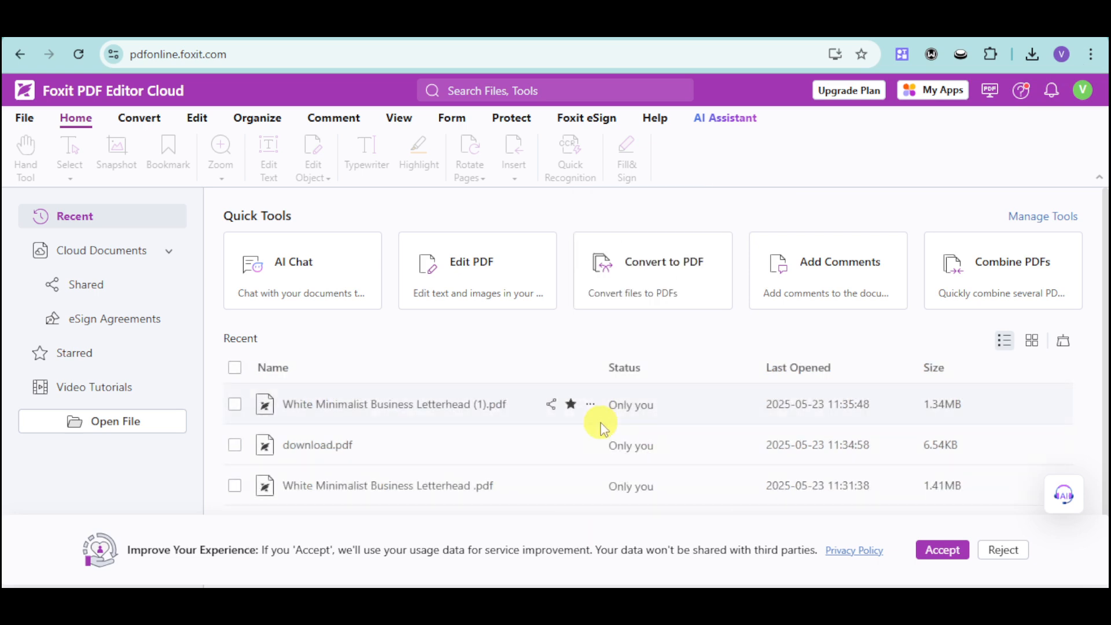
click(590, 404)
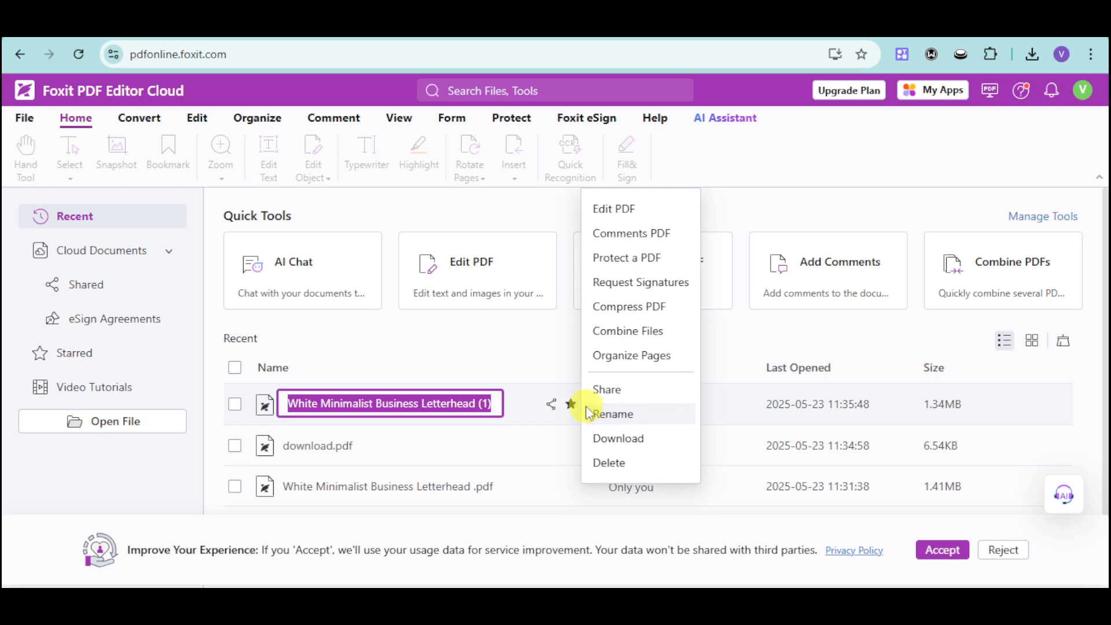
mouse_move(640, 282)
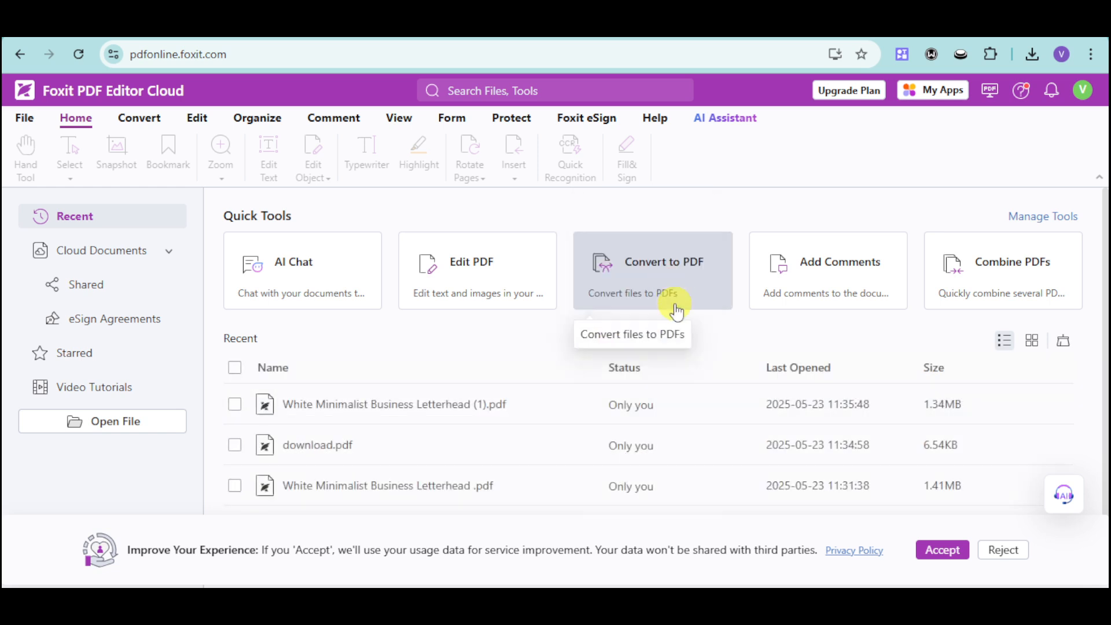
right_click(394, 404)
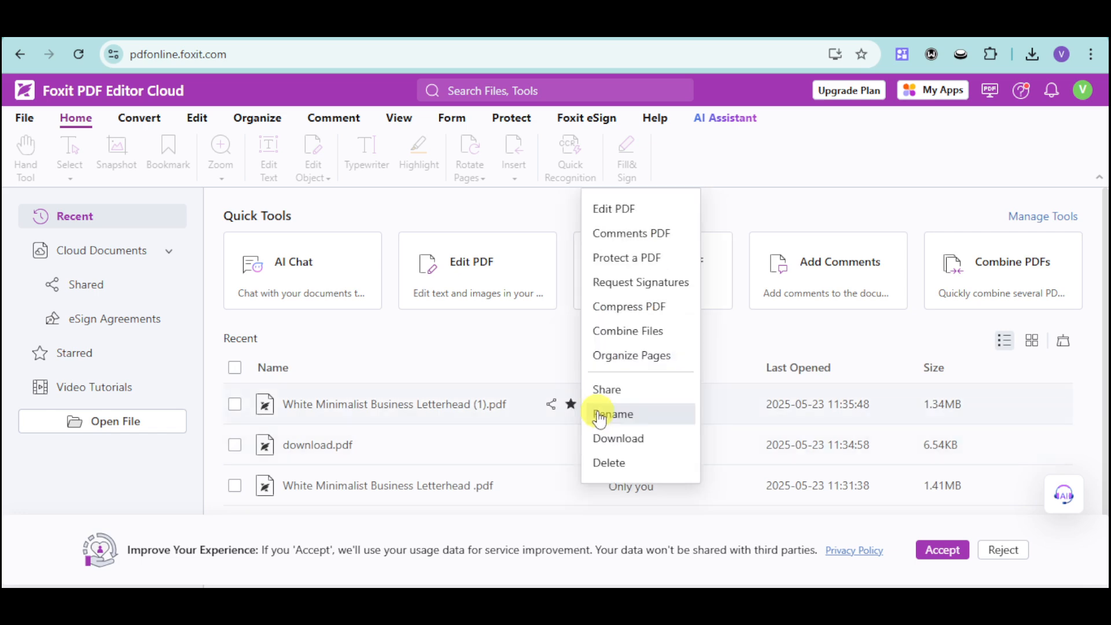
click(601, 415)
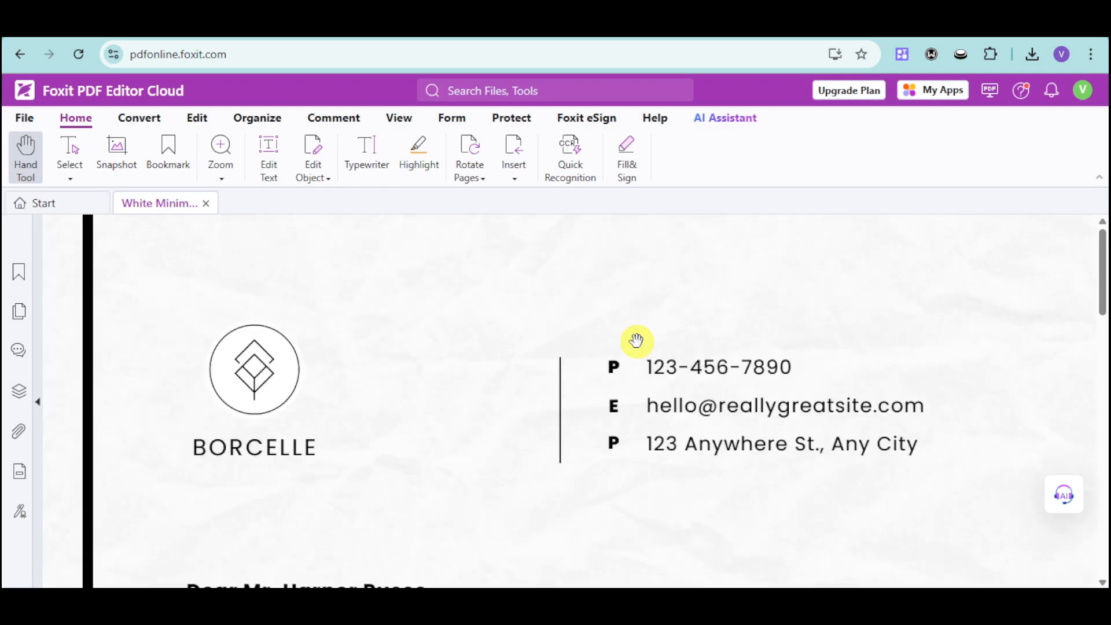
click(585, 118)
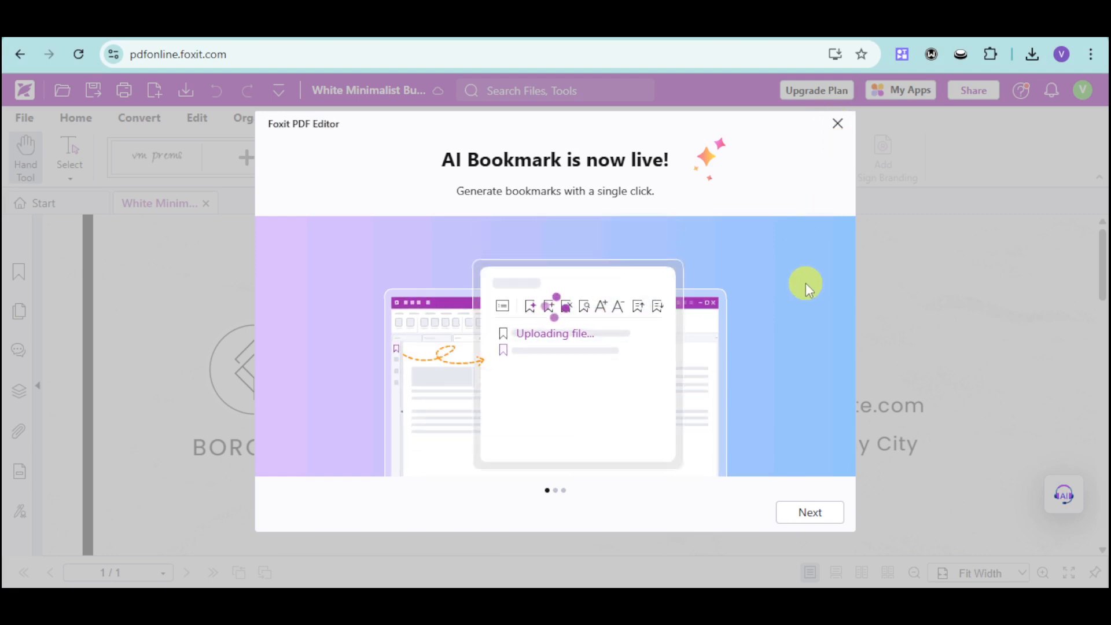
Start an AI Chat from the start page and pick the White Minimalist Business Letterhead from Recent Files.
click(837, 124)
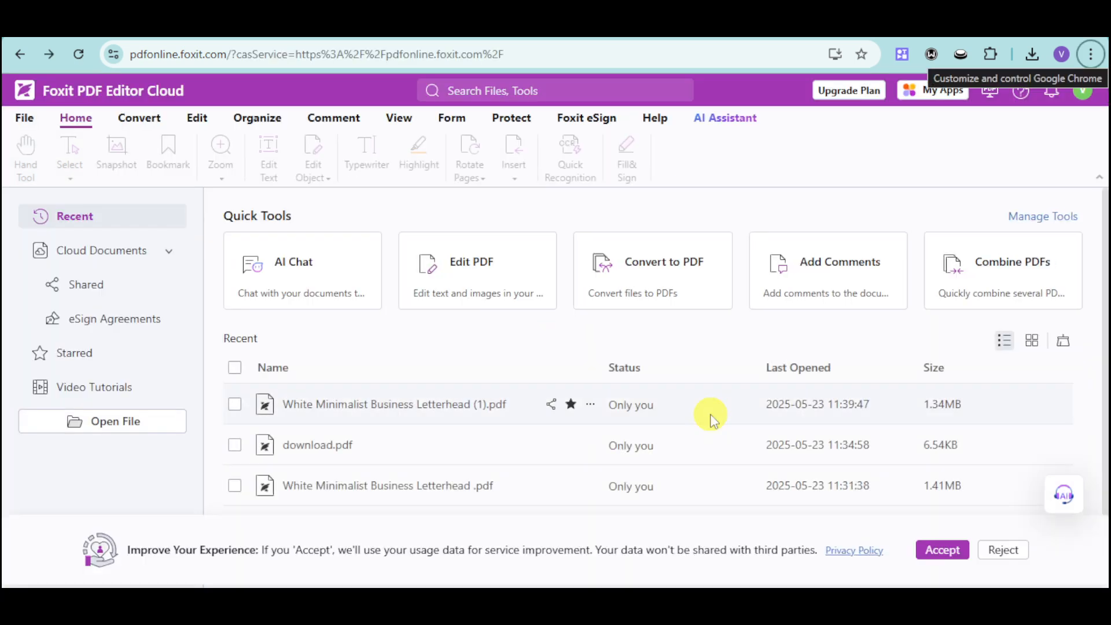
mouse_move(410, 327)
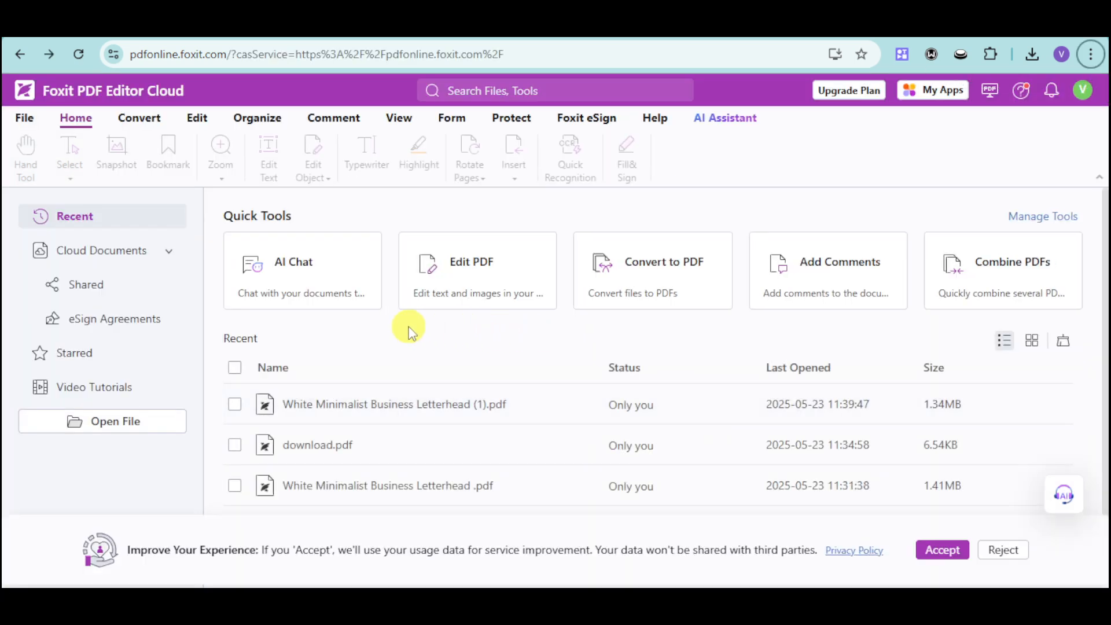
mouse_move(337, 287)
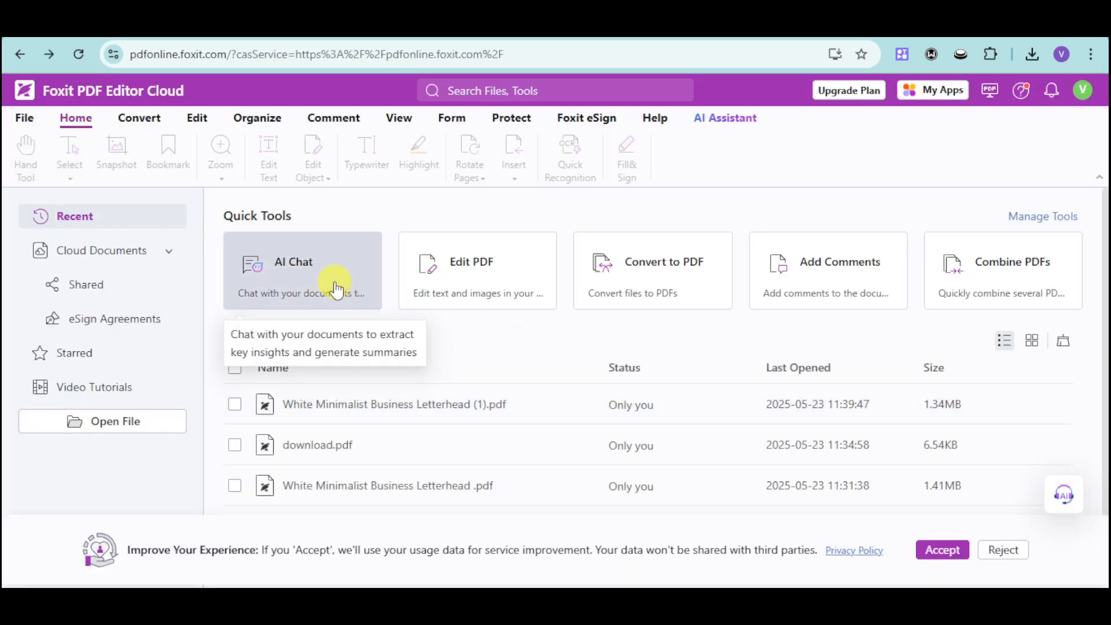
click(102, 422)
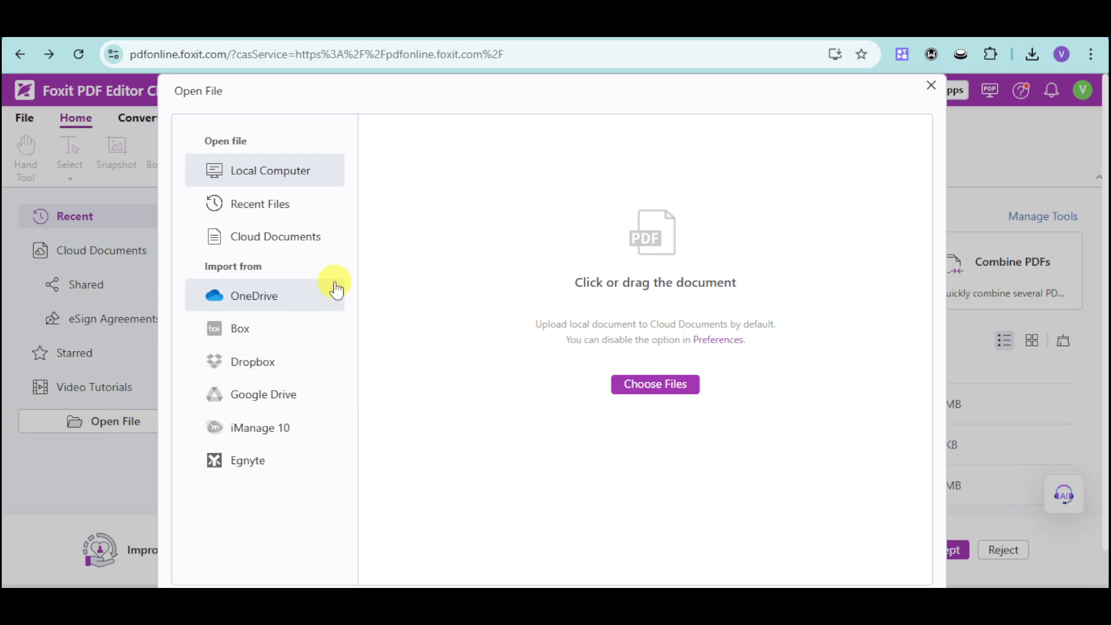
mouse_move(750, 417)
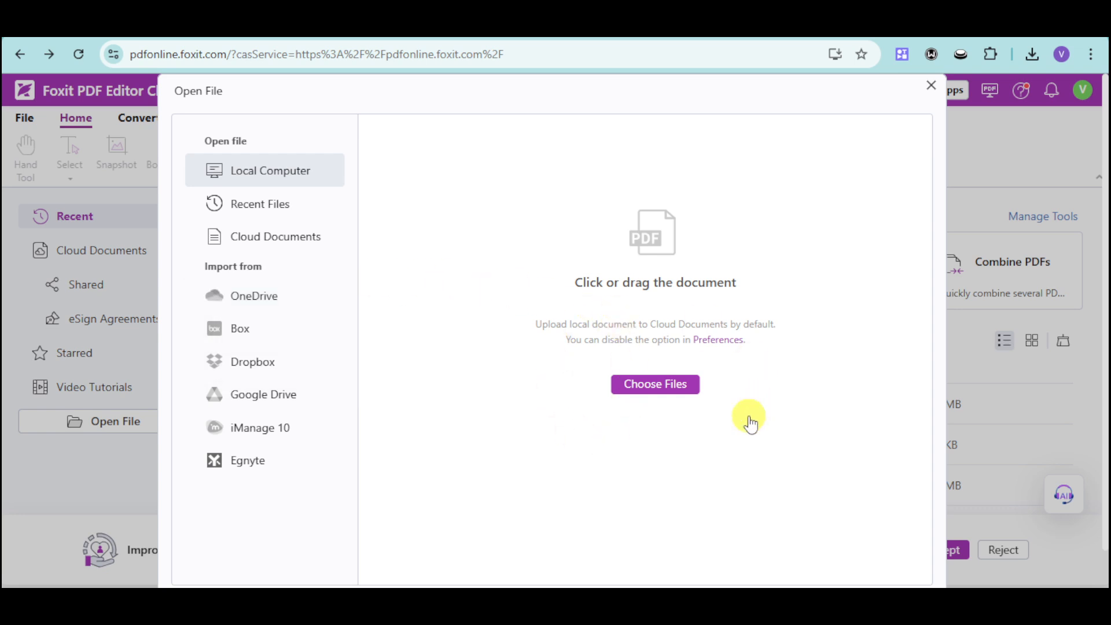
click(260, 203)
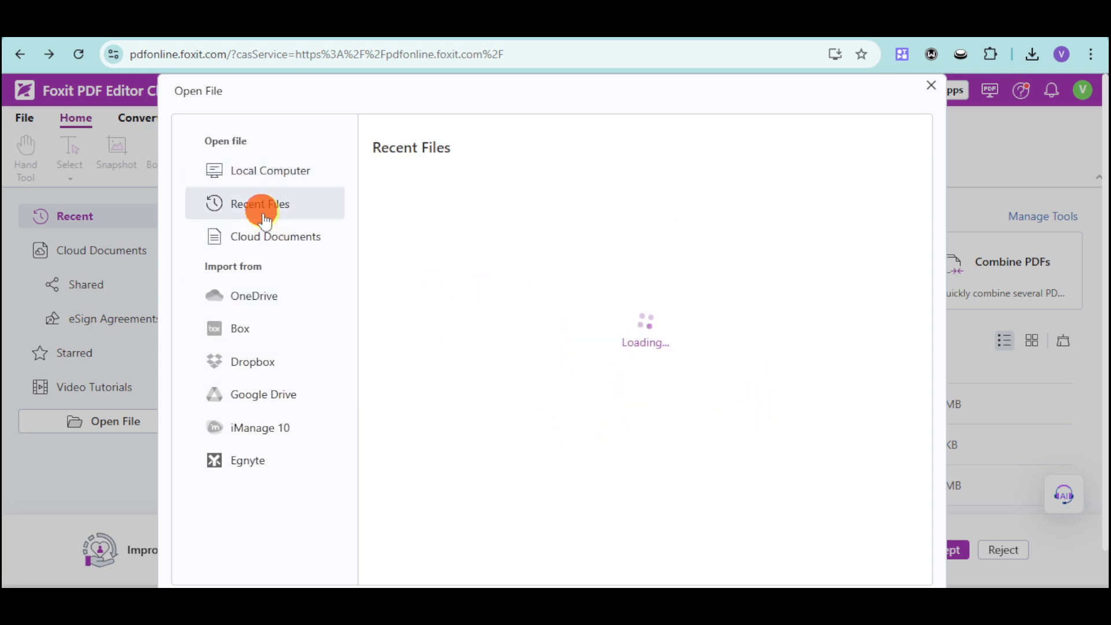
click(930, 84)
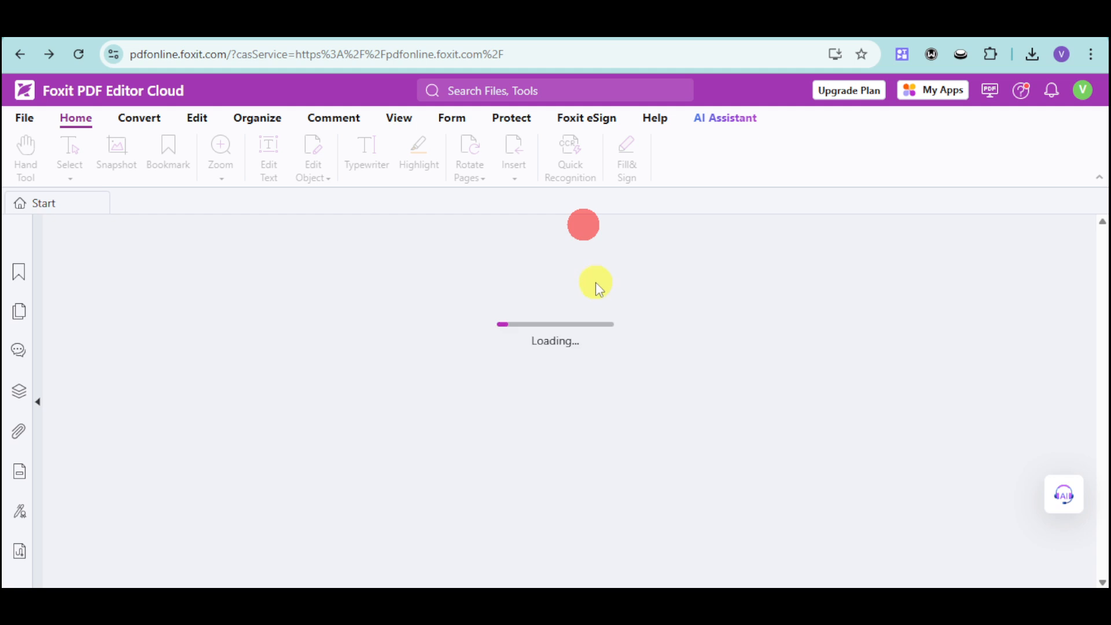
mouse_move(693, 405)
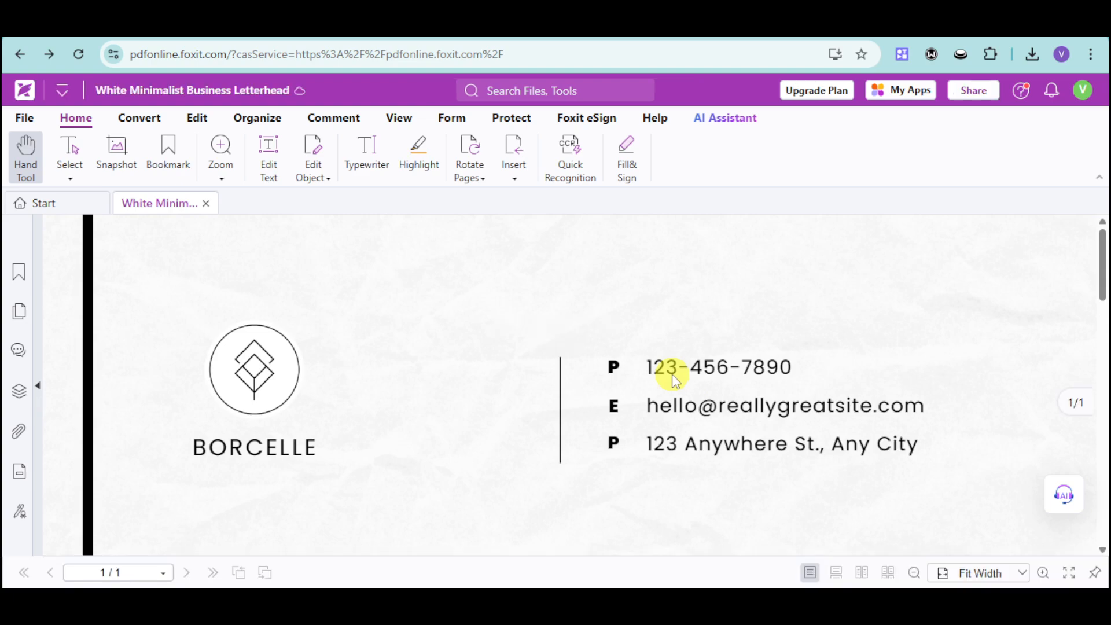
Open the AI Chat side panel beside the letterhead, ready for questions about the document.
click(725, 118)
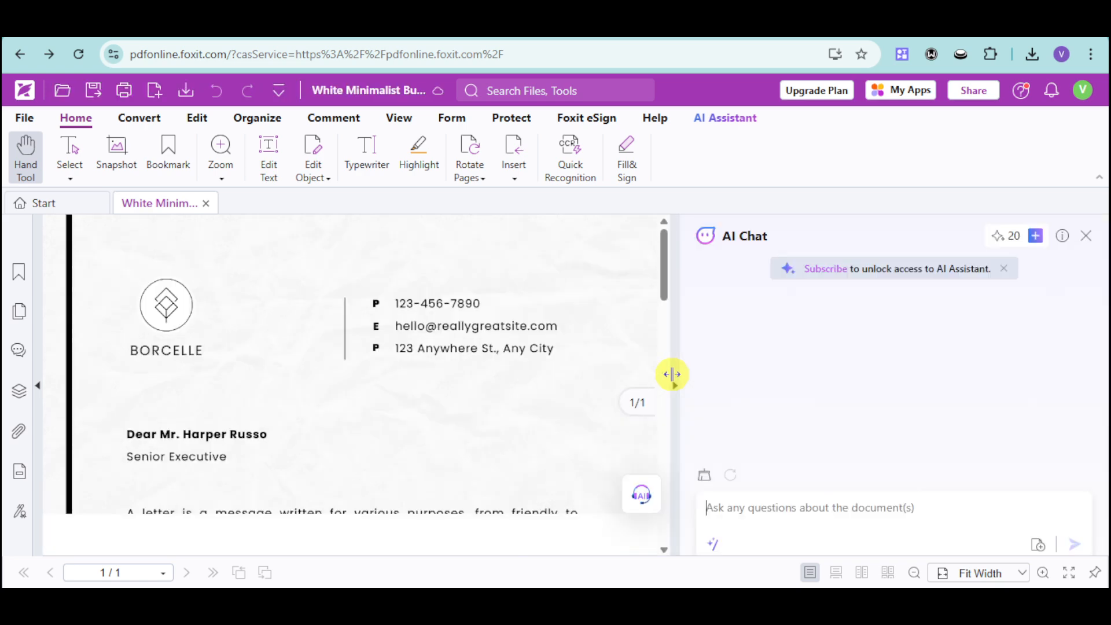
click(1086, 236)
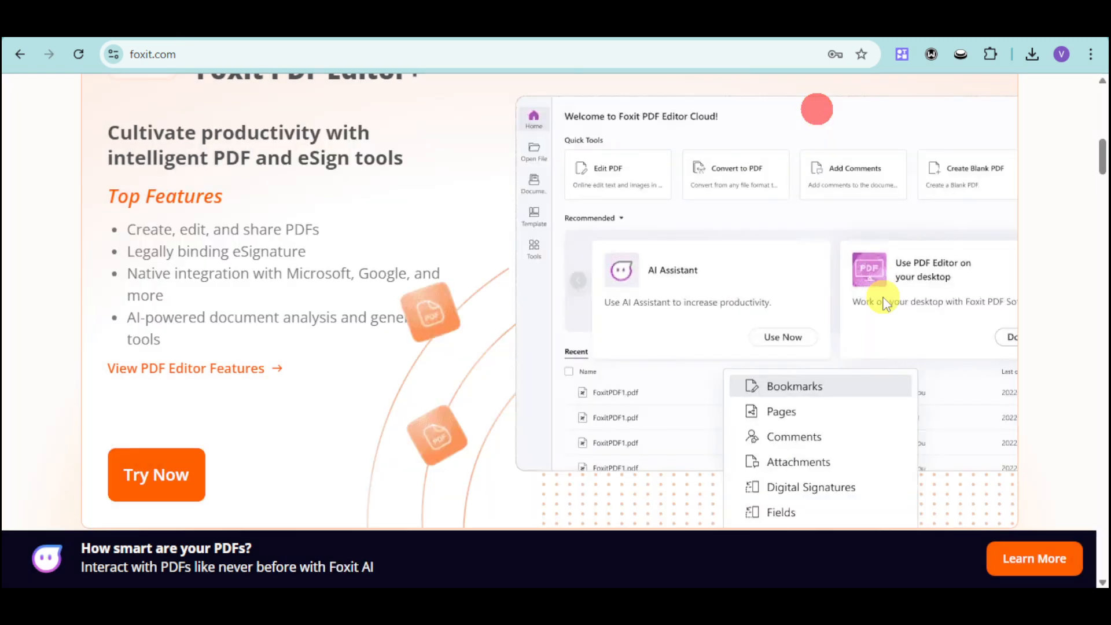
Scroll to the top of the foxit.com home page showing the Foxit for Salesforce banner.
scroll(up, 3)
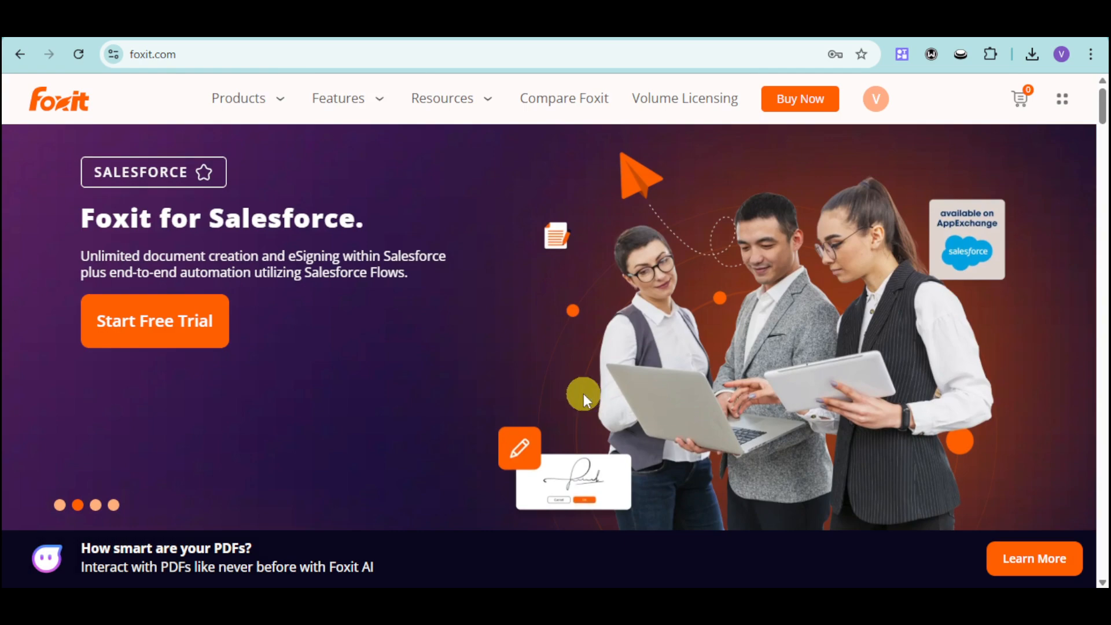
mouse_move(599, 404)
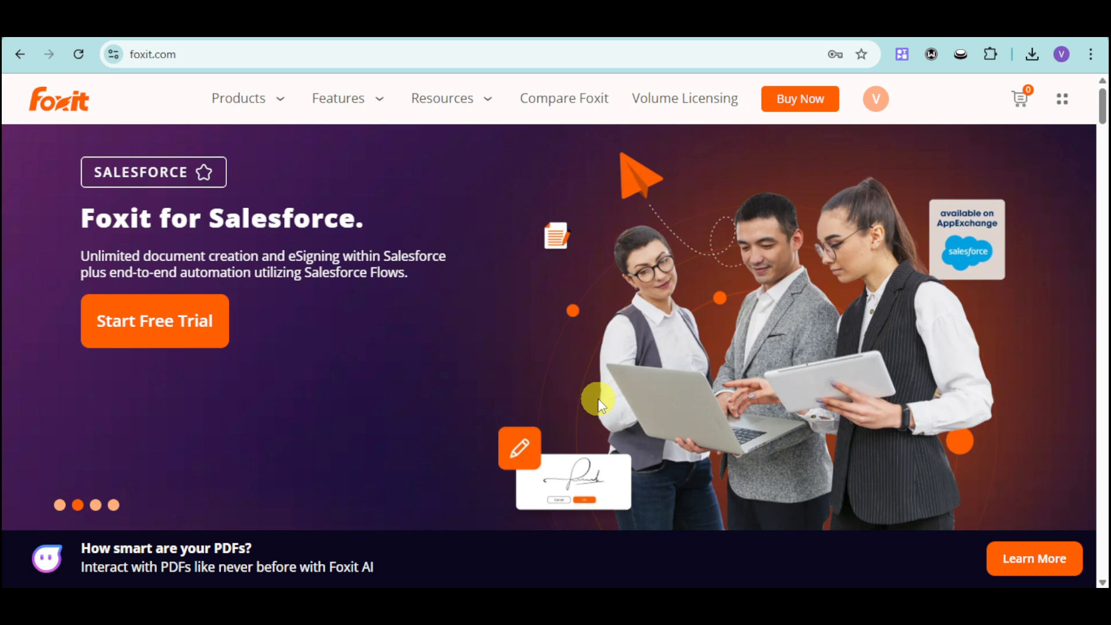